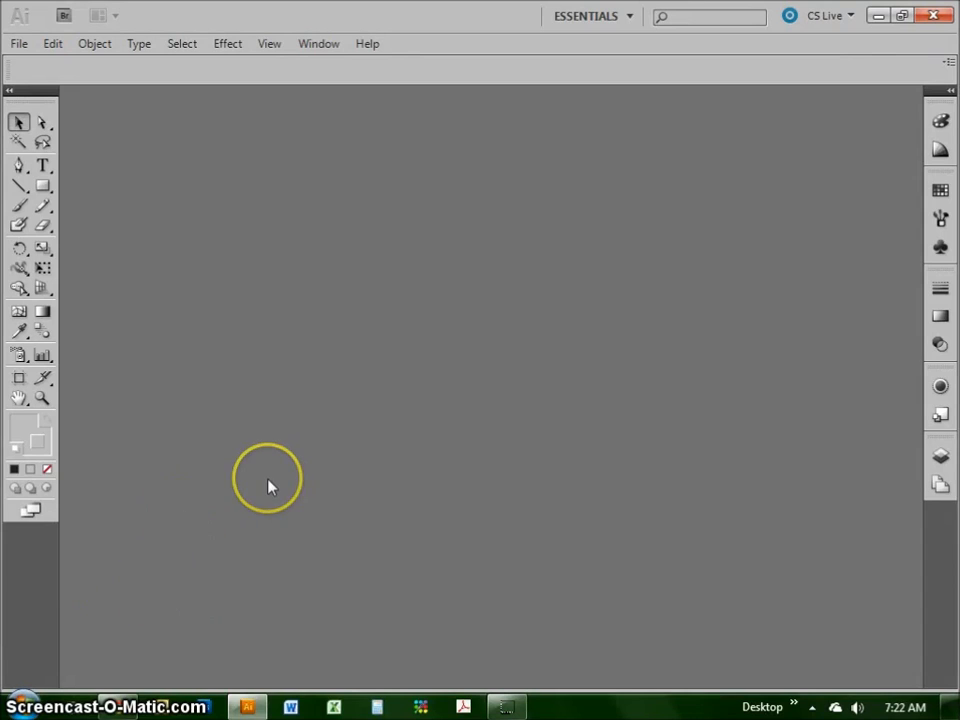
- Create a new Letter-size 11 x 8.5 in landscape document named Pencil
left_click(18, 44)
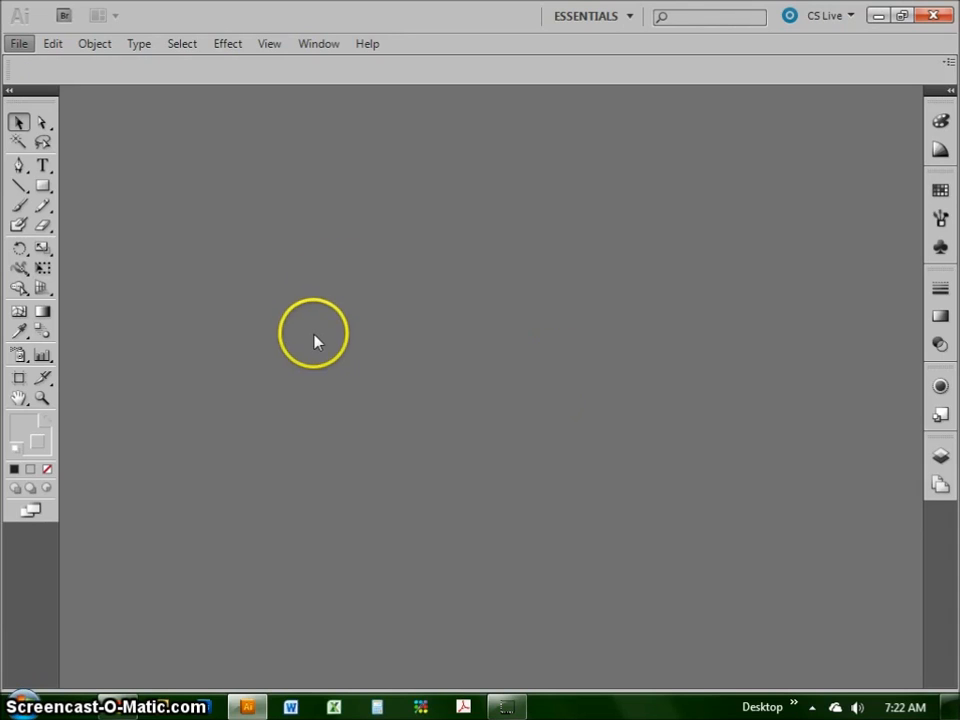
left_click(18, 44)
type("Penc")
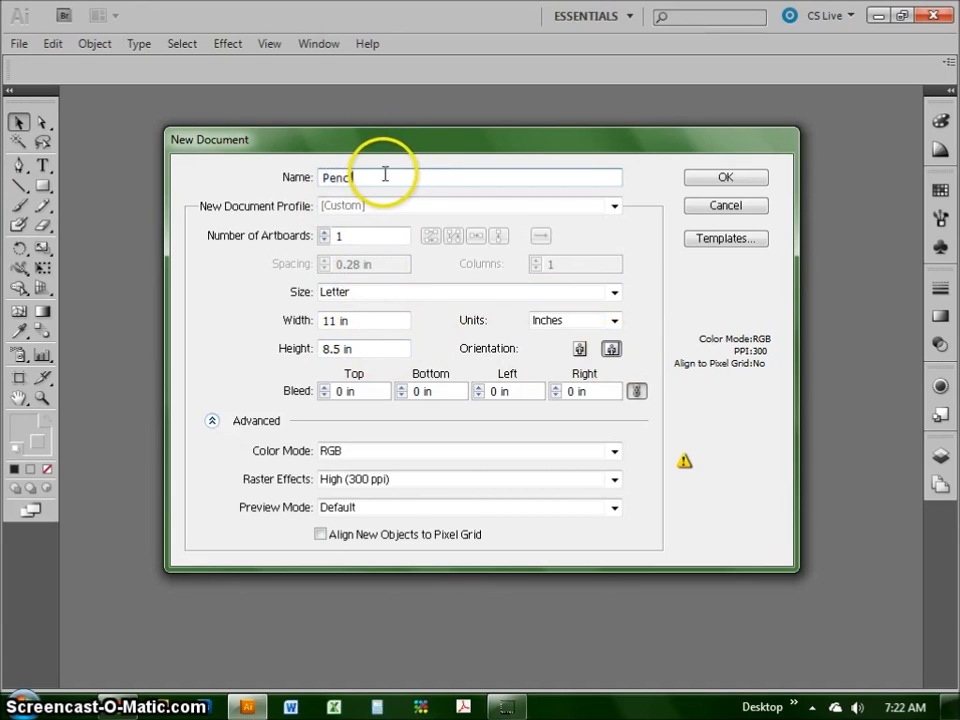
left_click(724, 176)
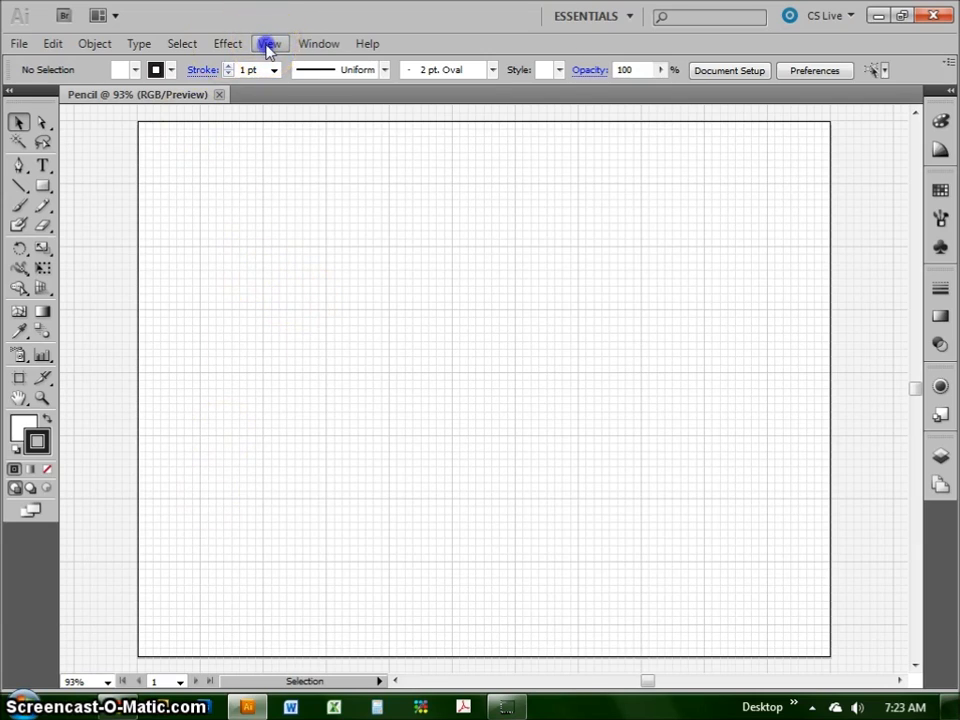
- Show the measuring grid over the Pencil artboard via the View menu grid commands
left_click(268, 44)
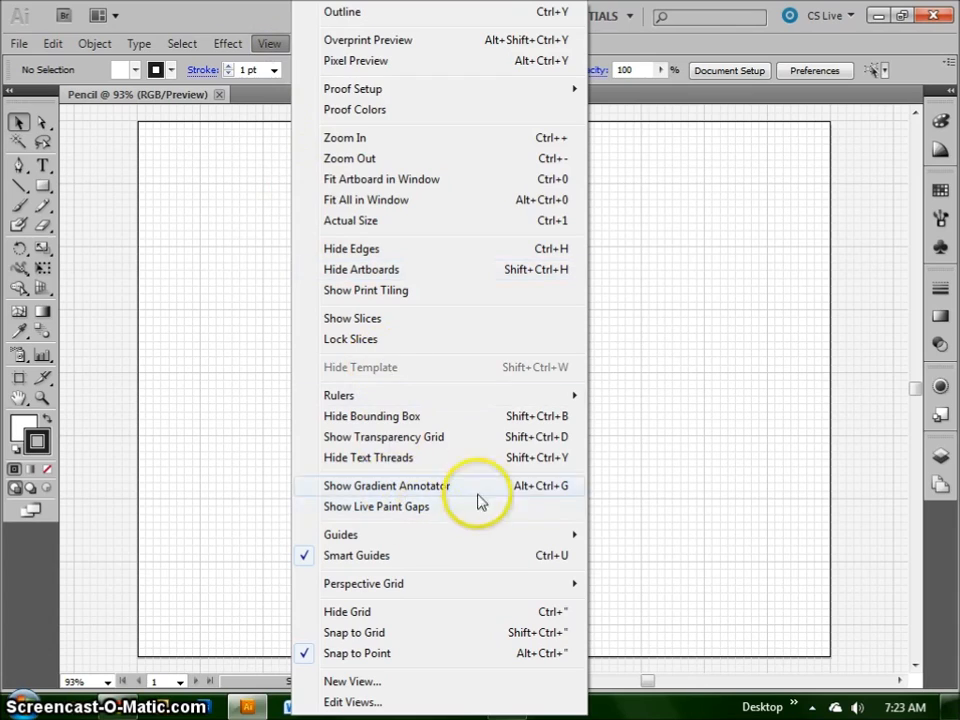
mouse_move(448, 612)
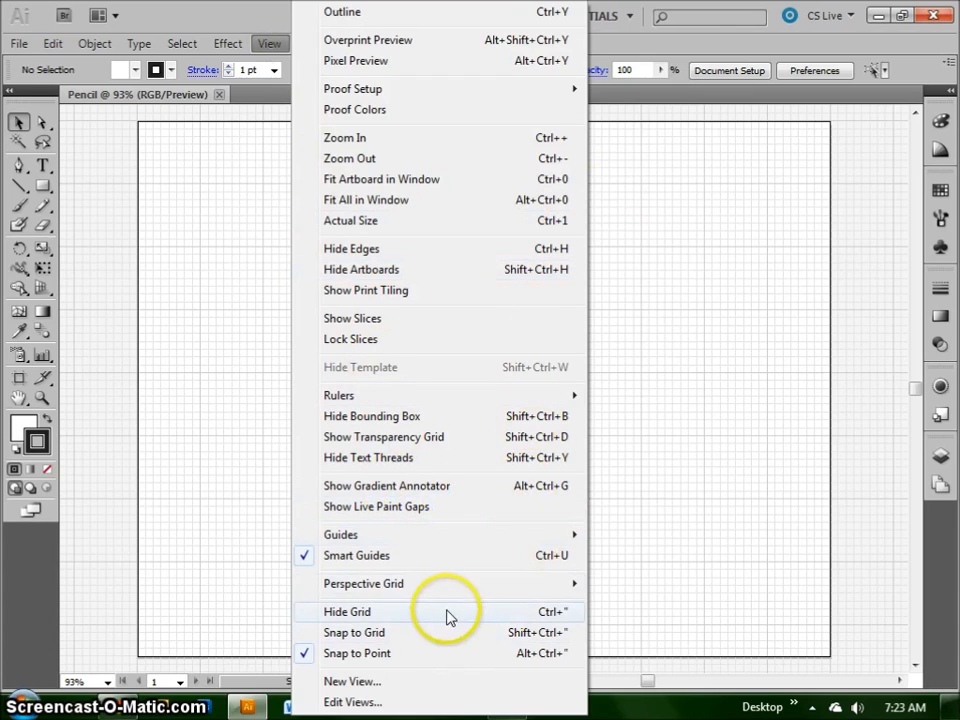
mouse_move(470, 632)
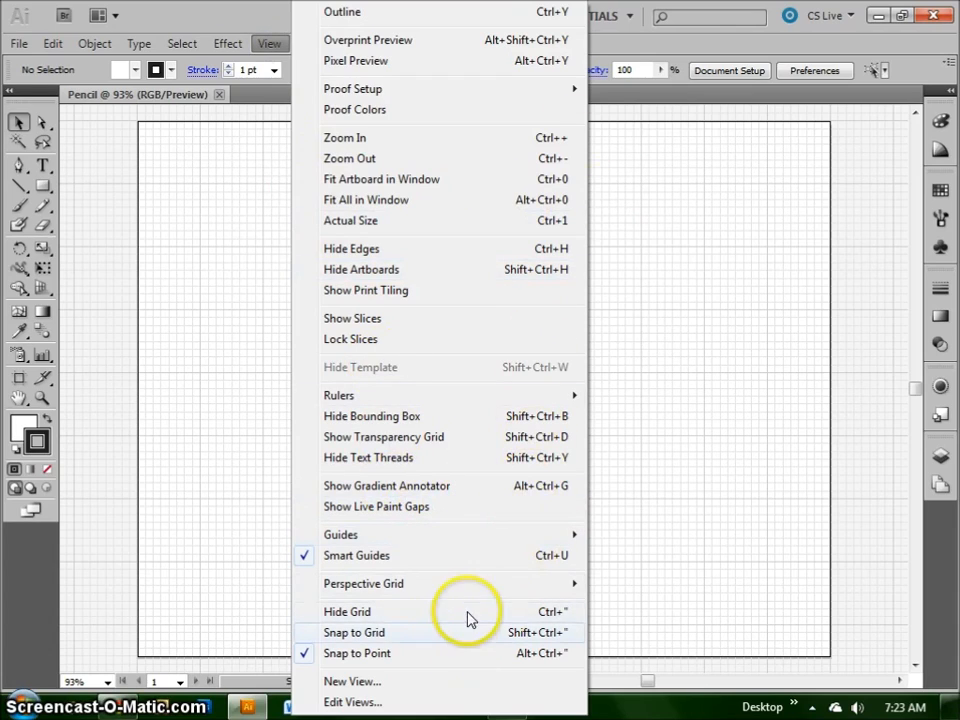
mouse_move(348, 612)
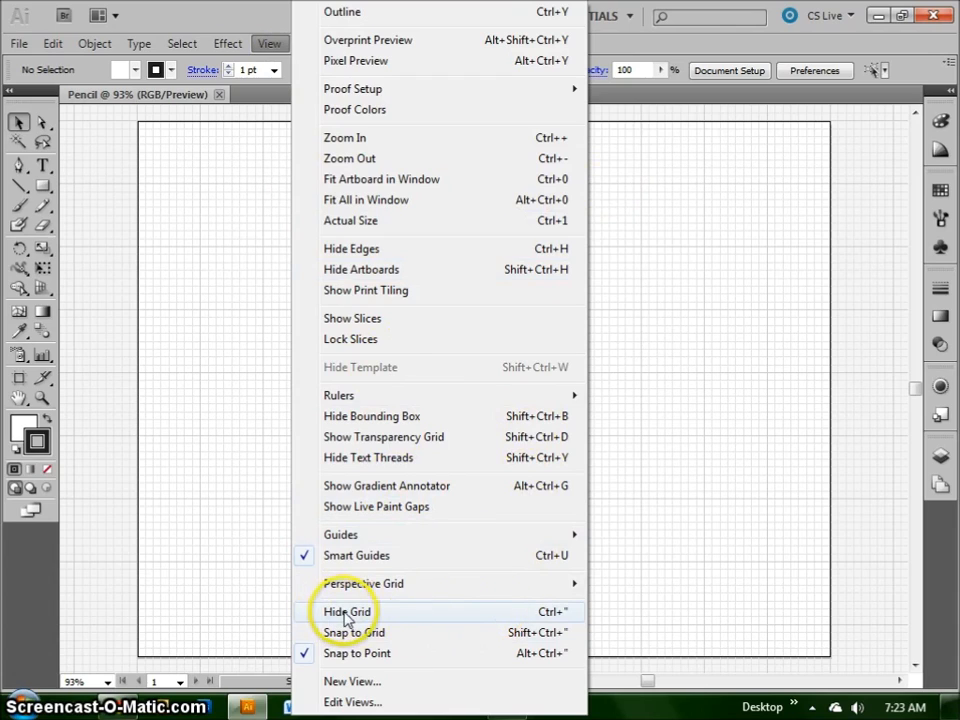
mouse_move(570, 618)
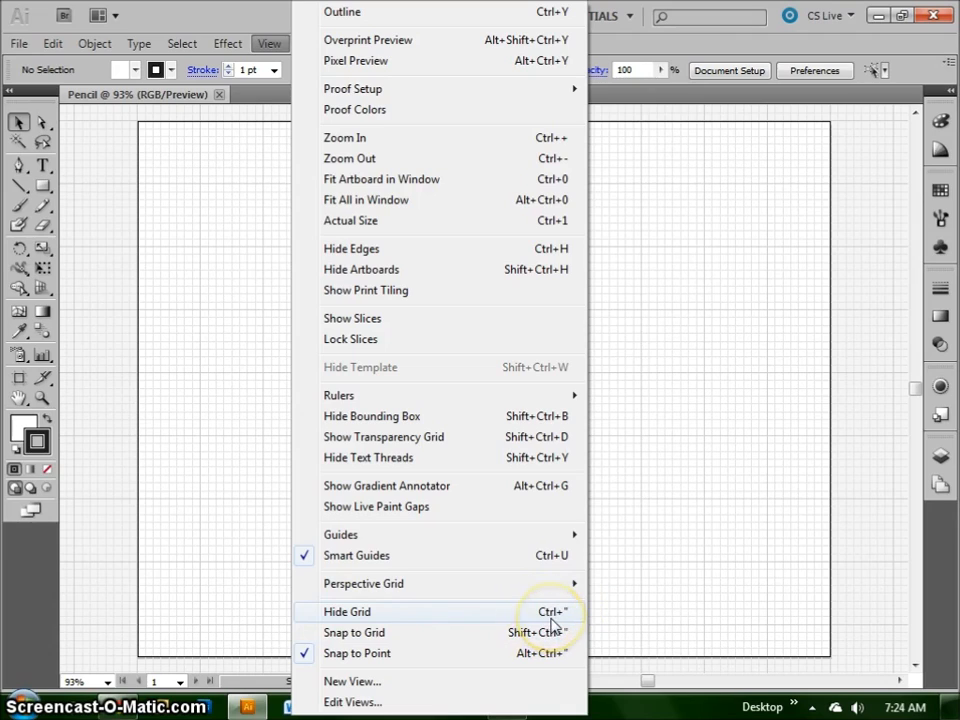
left_click(348, 612)
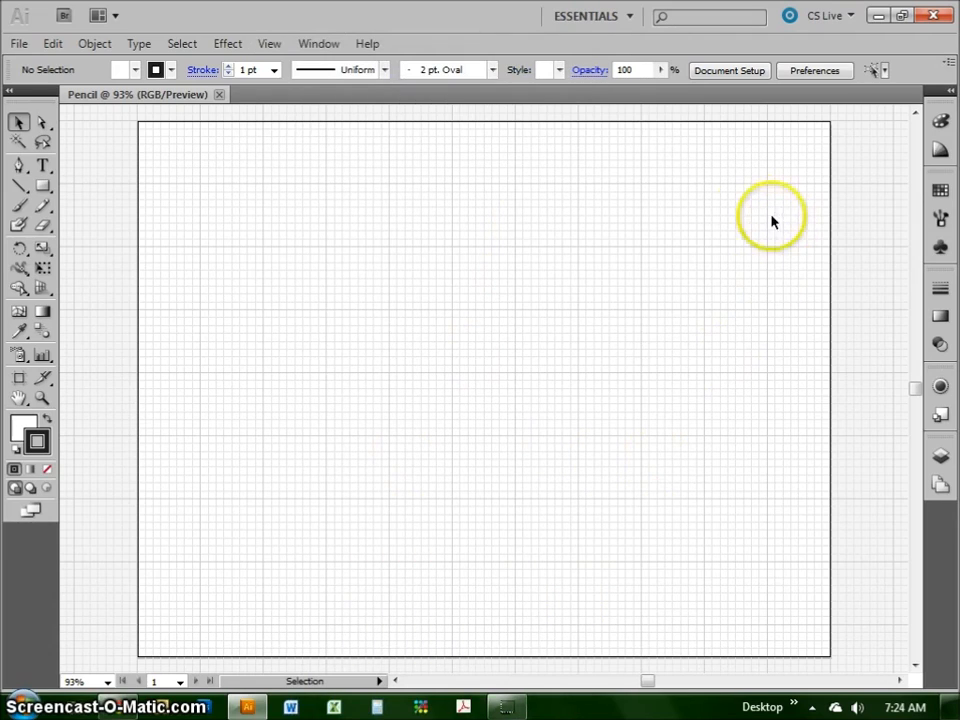
mouse_move(44, 188)
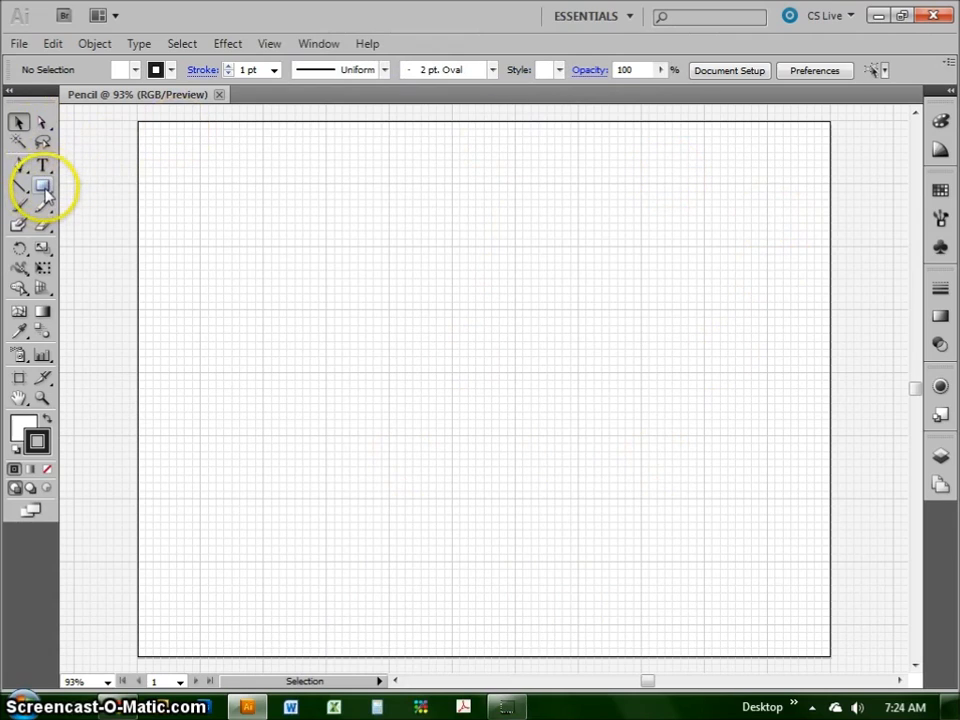
- Draw a long rectangle about 6 in by 1 in near the top as the pencil body
left_click(44, 188)
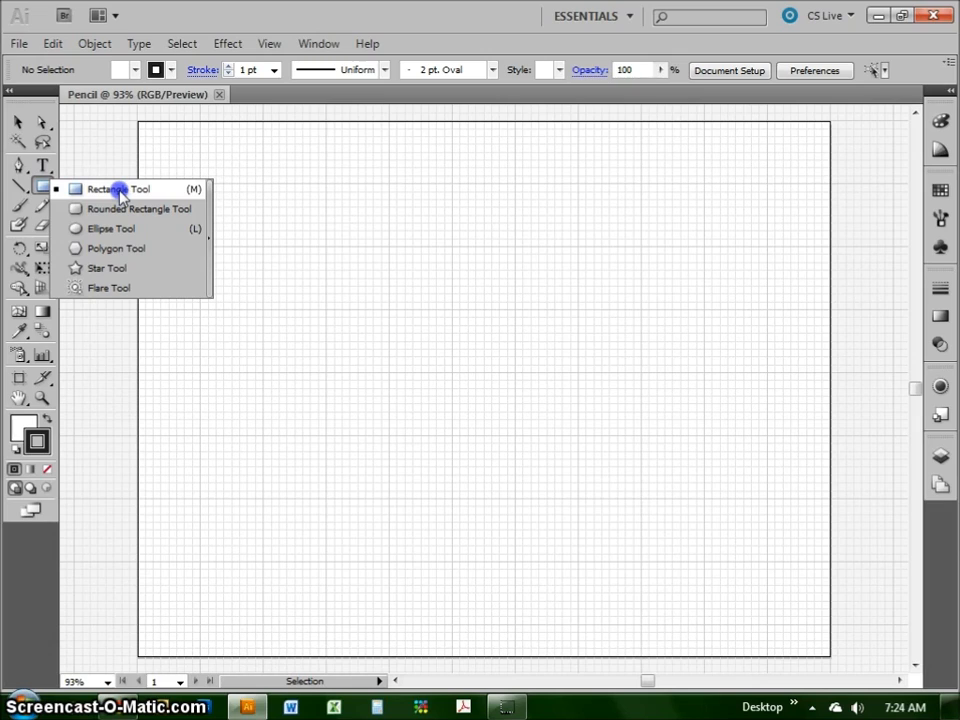
left_click(118, 188)
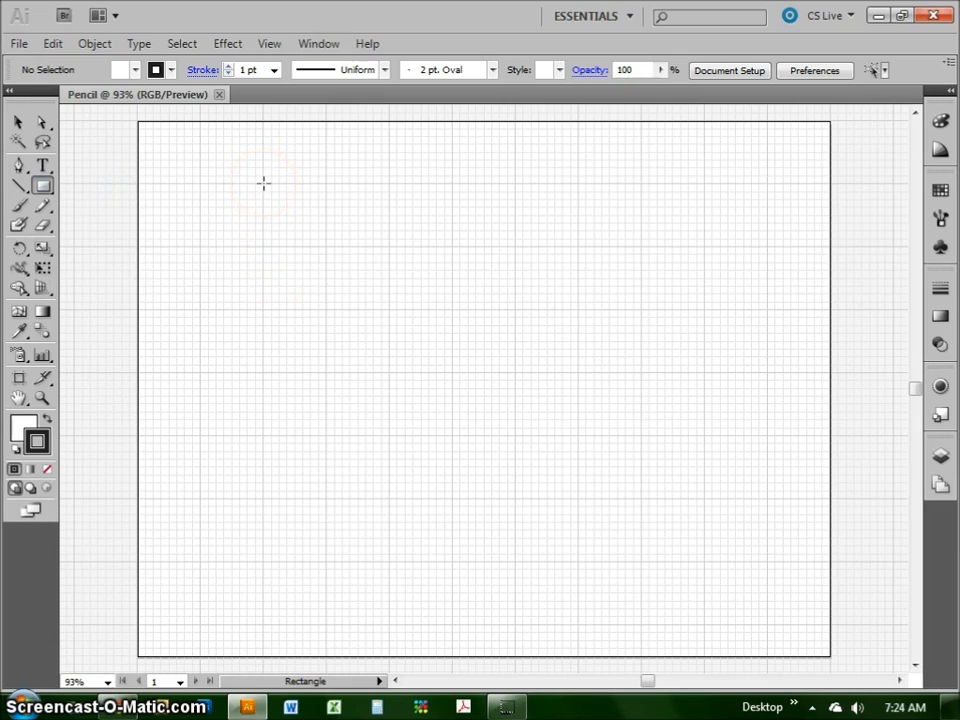
left_click_drag(264, 184, 300, 250)
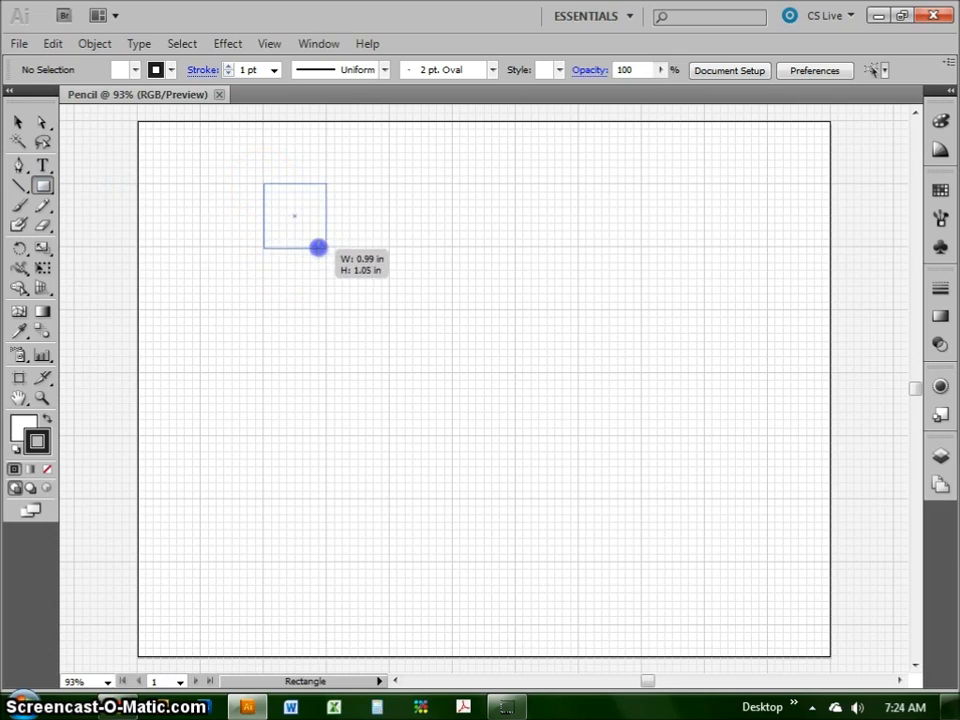
left_click_drag(318, 248, 378, 248)
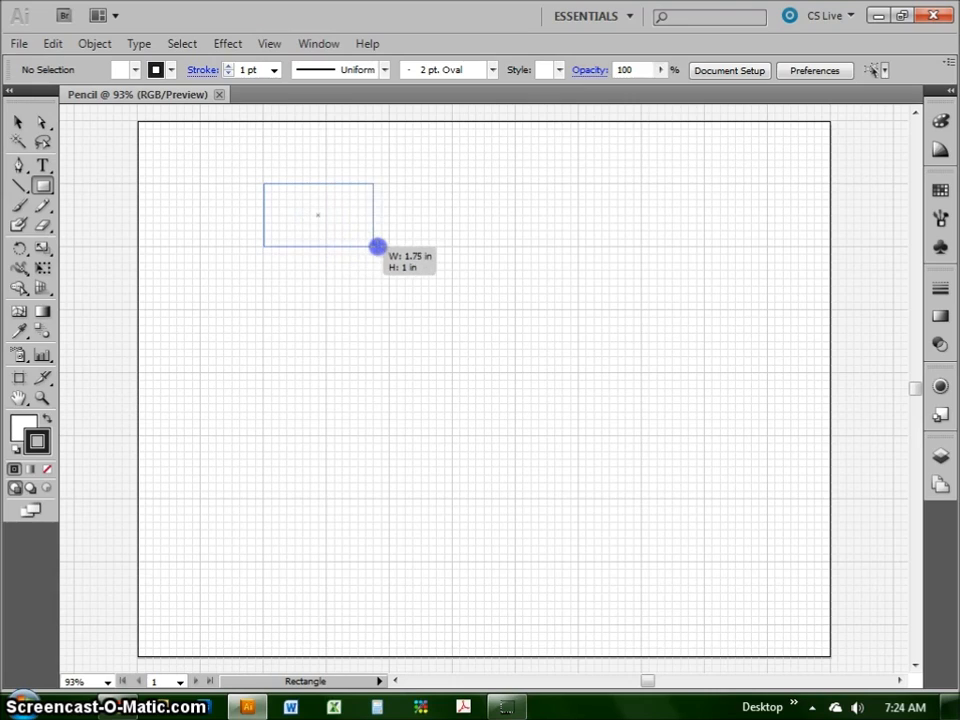
left_click_drag(376, 244, 490, 244)
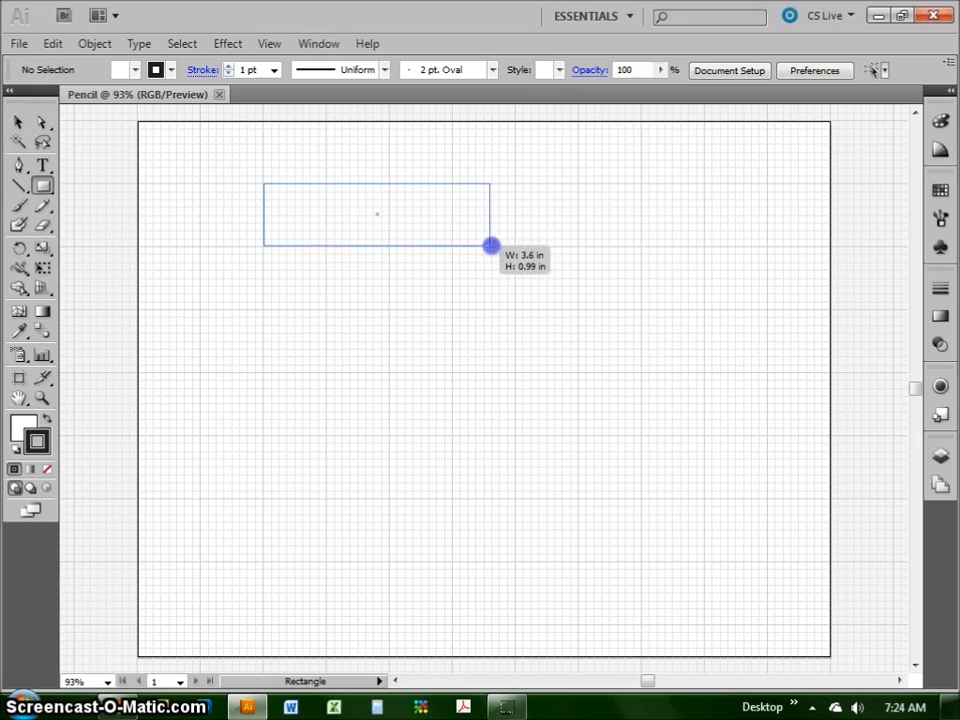
left_click_drag(490, 244, 640, 244)
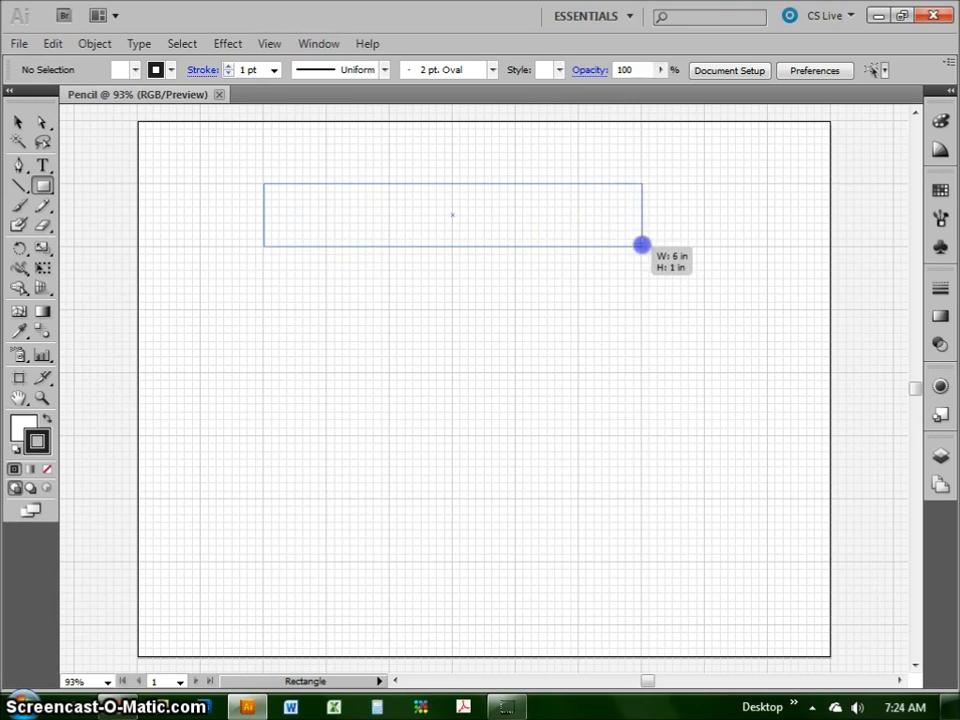
left_click_drag(640, 244, 640, 240)
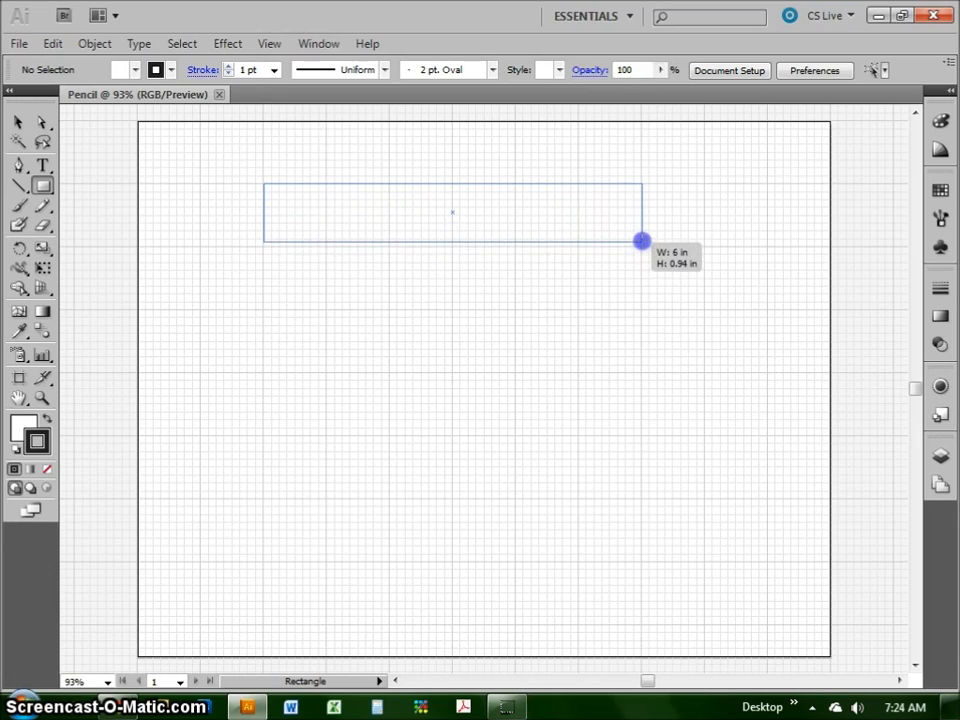
left_click_drag(640, 240, 640, 248)
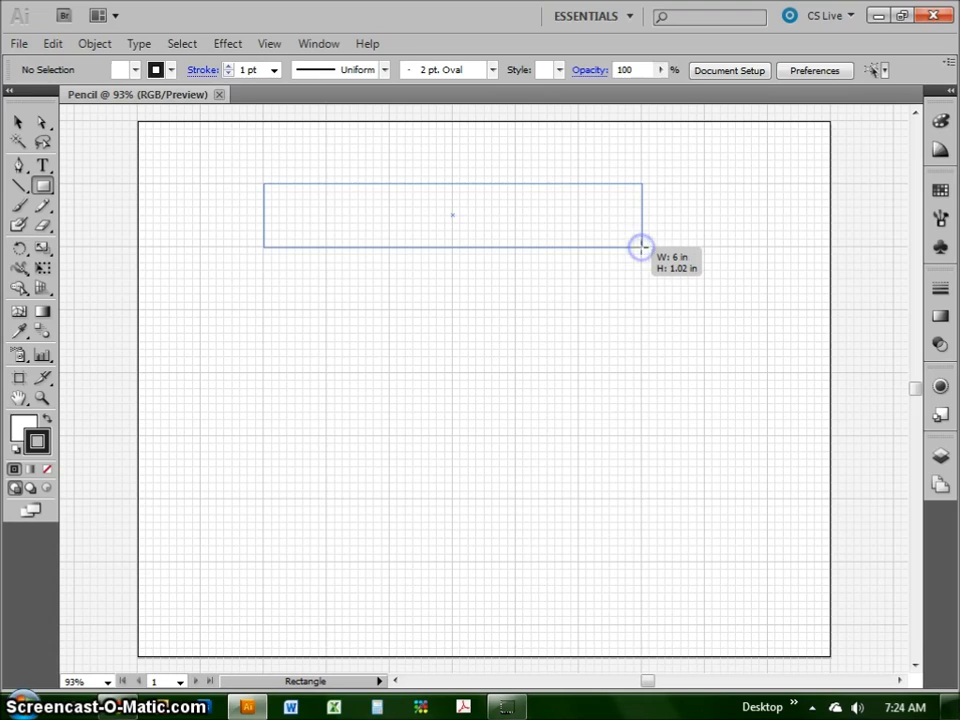
left_click(268, 44)
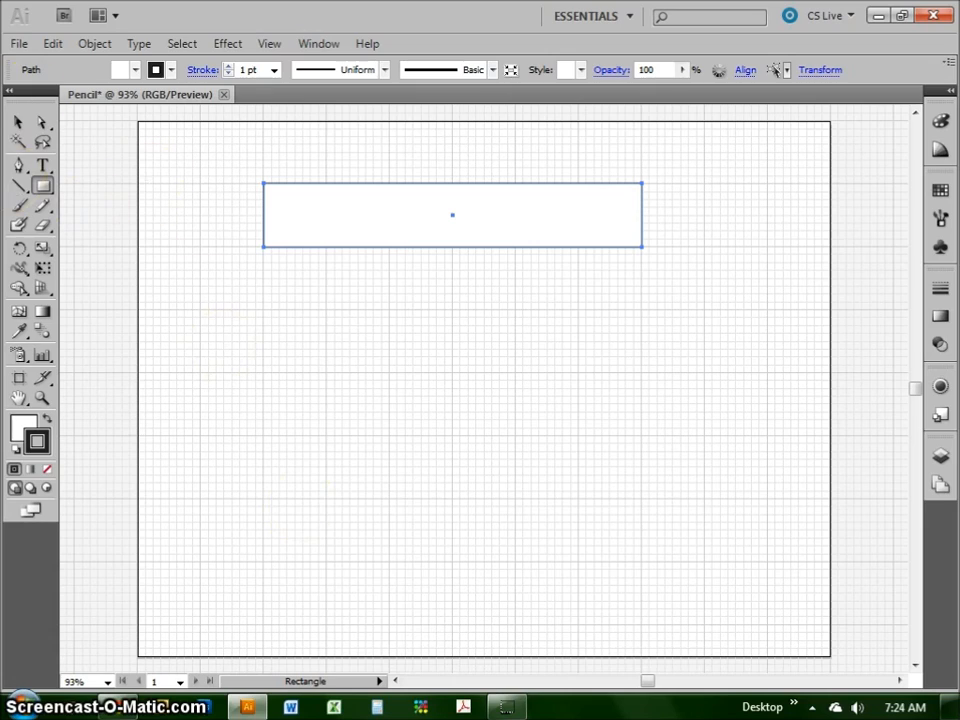
mouse_move(16, 122)
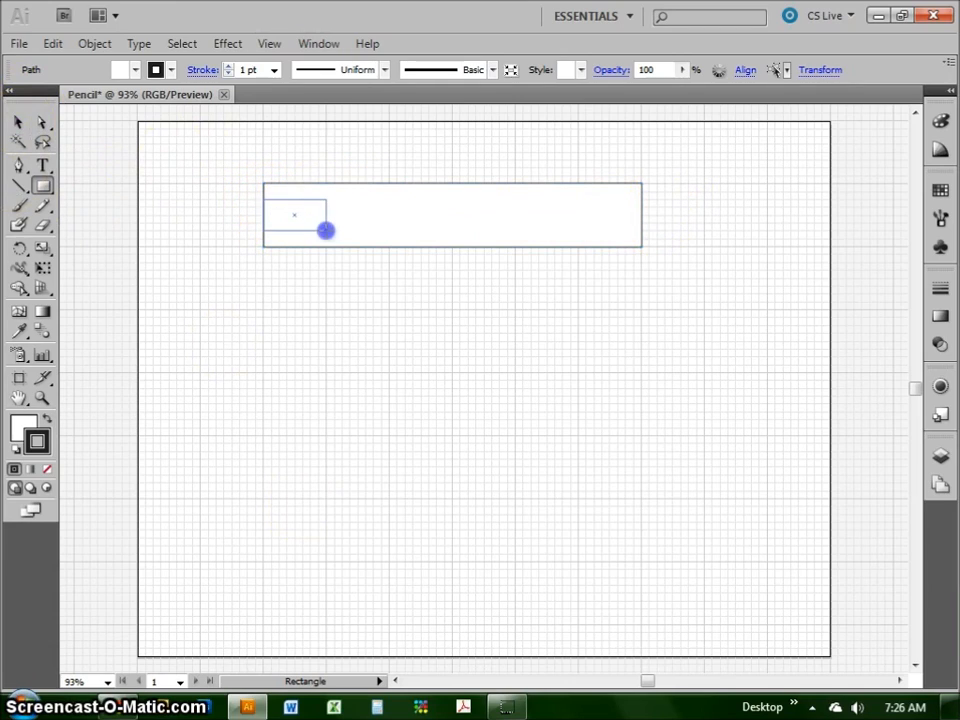
- Draw a thinner inner band rectangle across the full length of the pencil body
left_click_drag(324, 230, 640, 228)
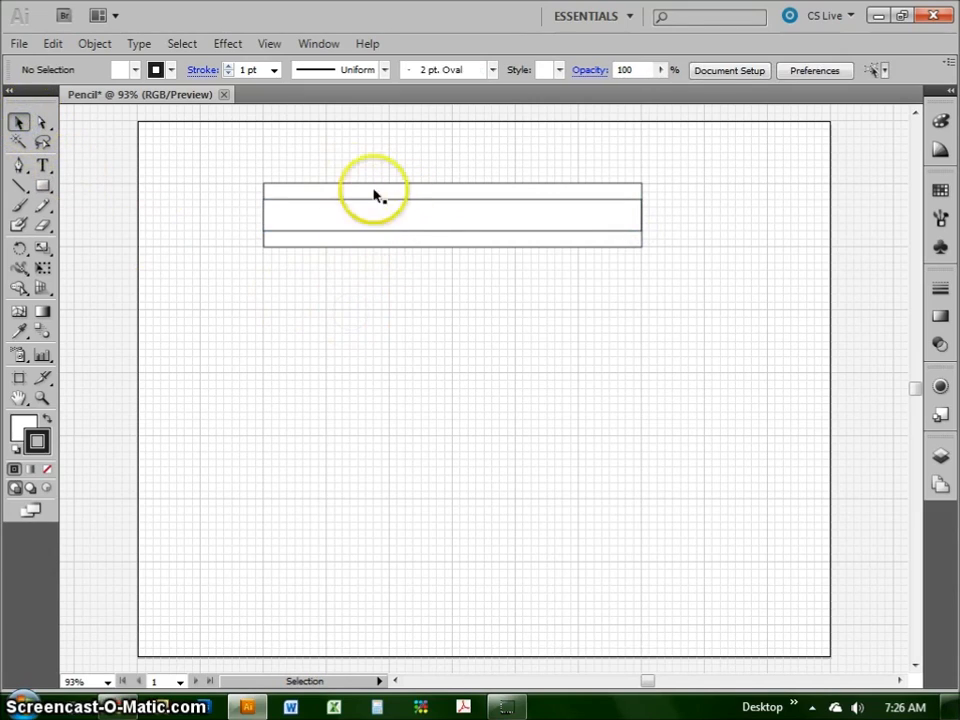
mouse_move(396, 264)
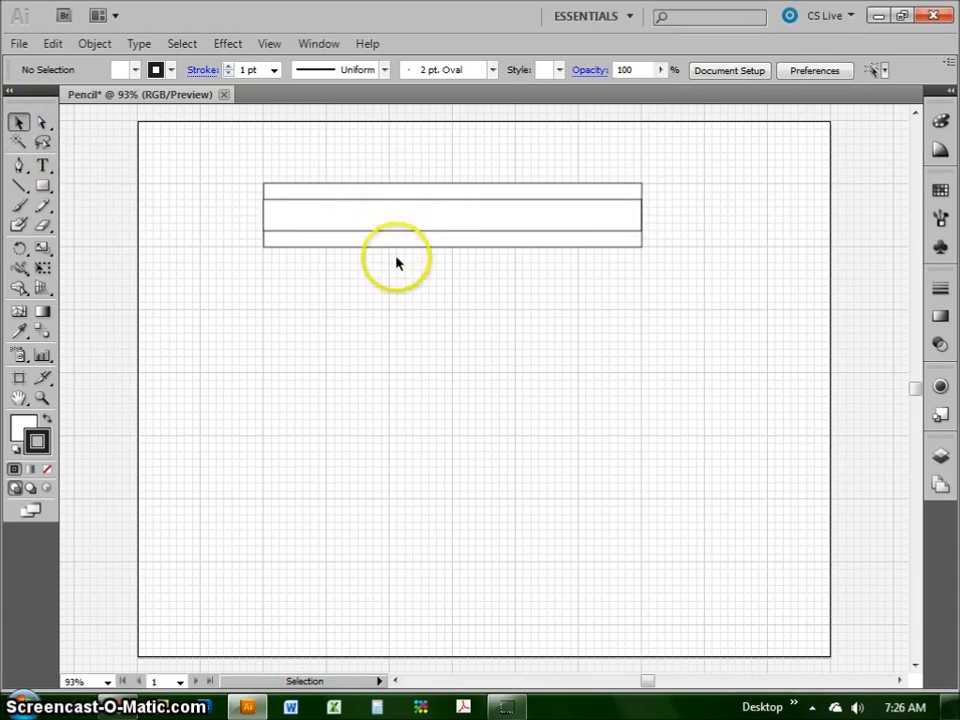
mouse_move(344, 240)
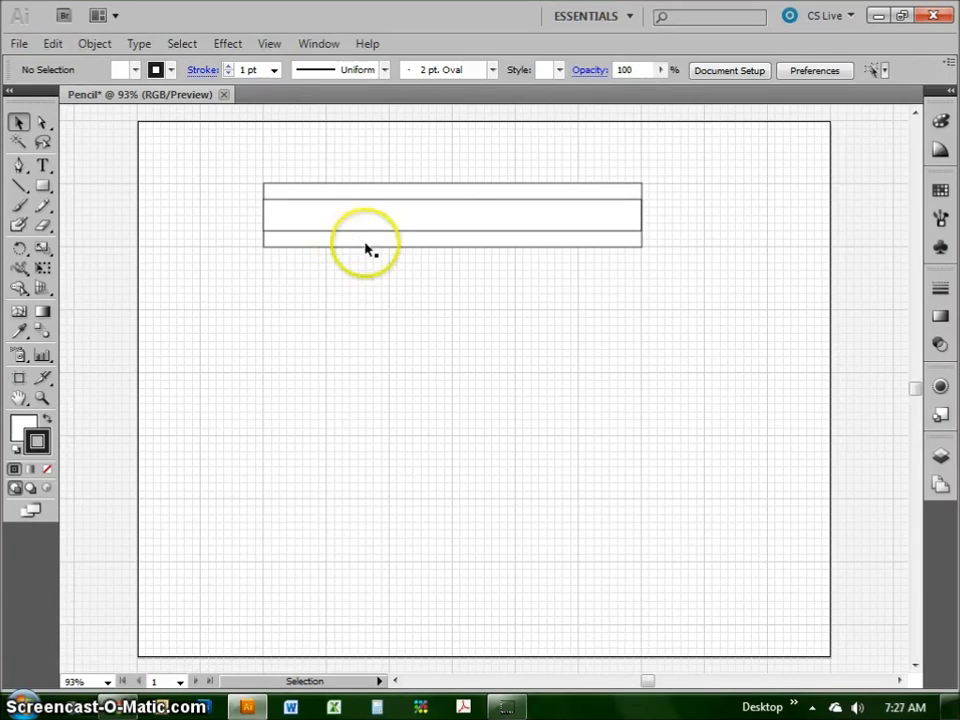
mouse_move(376, 204)
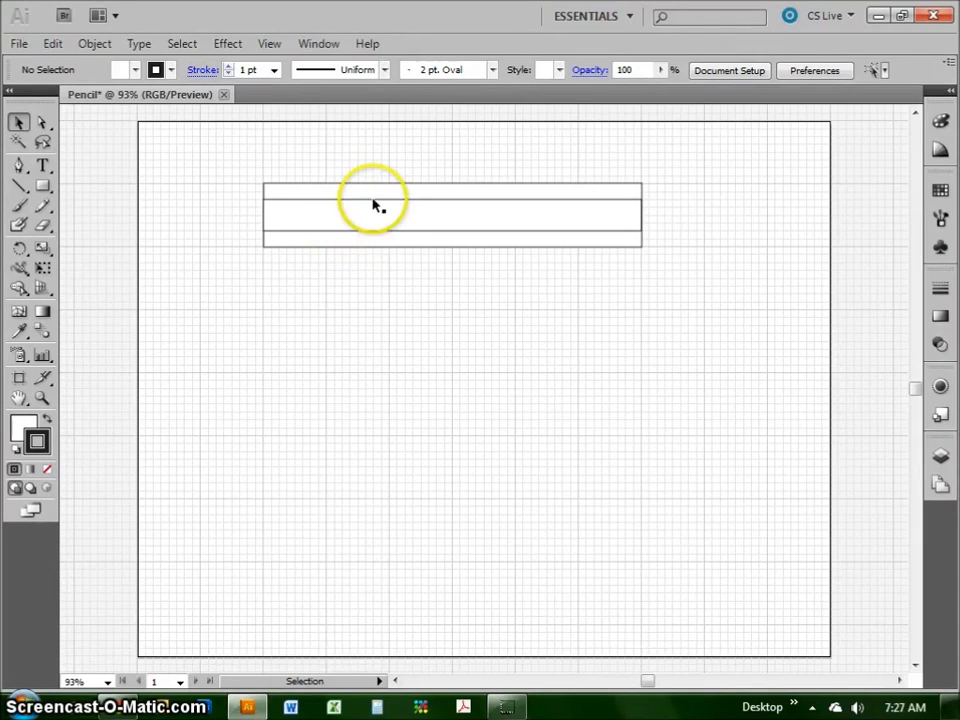
mouse_move(292, 232)
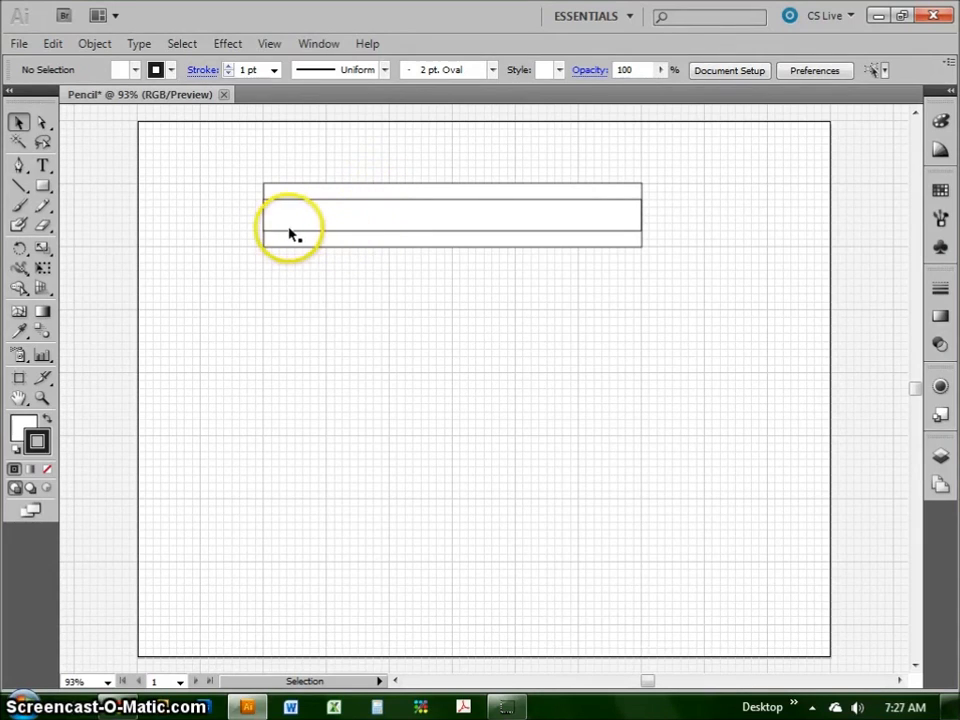
mouse_move(322, 228)
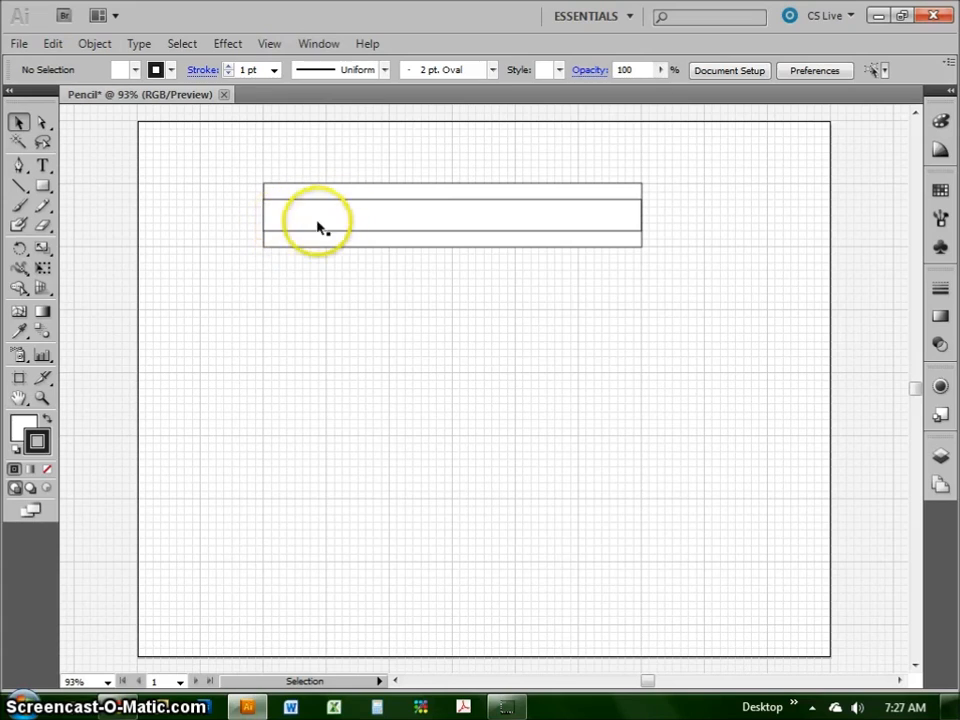
mouse_move(604, 208)
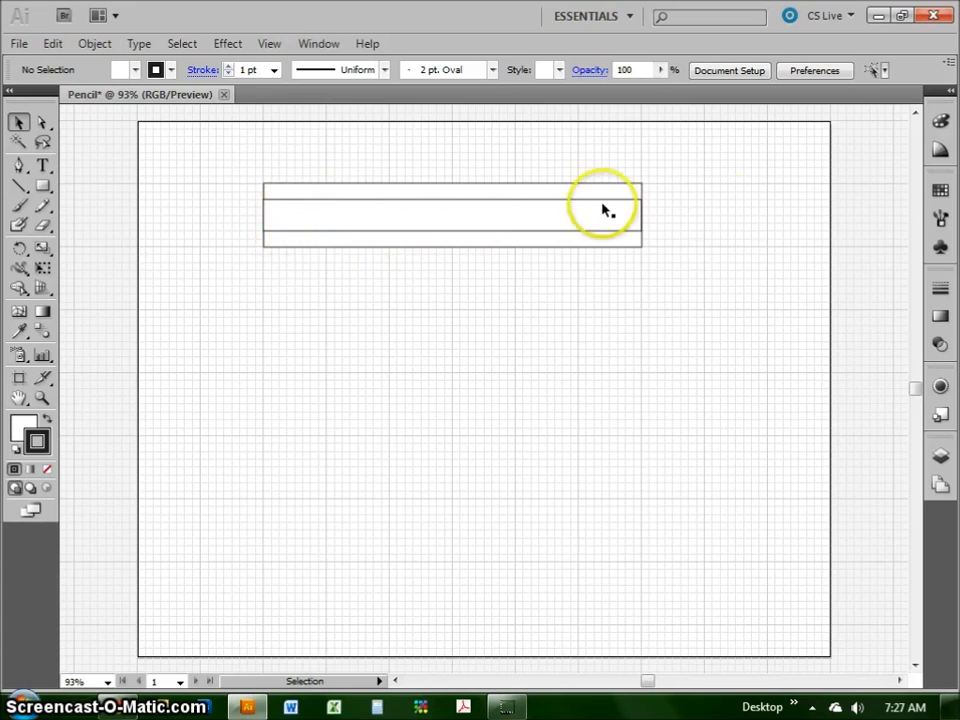
mouse_move(170, 148)
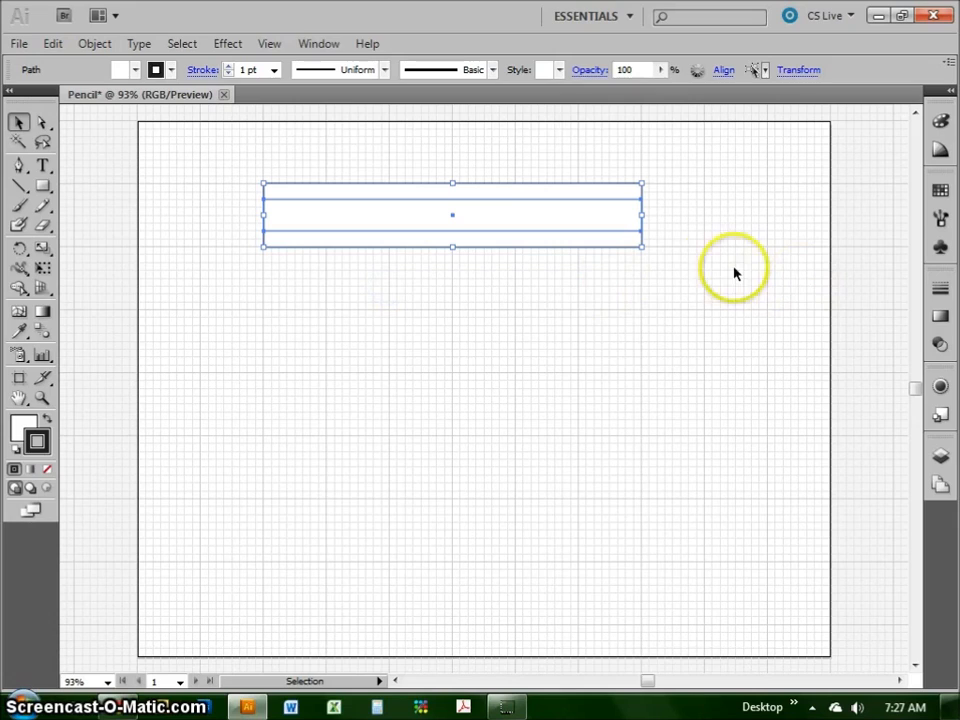
mouse_move(50, 432)
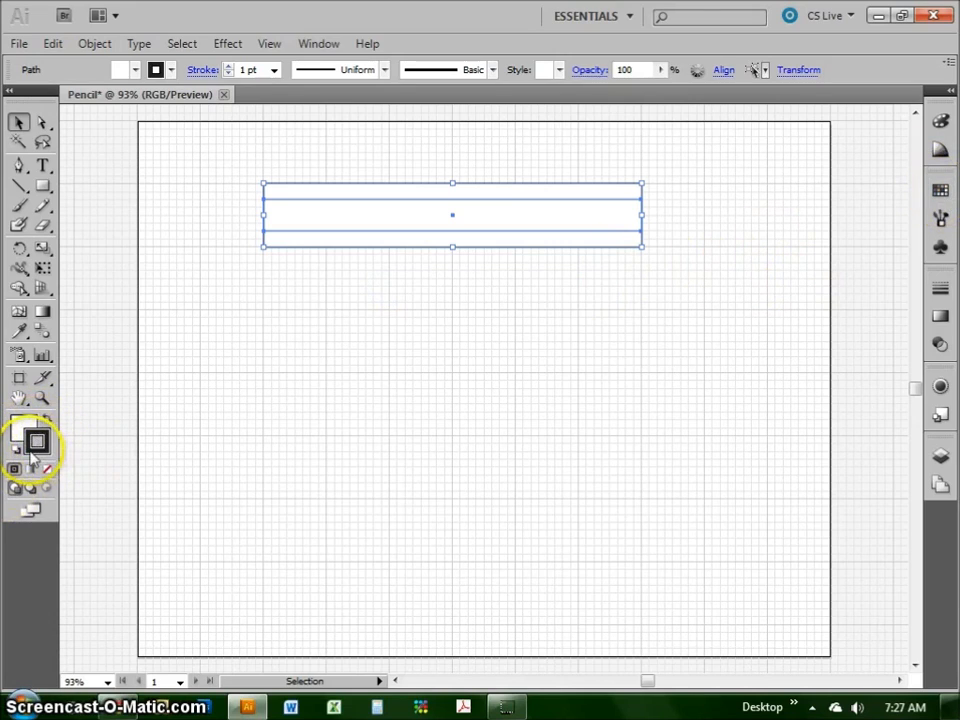
mouse_move(36, 436)
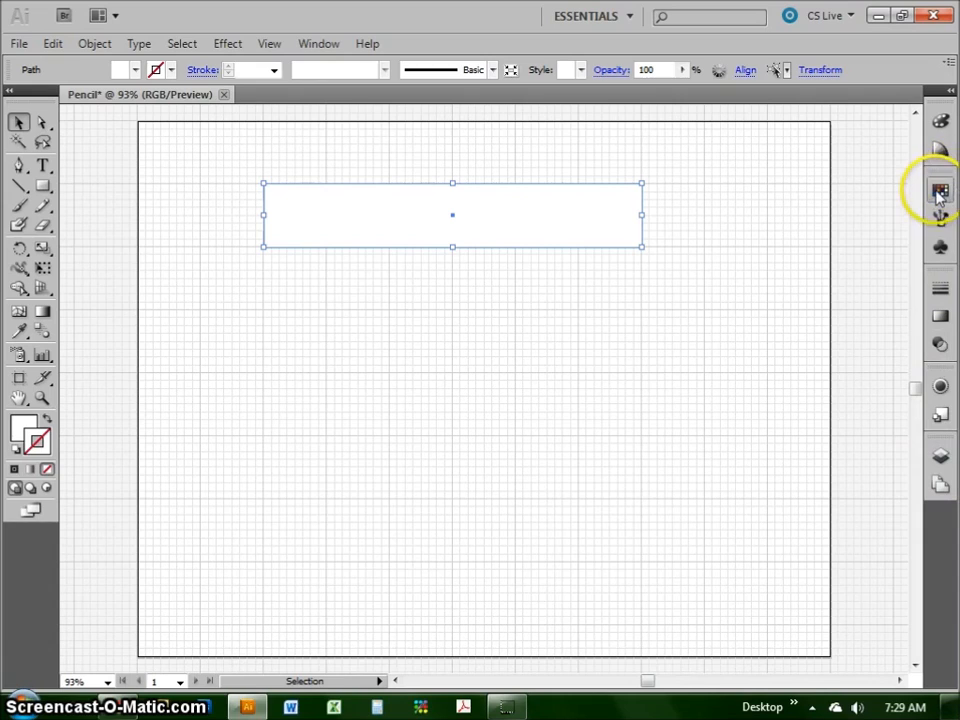
- Float the Swatches panel out of the dock and list the available swatch libraries
left_click(940, 188)
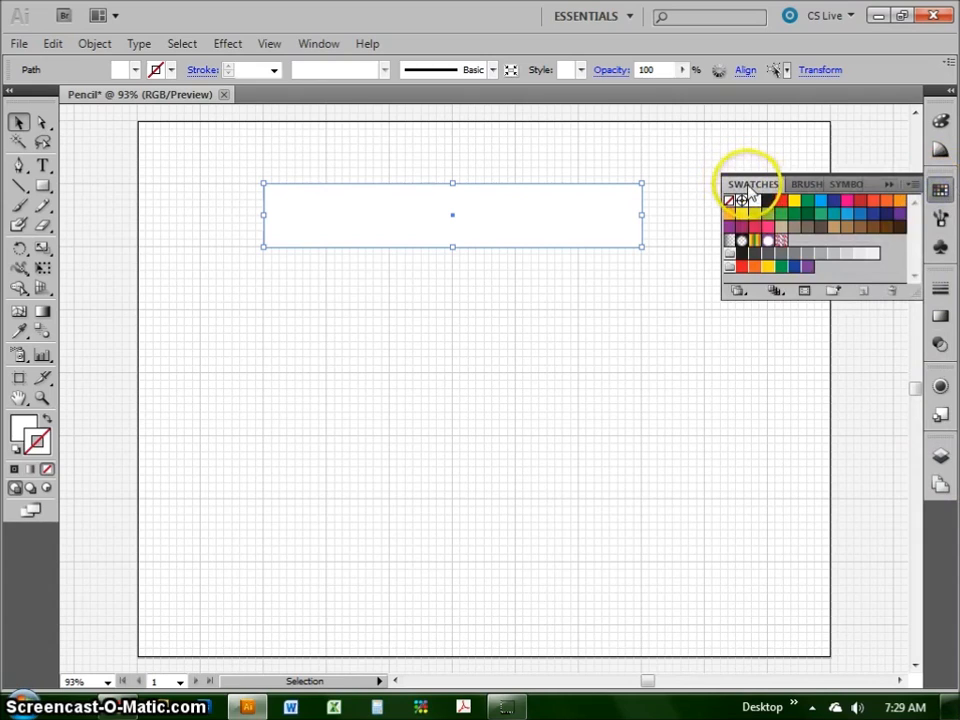
left_click_drag(752, 184, 704, 164)
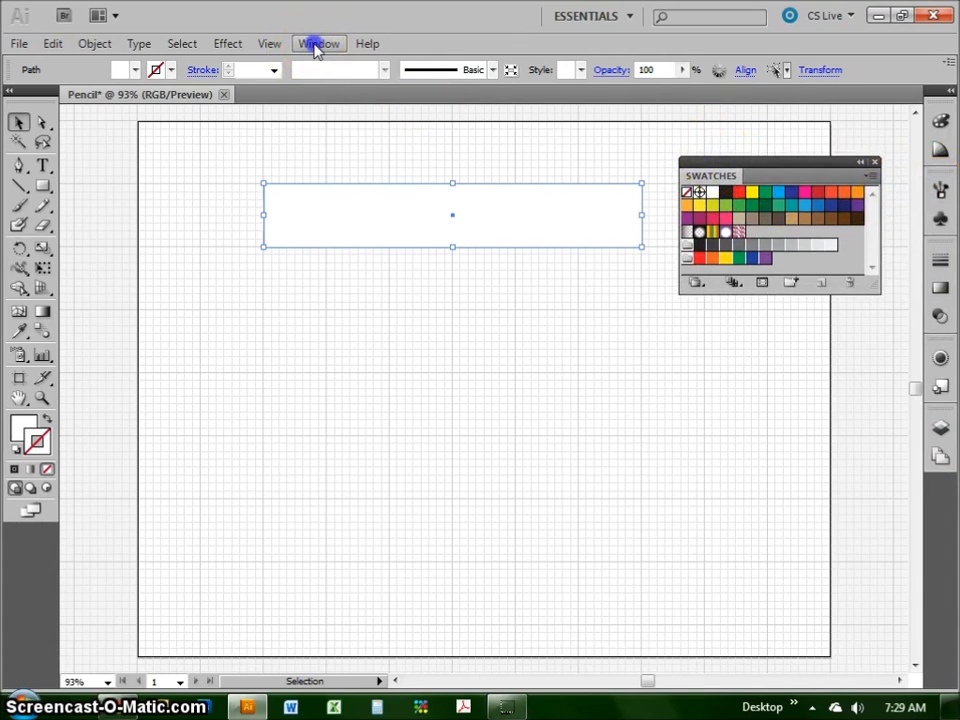
left_click(318, 44)
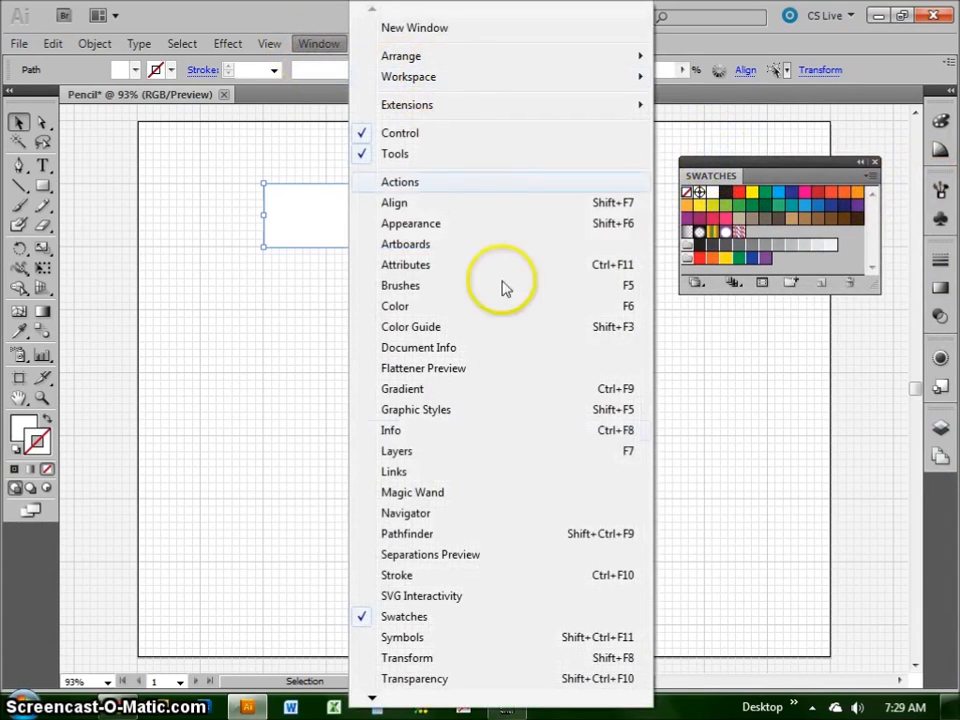
mouse_move(504, 40)
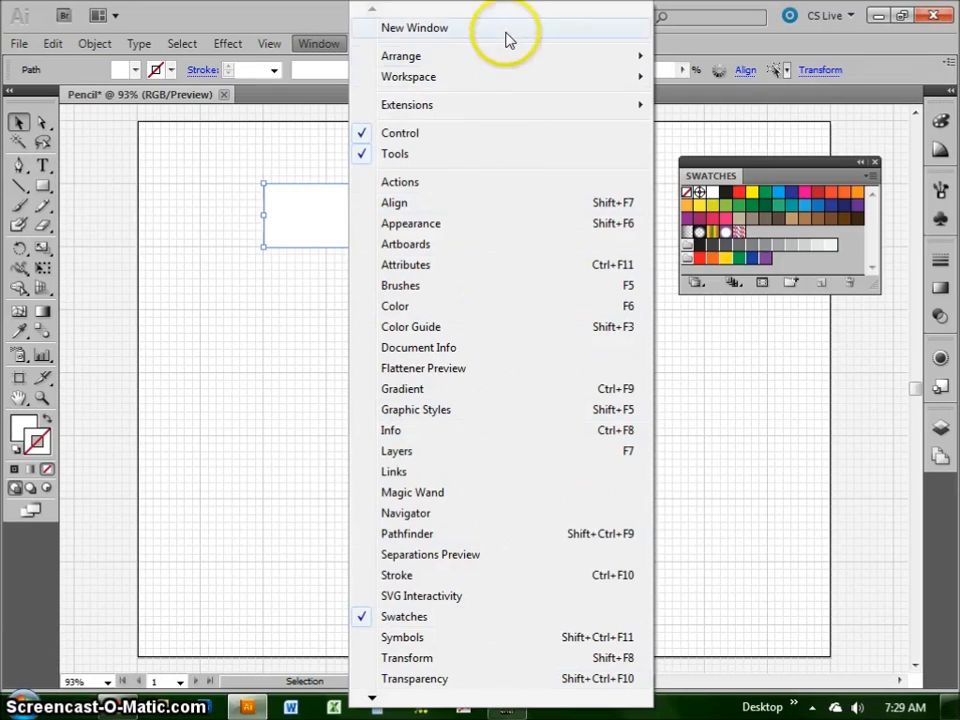
mouse_move(470, 636)
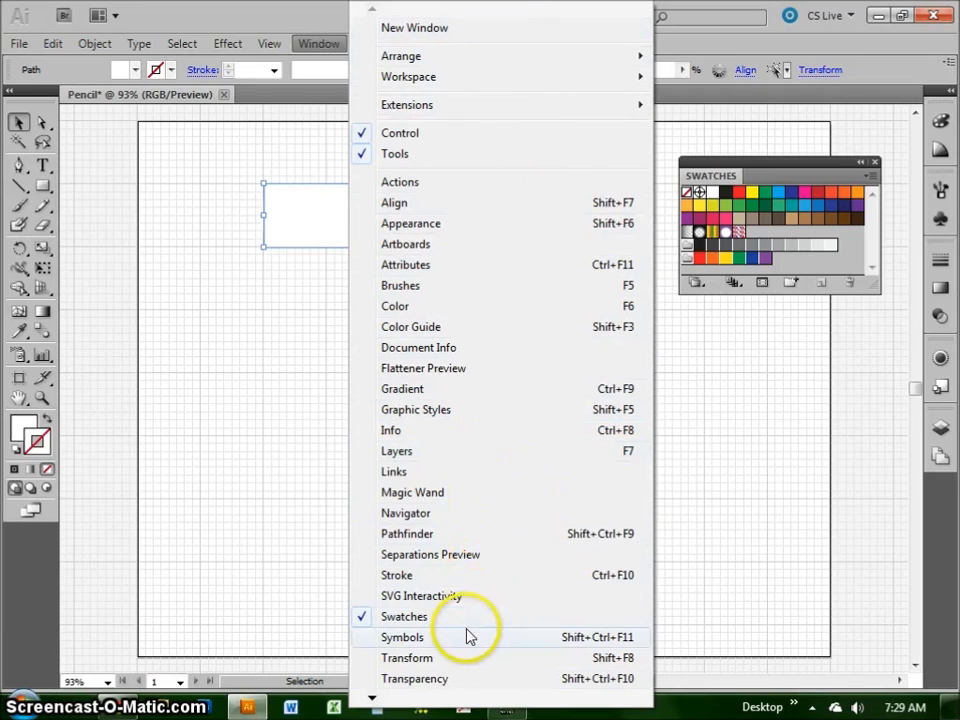
mouse_move(470, 616)
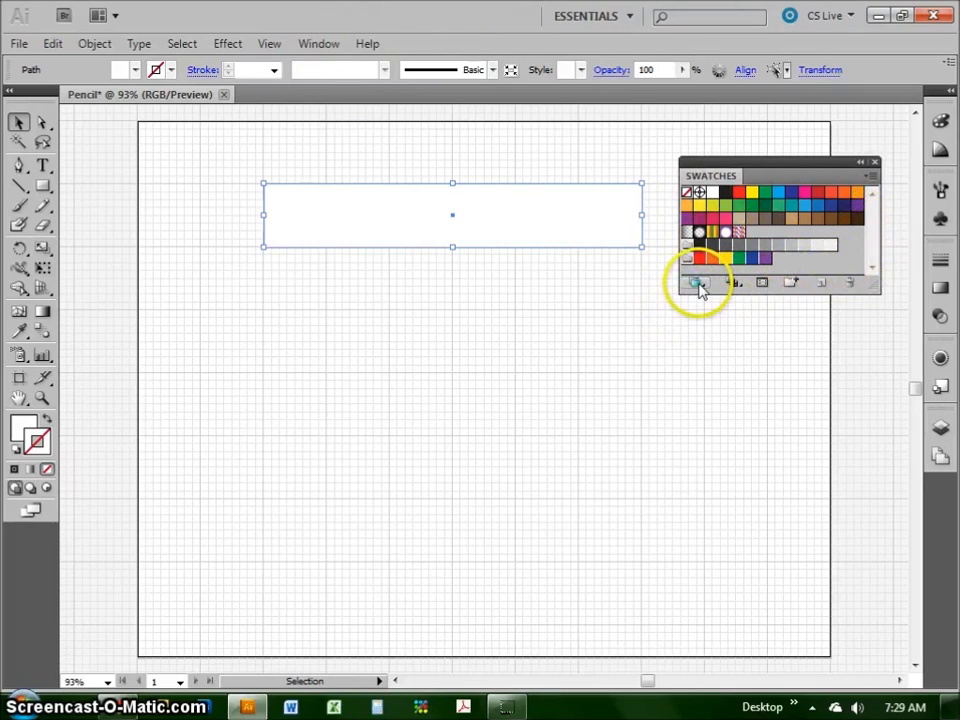
mouse_move(698, 284)
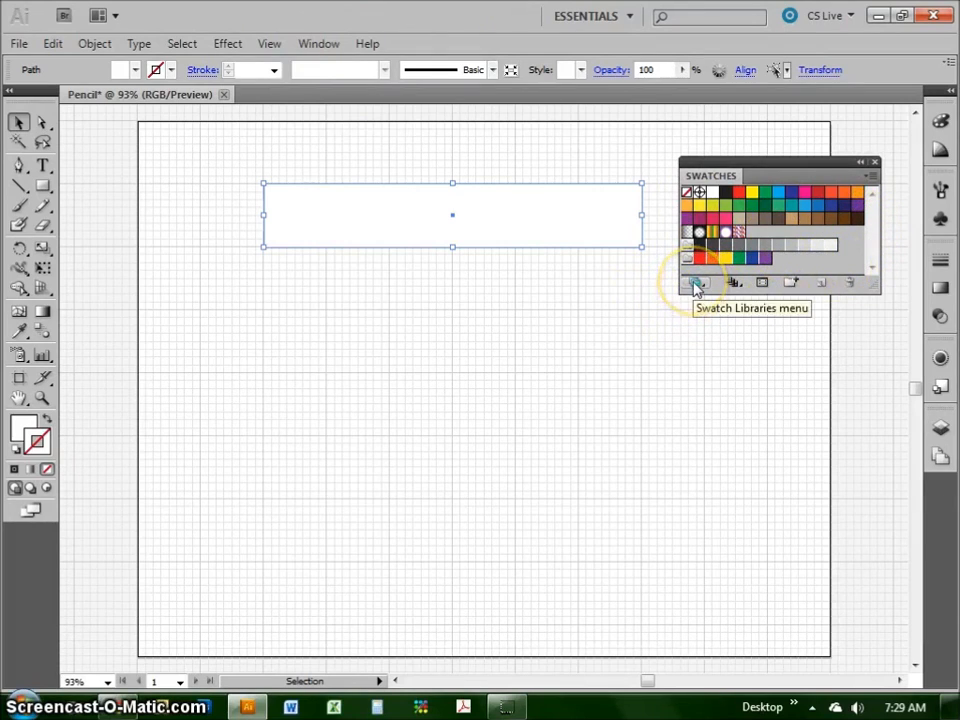
left_click(696, 282)
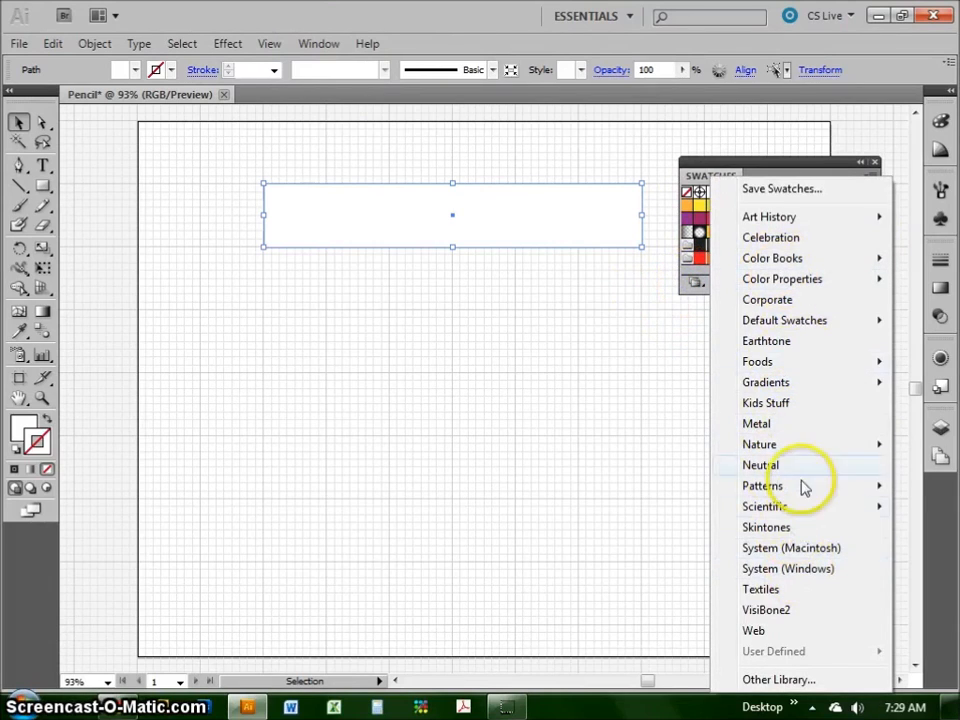
mouse_move(796, 486)
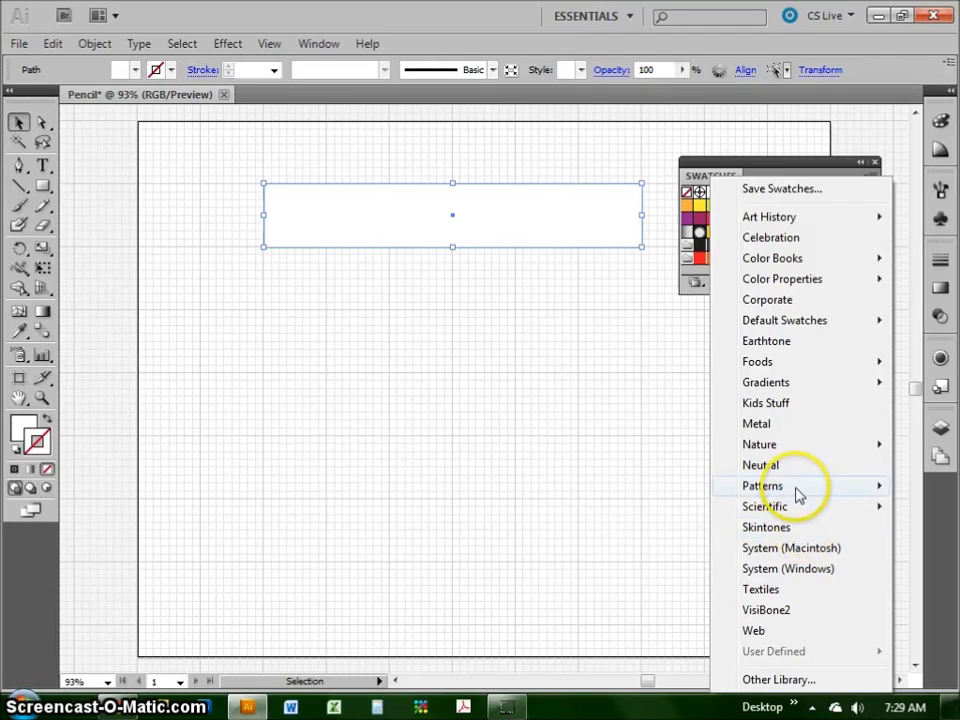
mouse_move(792, 384)
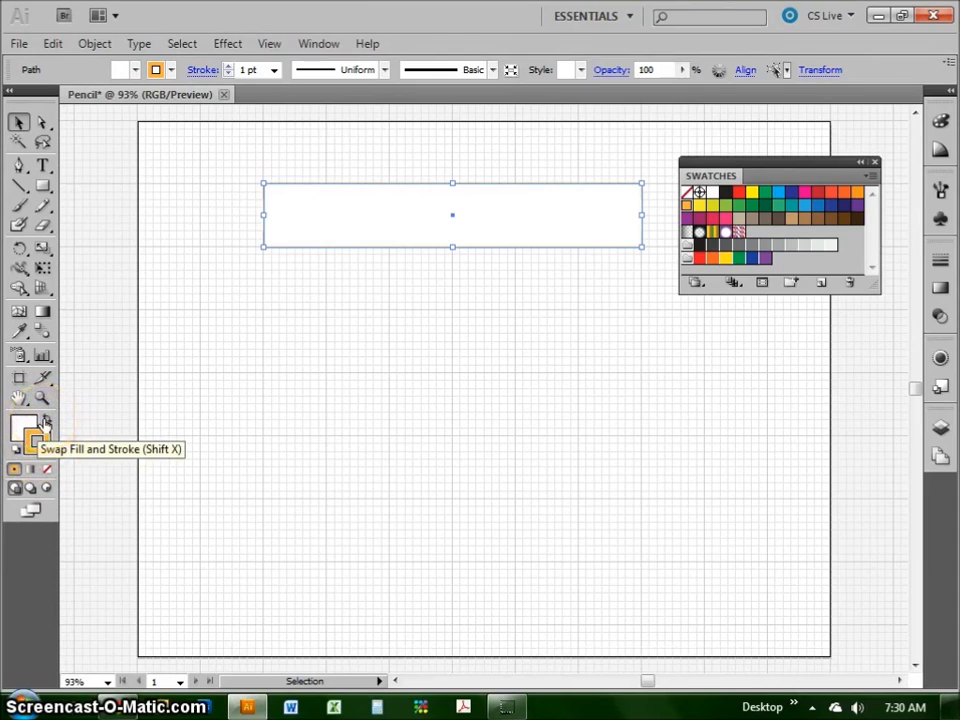
- Swap fill and stroke, then fill the pencil body orange after trying yellow
left_click(46, 424)
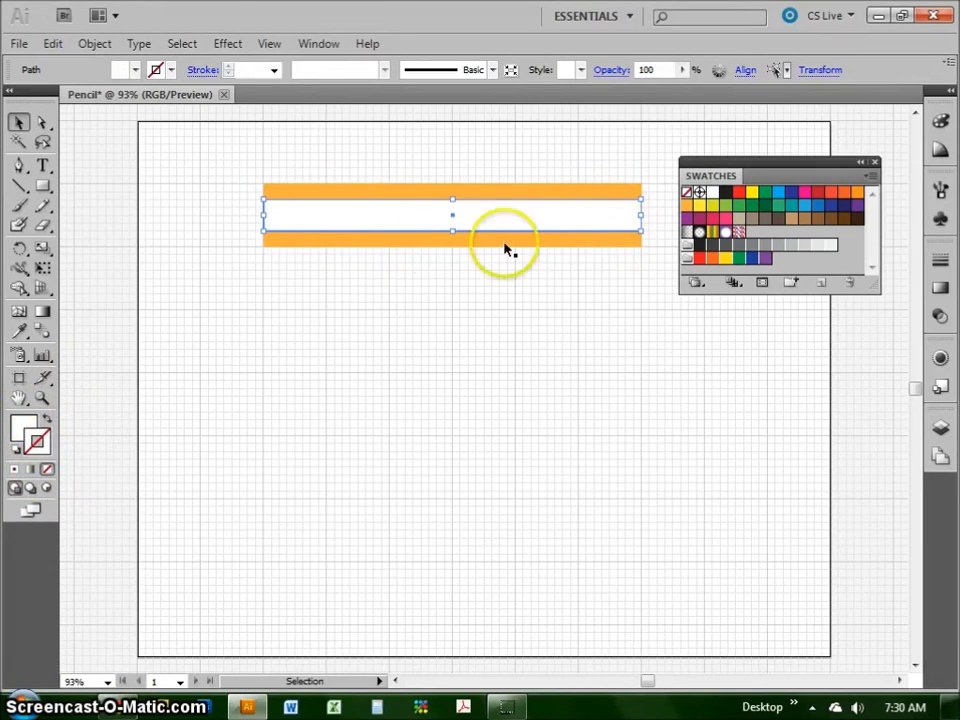
mouse_move(110, 420)
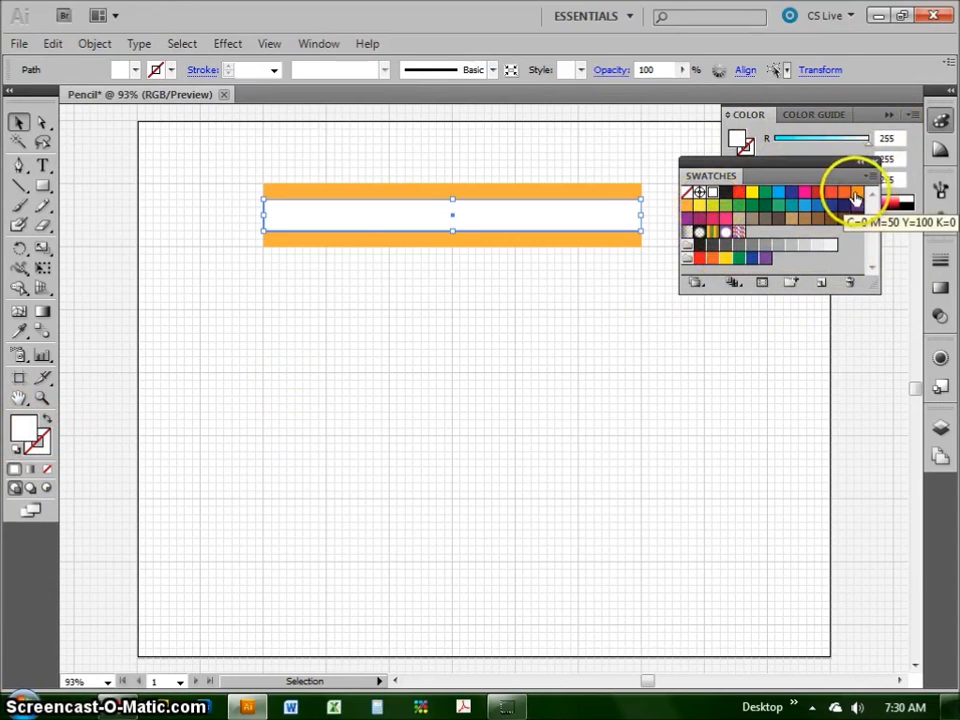
left_click(856, 196)
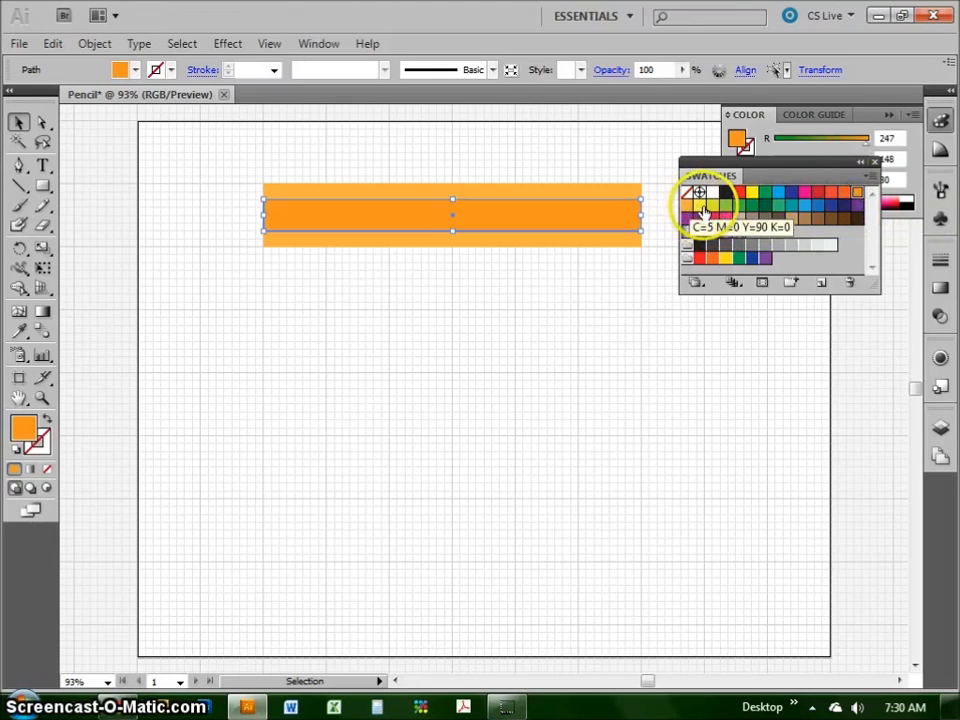
left_click(856, 194)
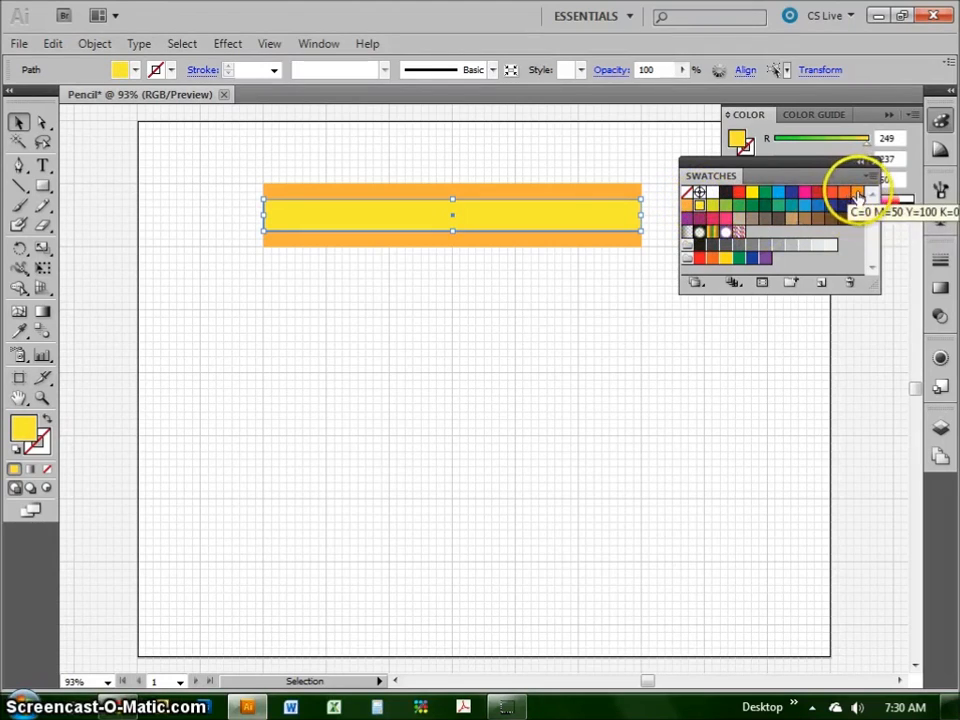
left_click(856, 194)
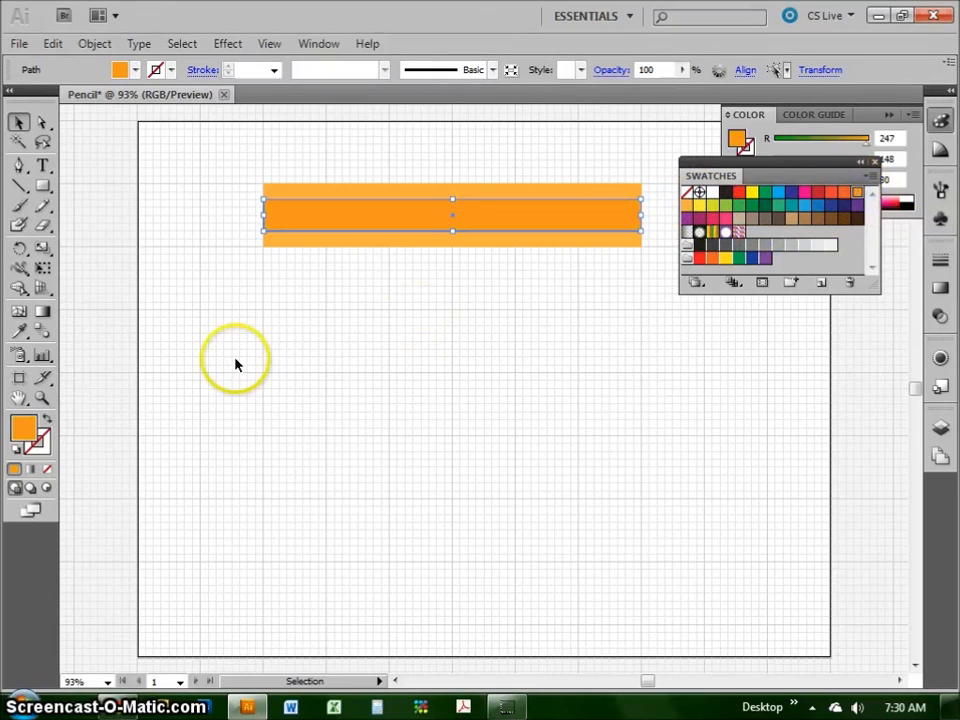
mouse_move(156, 360)
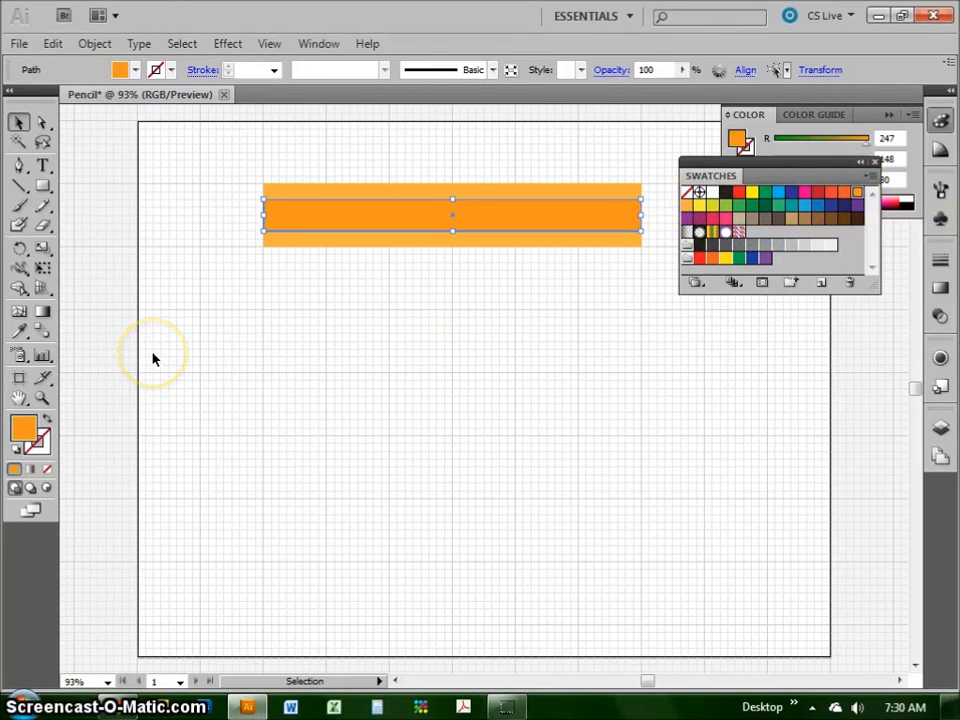
mouse_move(100, 404)
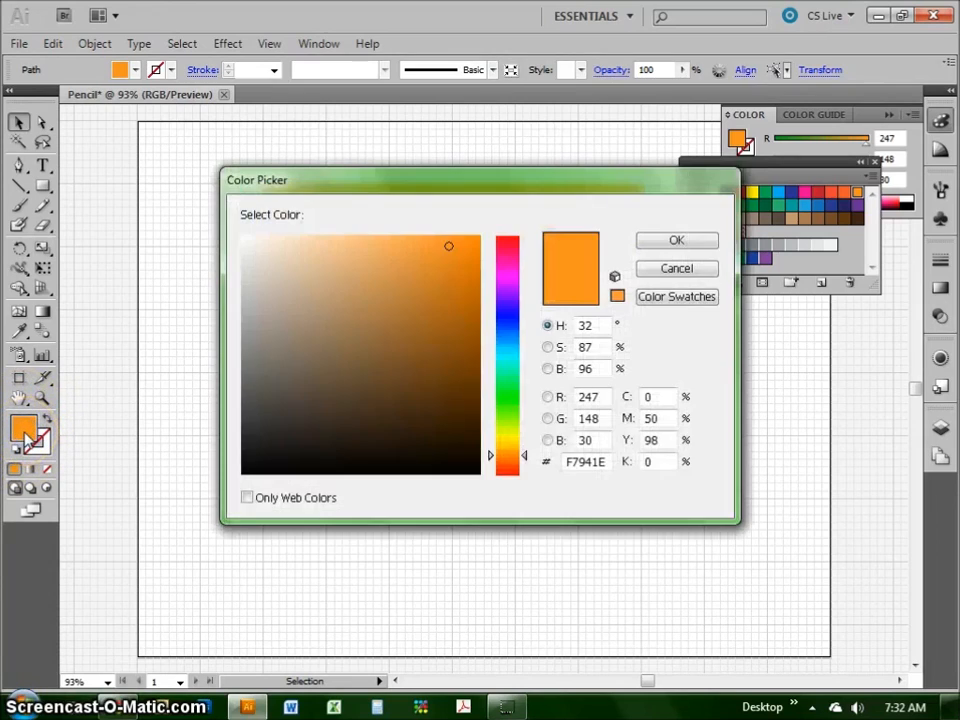
mouse_move(398, 222)
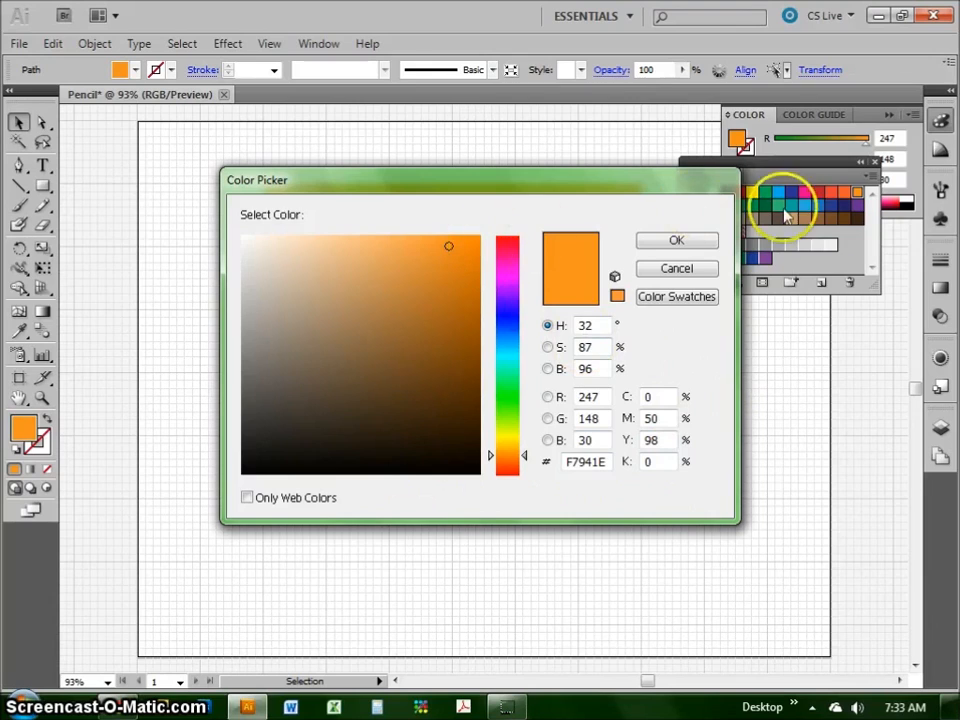
mouse_move(446, 234)
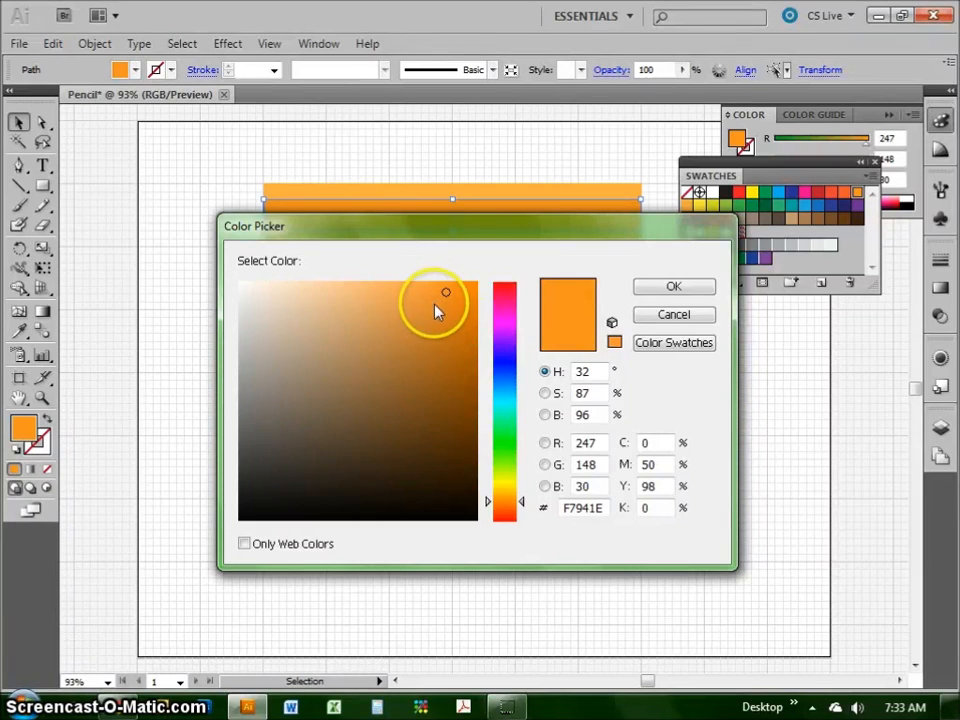
- Dial in a darker golden orange, D69F32, in the Color Picker
left_click(430, 320)
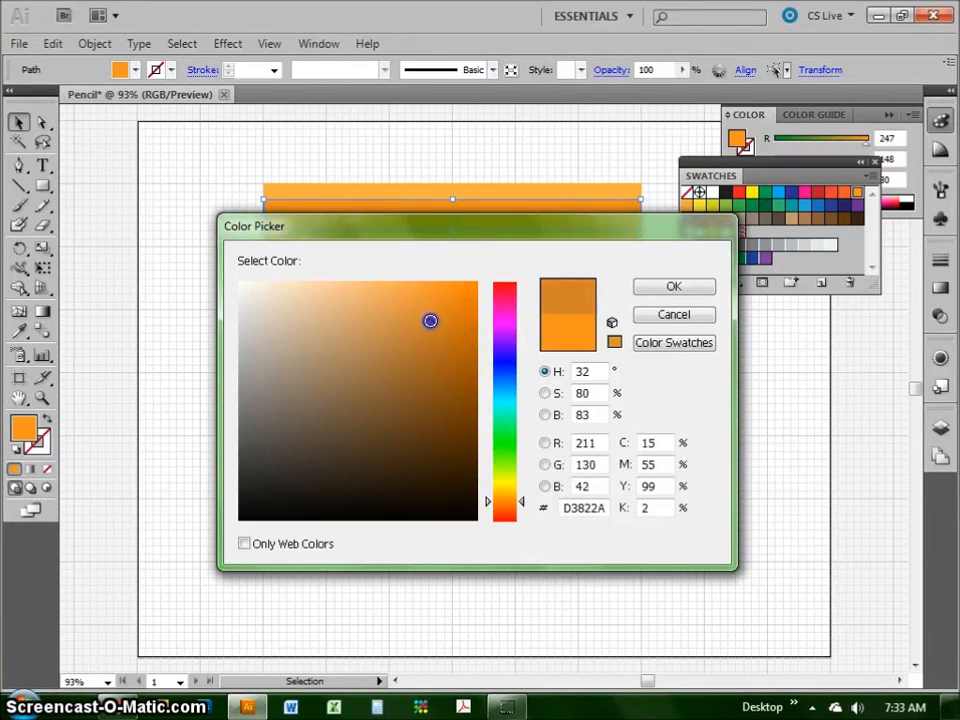
left_click_drag(504, 320, 508, 490)
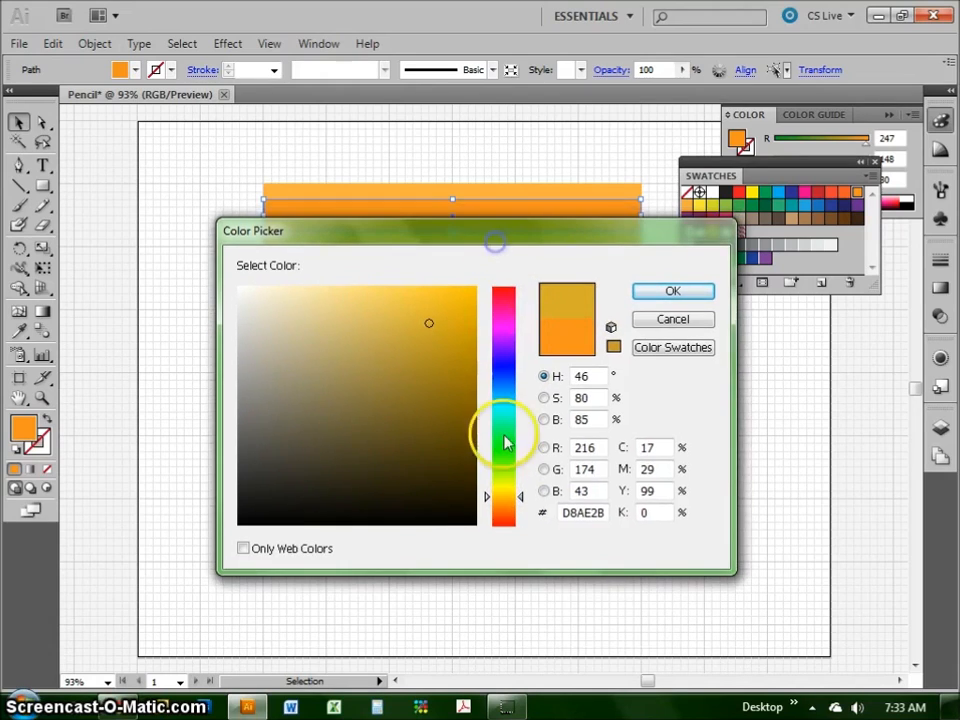
left_click(420, 332)
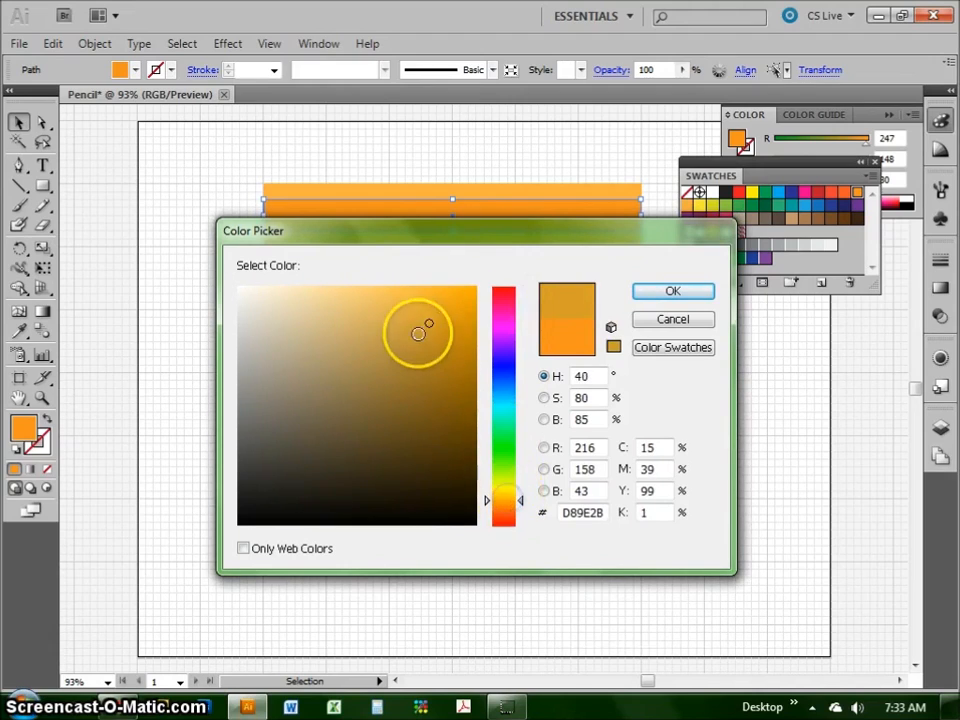
left_click(424, 320)
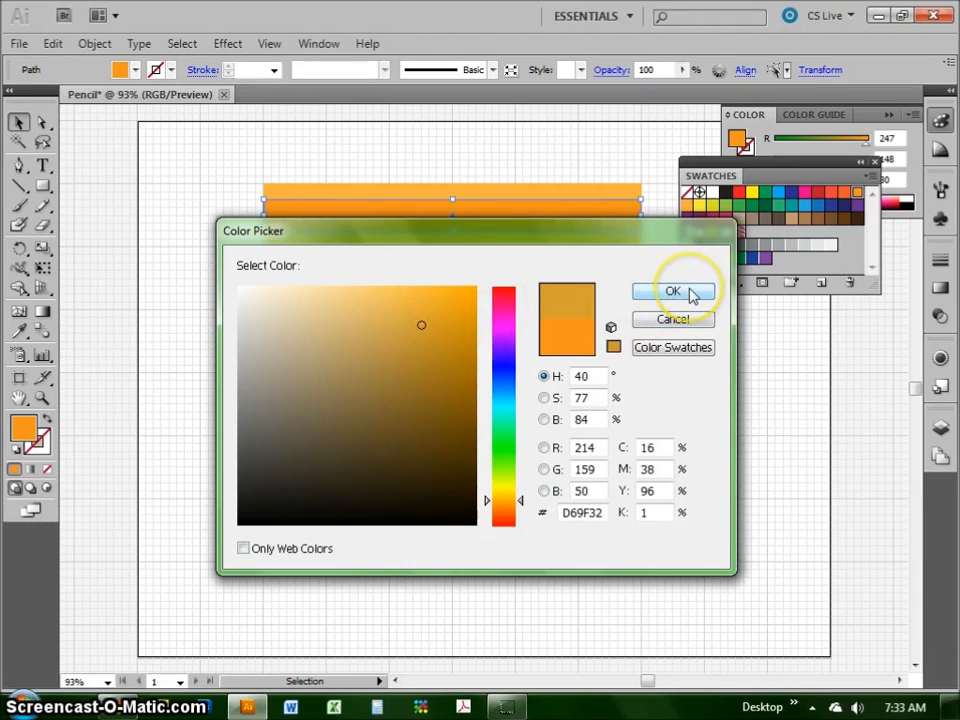
- Apply the golden orange so the centre band is darker than the edges
left_click(672, 292)
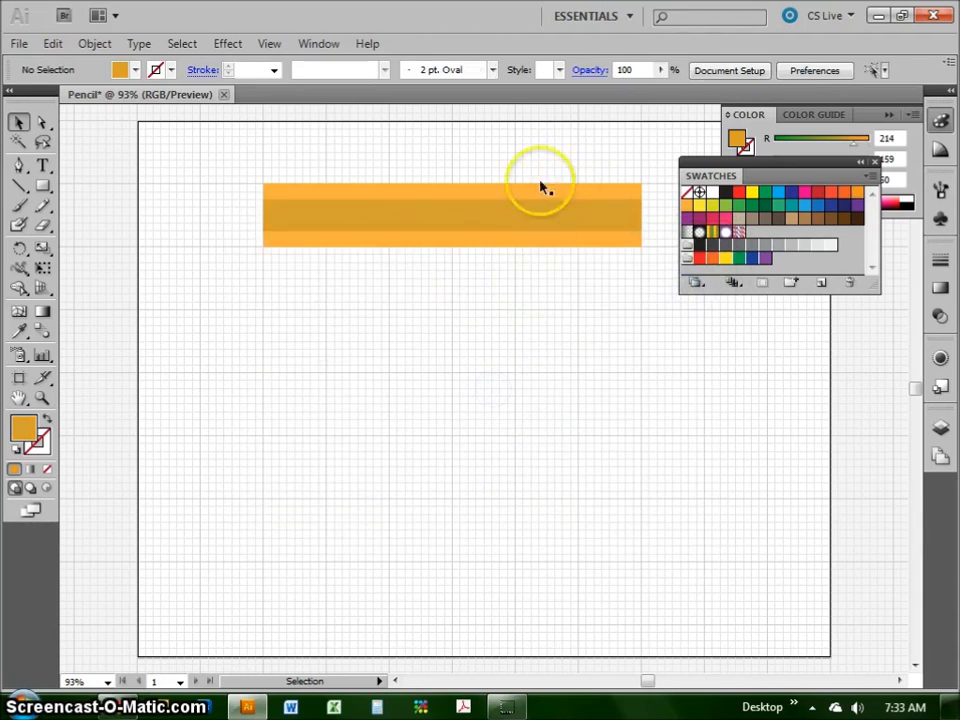
mouse_move(448, 310)
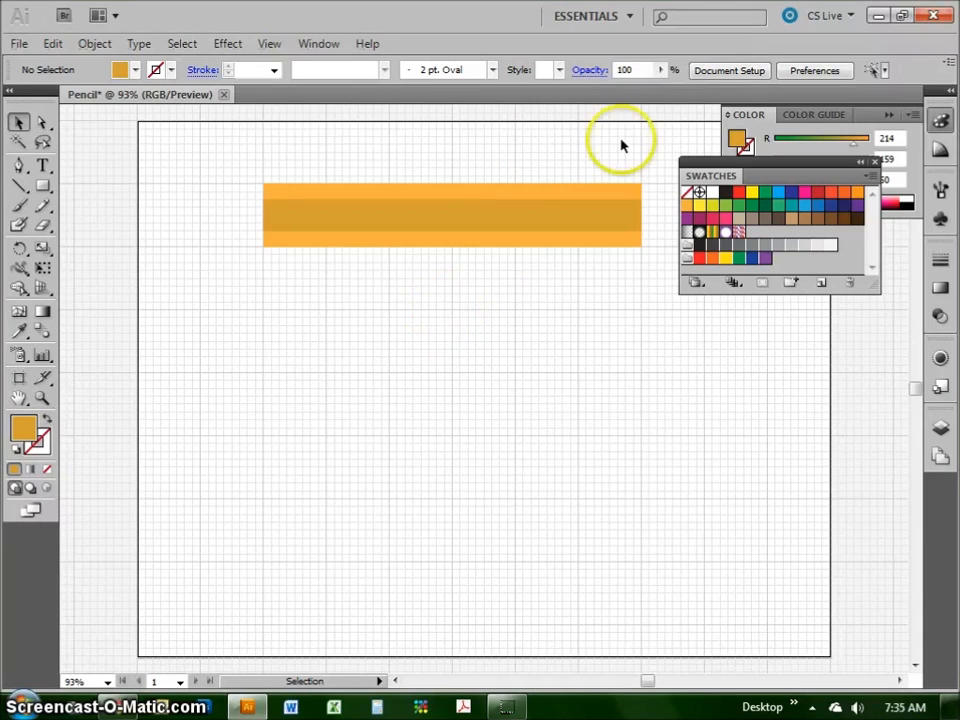
mouse_move(500, 250)
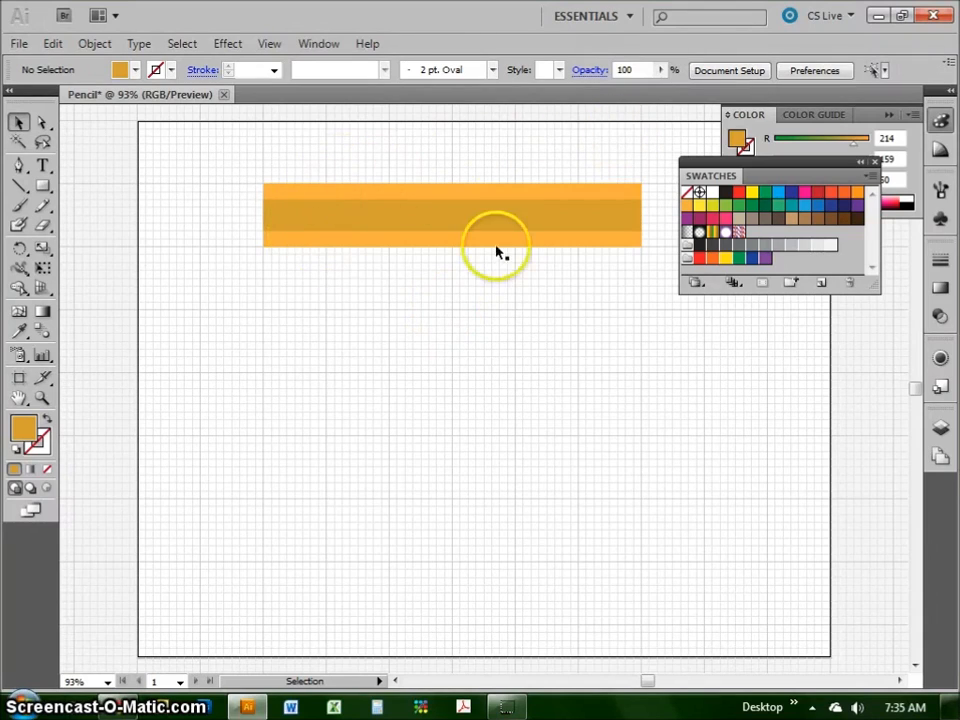
mouse_move(584, 276)
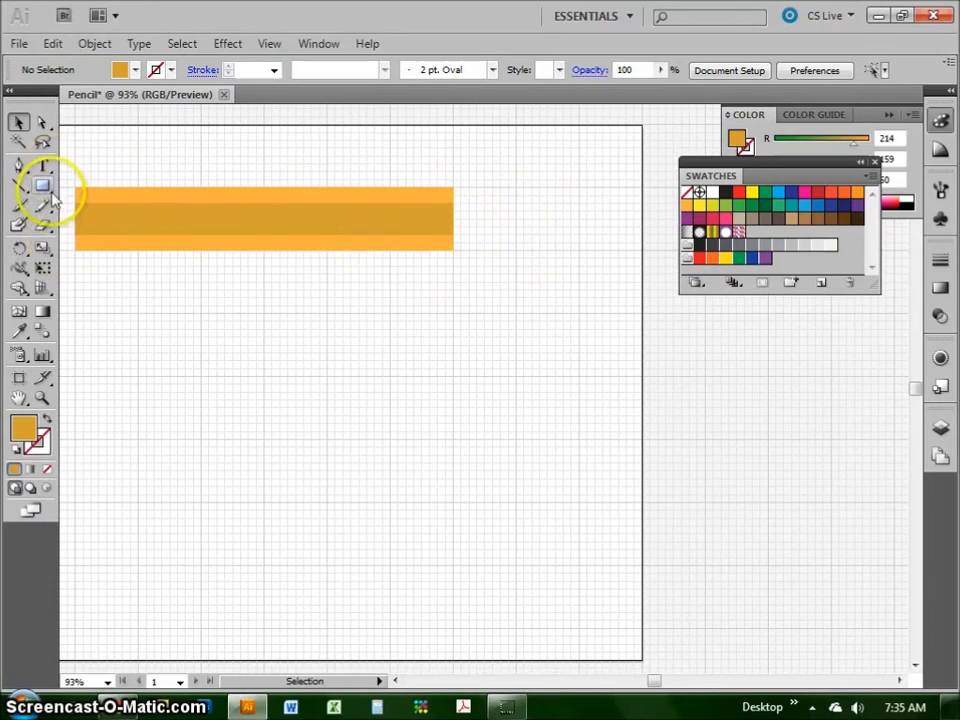
- Add a 1 in by 1 in rounded square with 0.25 in corners as the eraser
left_click(18, 188)
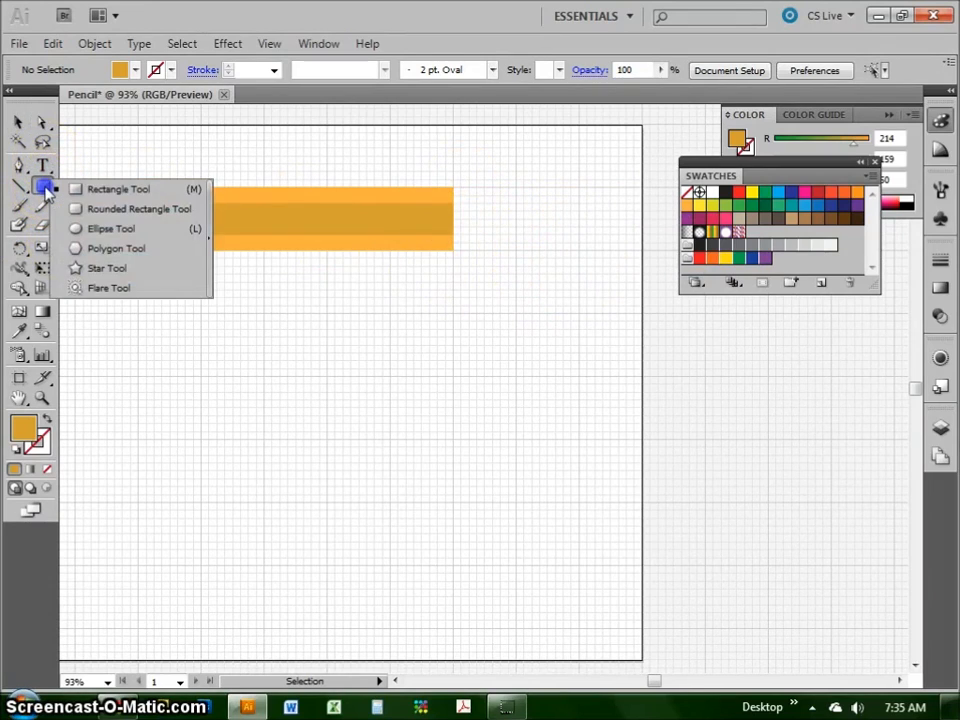
mouse_move(140, 208)
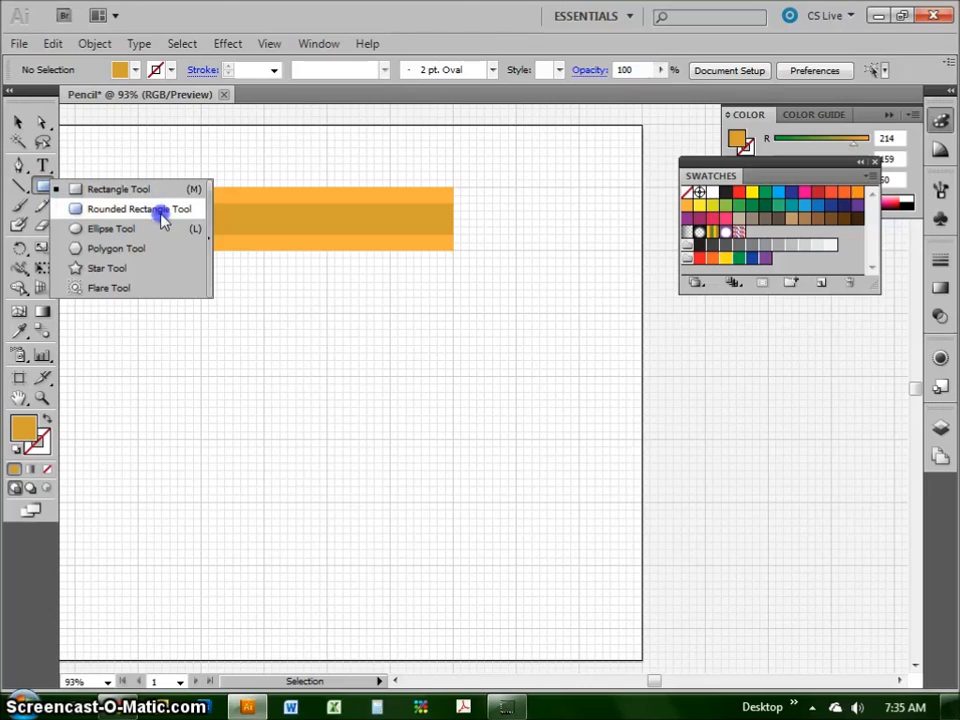
left_click(138, 208)
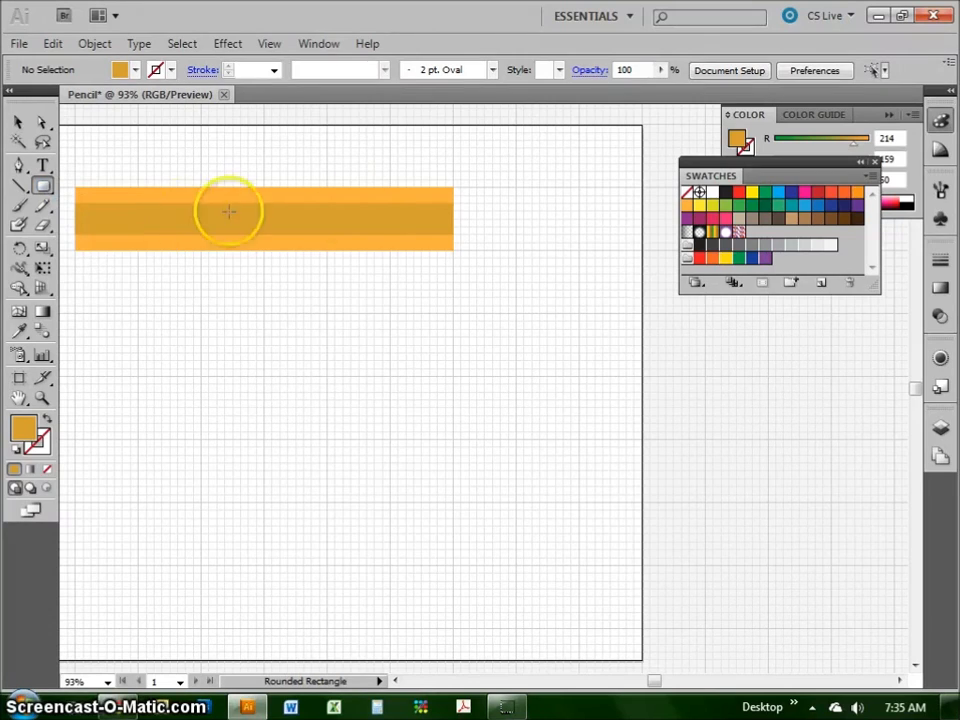
mouse_move(484, 188)
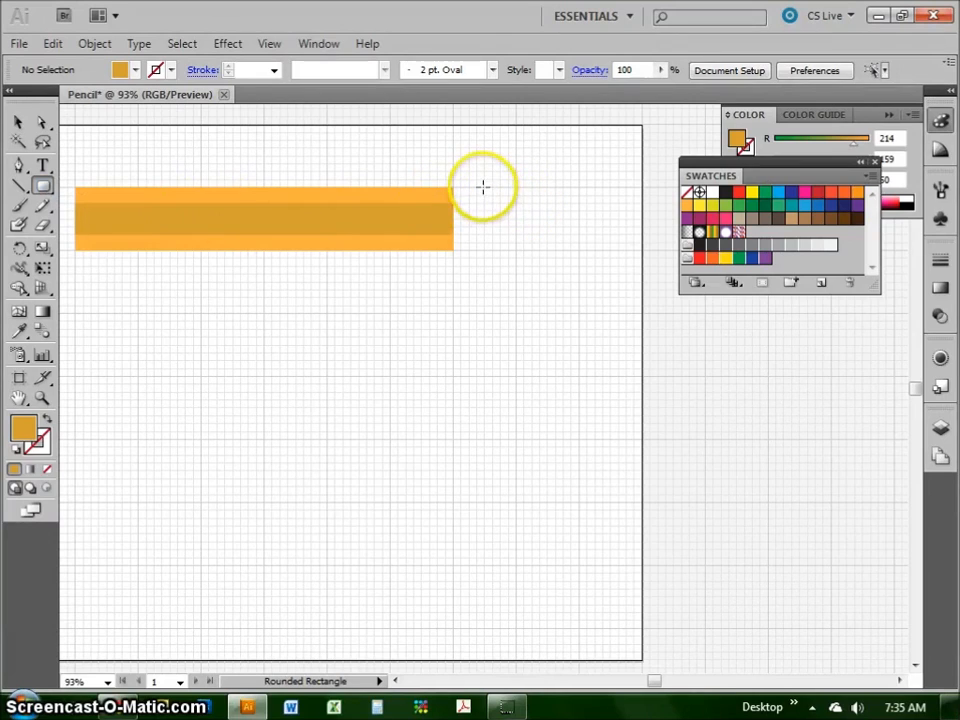
mouse_move(456, 188)
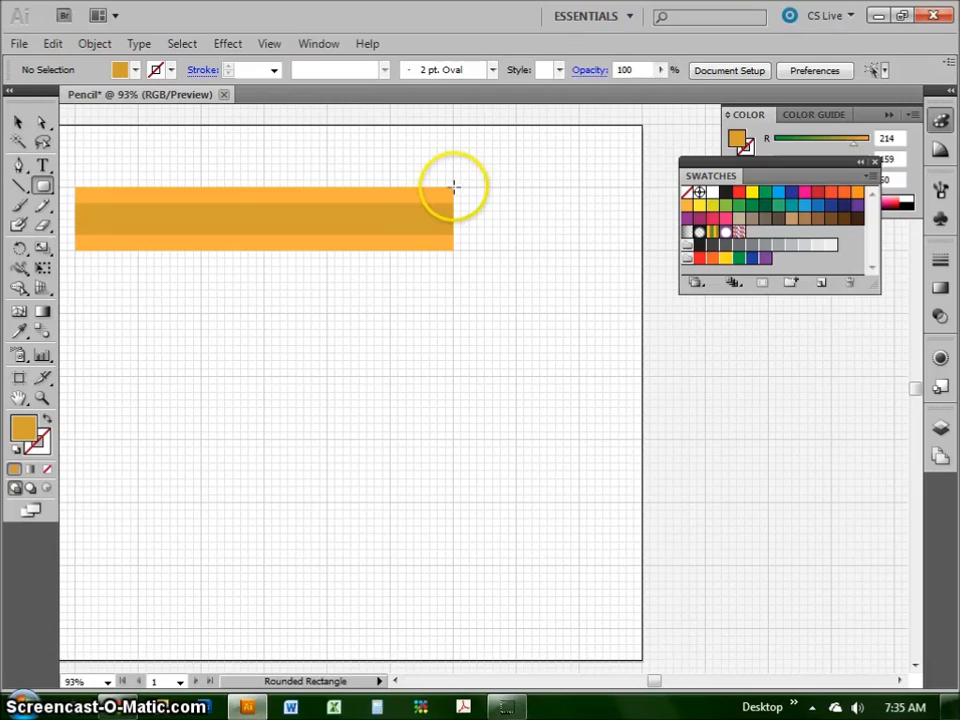
mouse_move(472, 192)
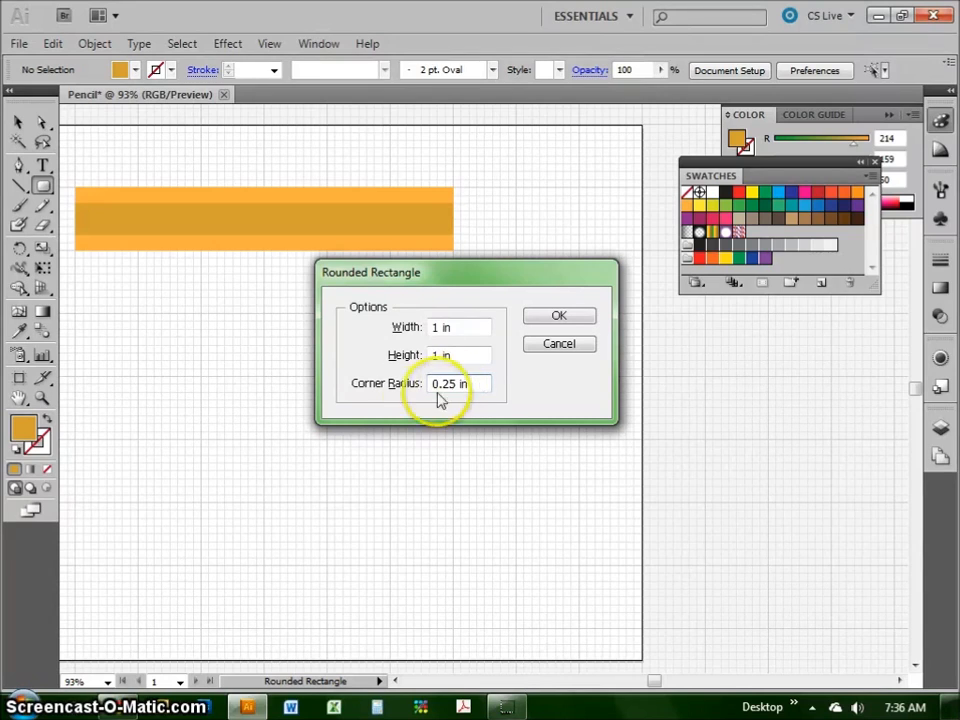
mouse_move(416, 390)
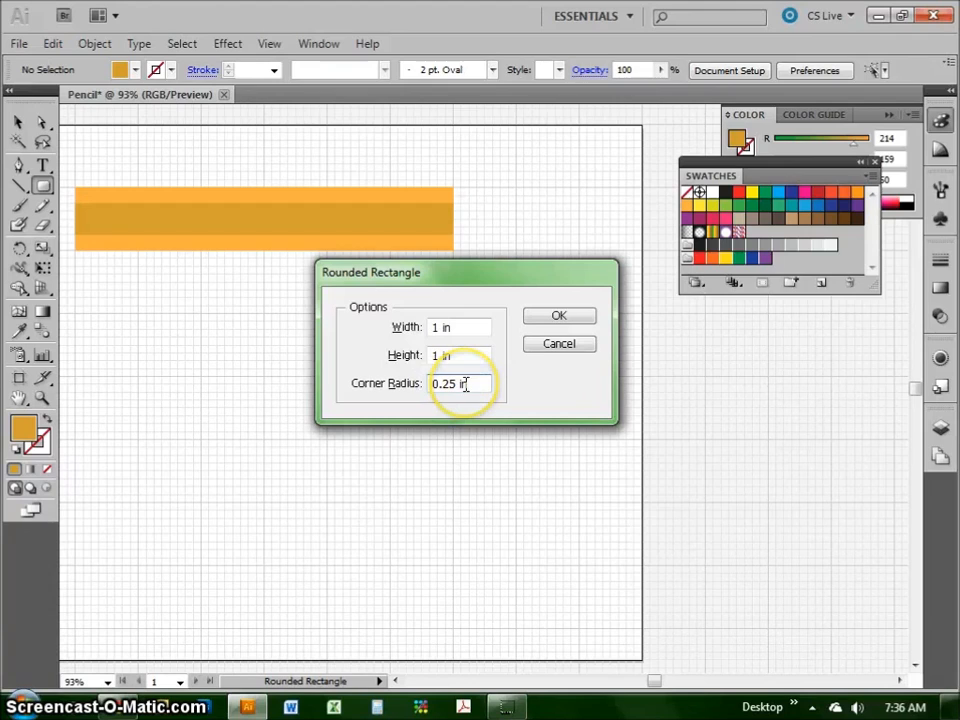
left_click(560, 316)
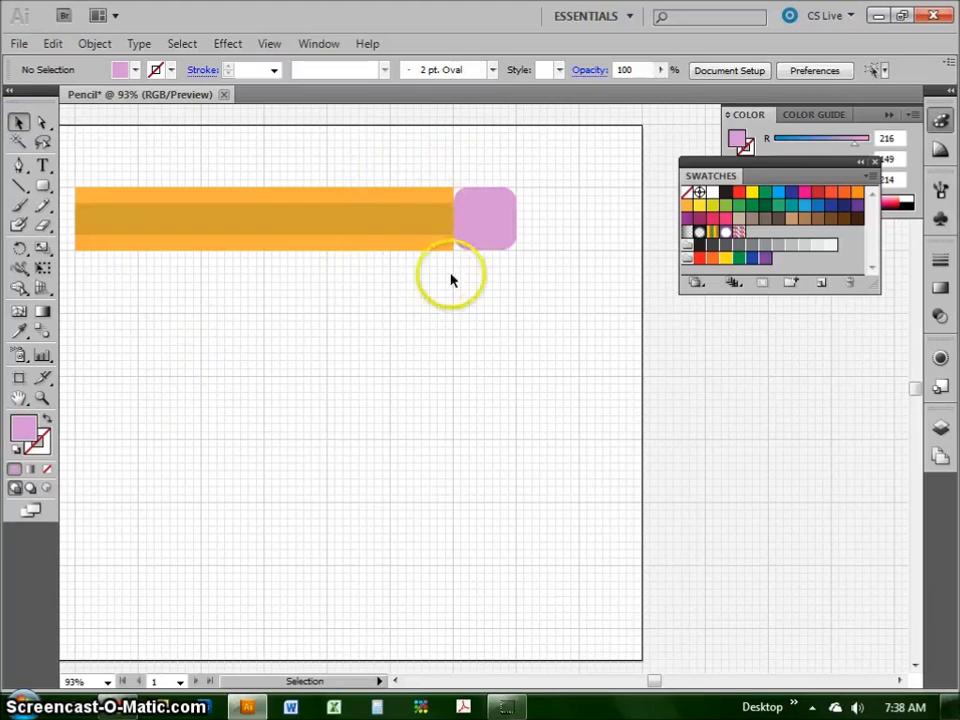
mouse_move(464, 196)
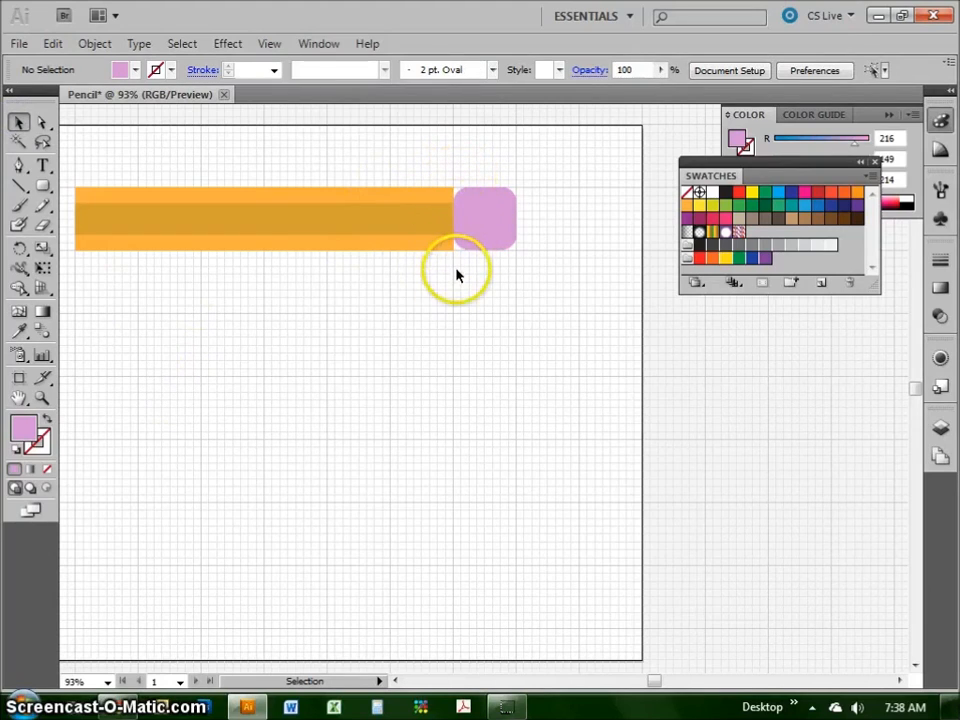
mouse_move(320, 84)
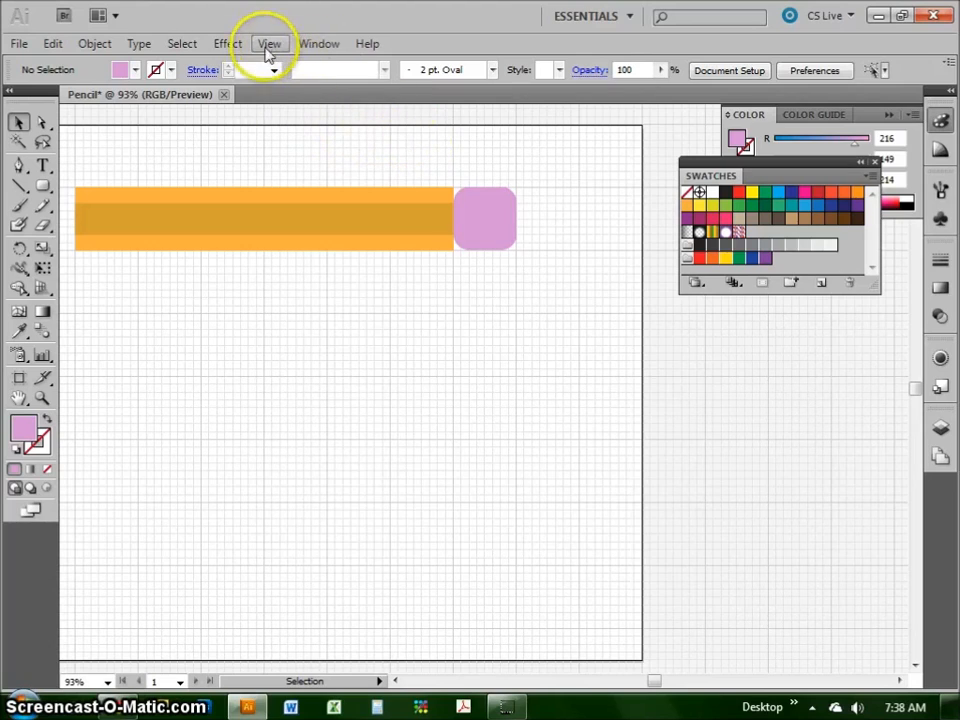
- Enter a rounded rectangle 0.25 in wide, 1.25 in tall with 0.25 in corner radius
left_click(268, 44)
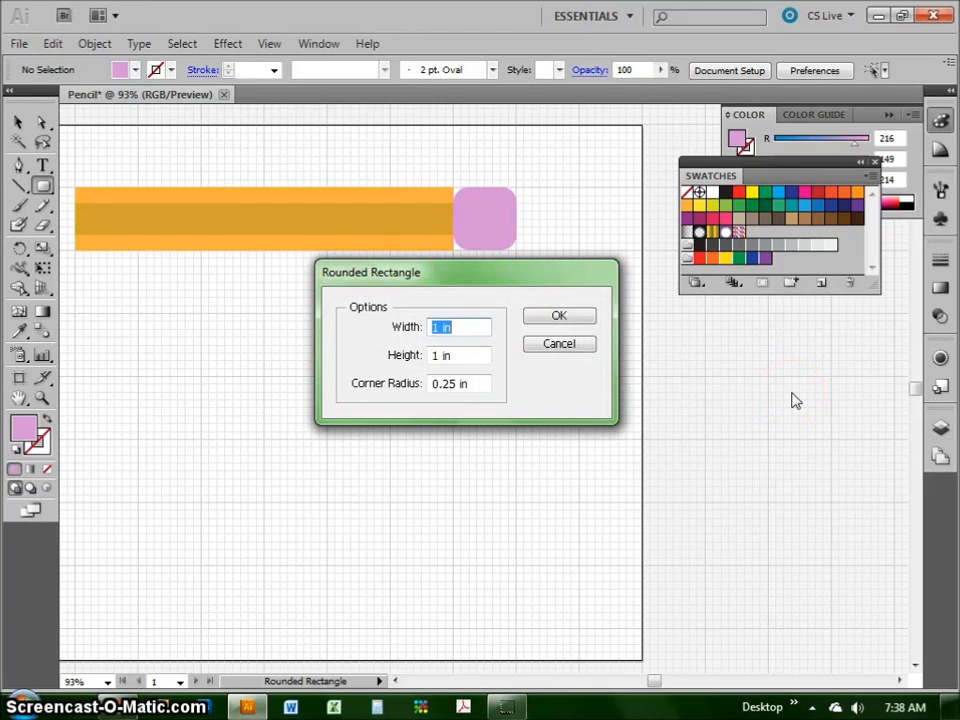
type("1.")
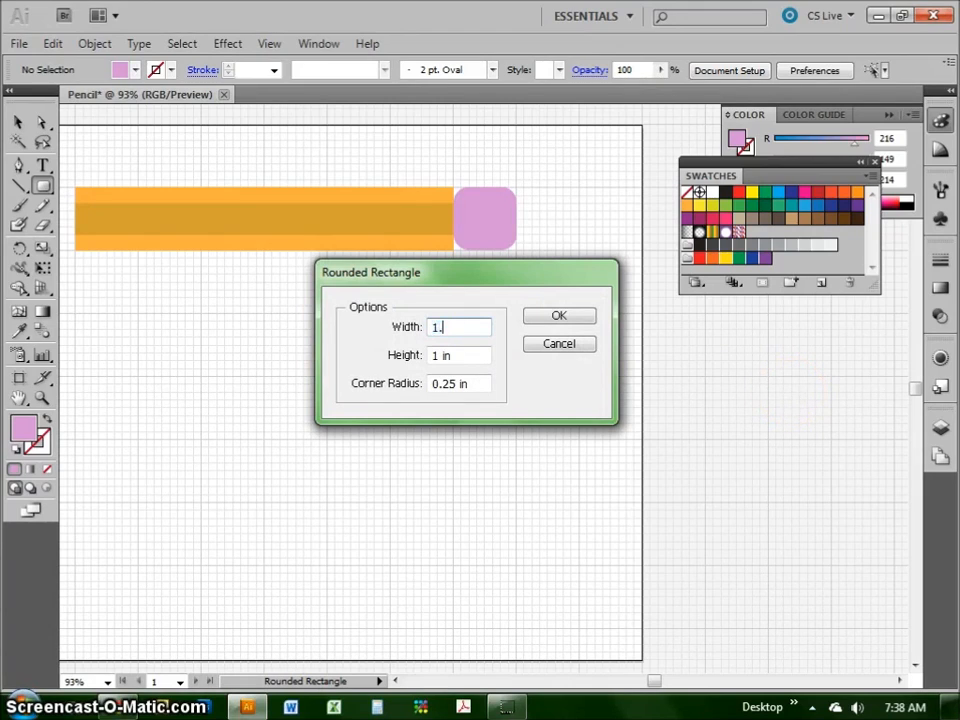
type("25")
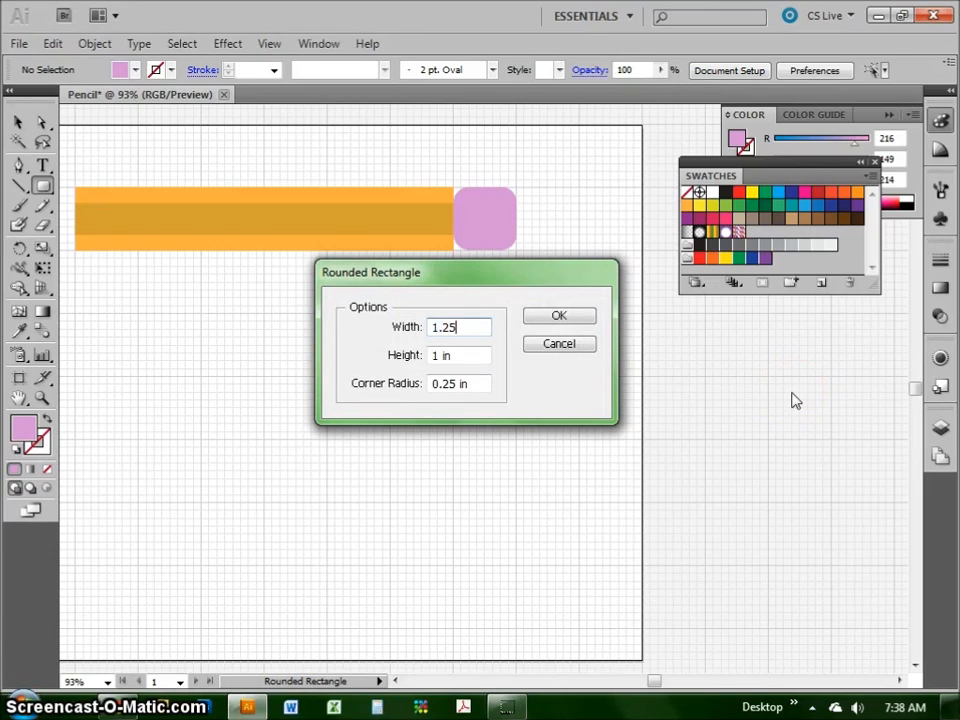
left_click(460, 326)
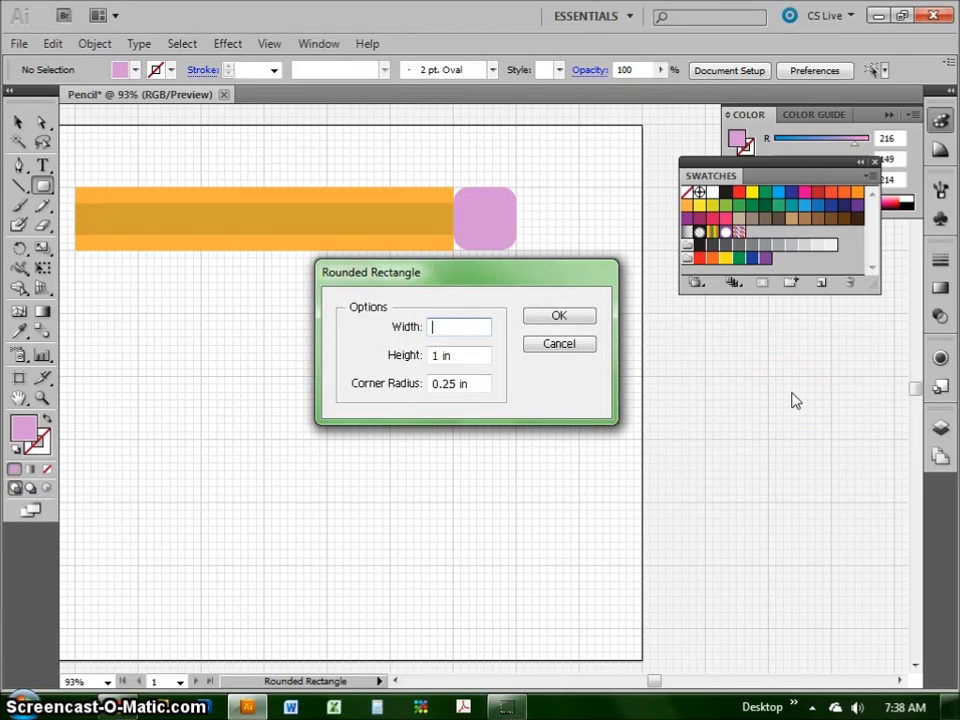
type("1.25")
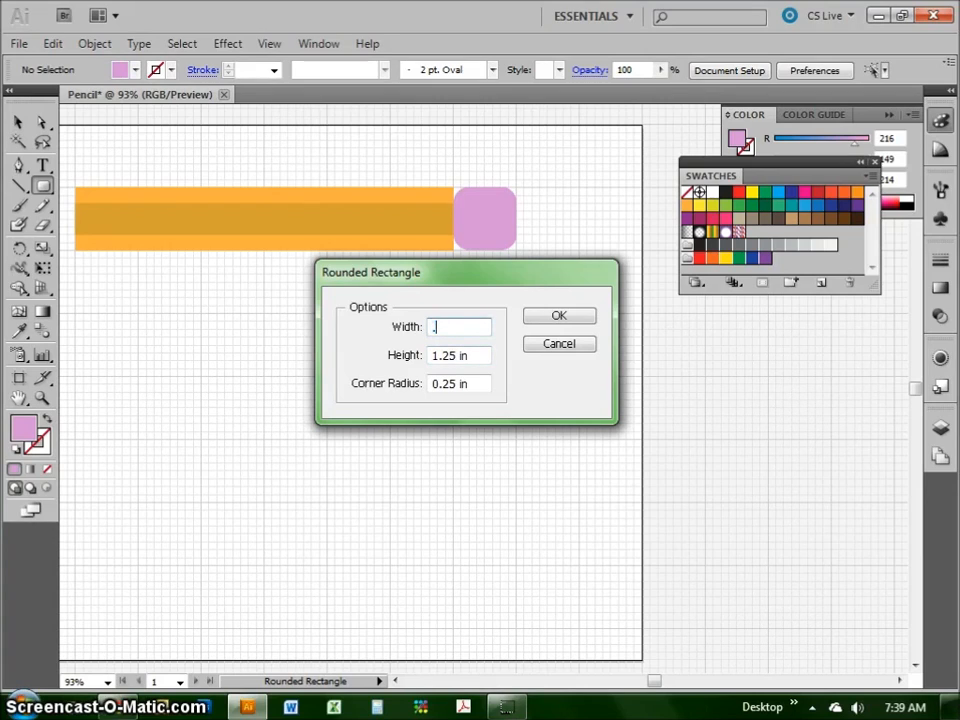
key("Tab")
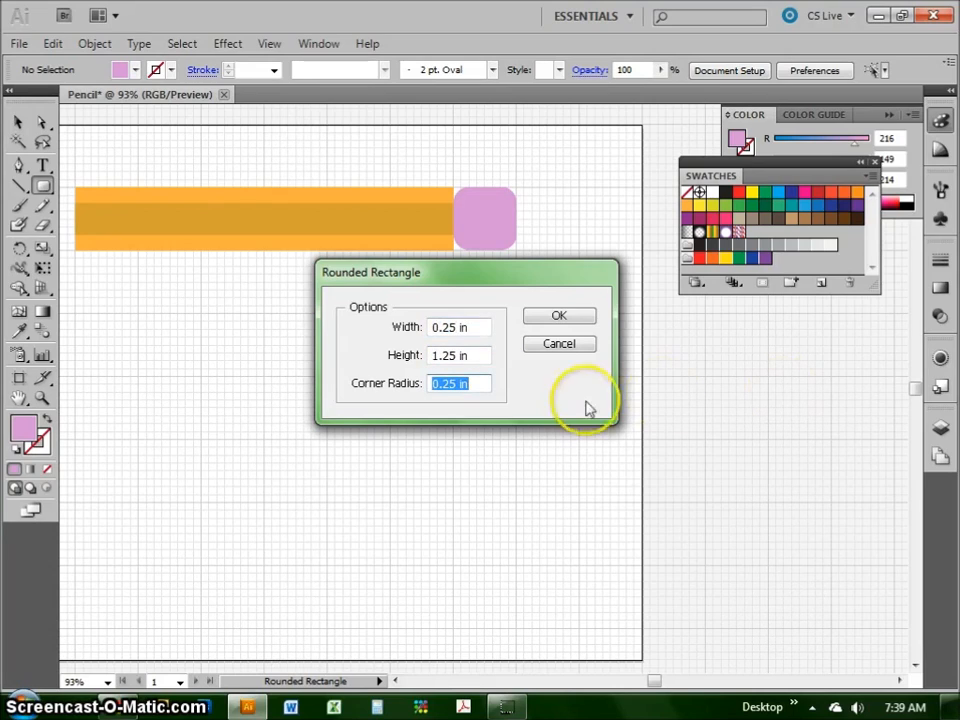
left_click(460, 384)
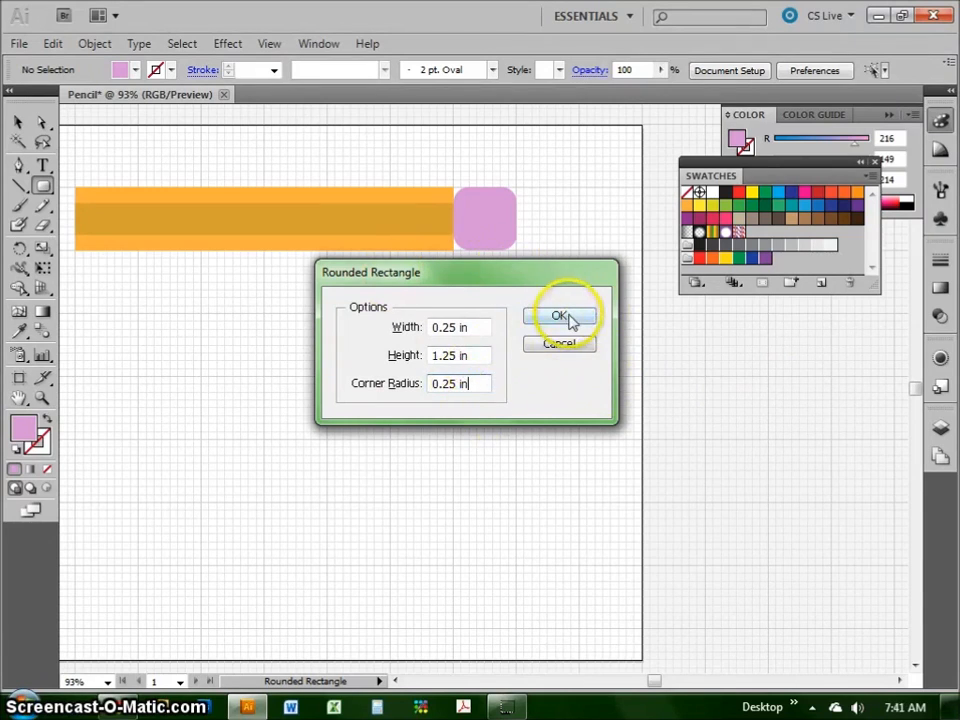
- Create the thin rounded ferrule band, fill it gray, and select it for further editing
left_click(560, 316)
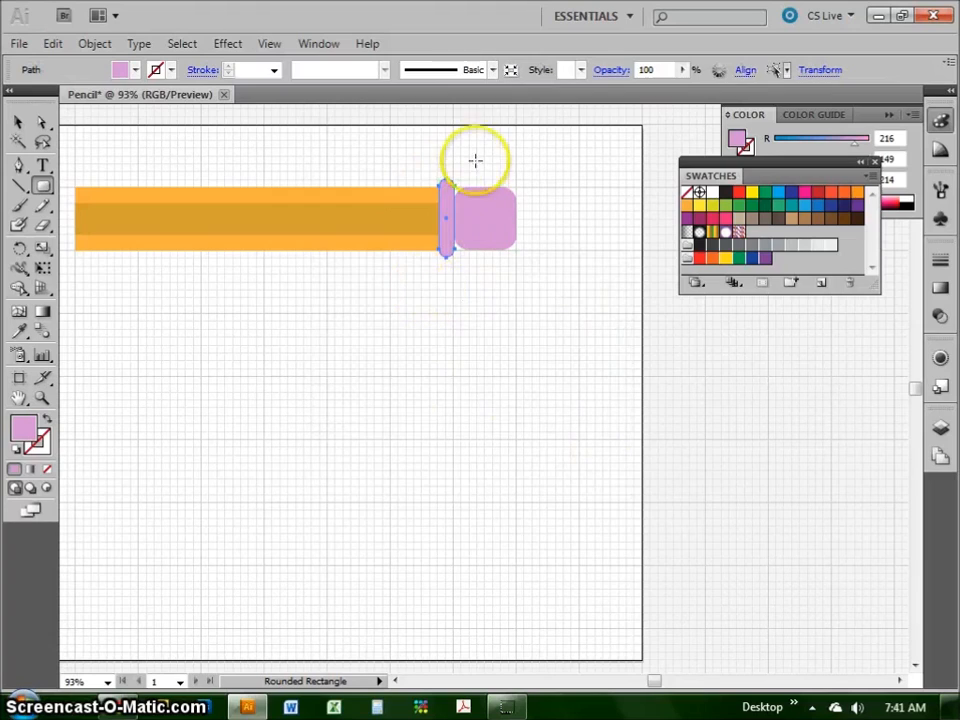
mouse_move(940, 316)
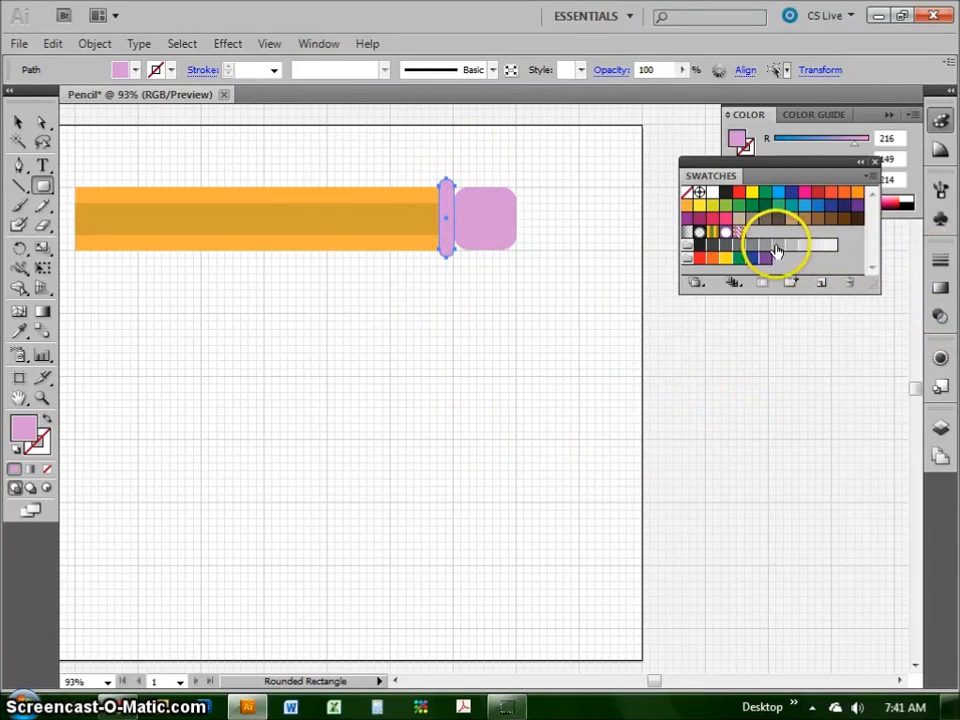
left_click(764, 244)
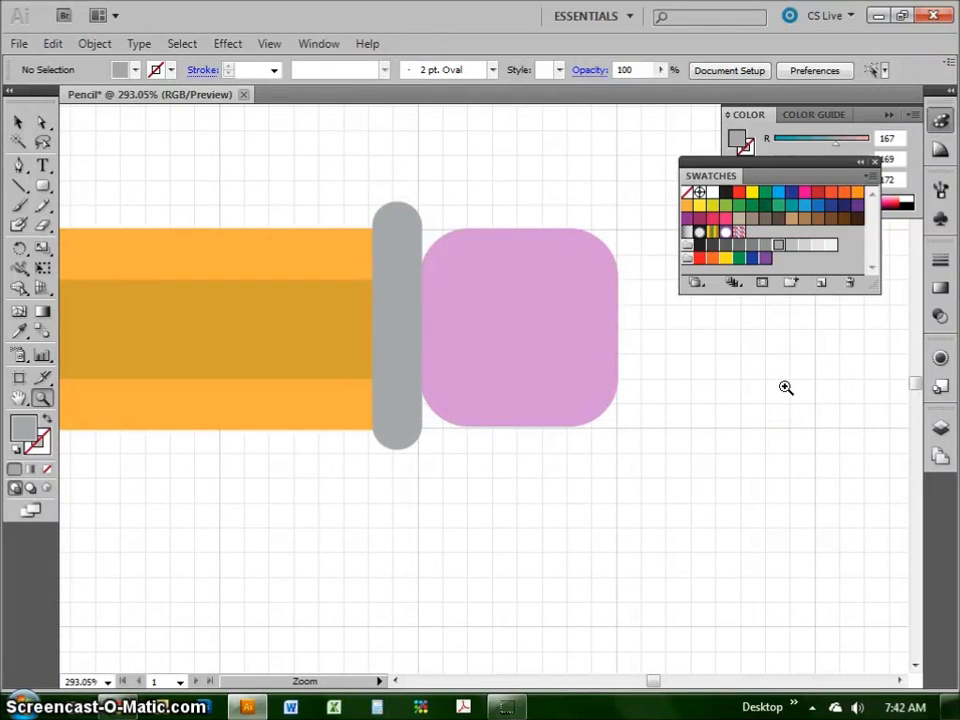
mouse_move(388, 418)
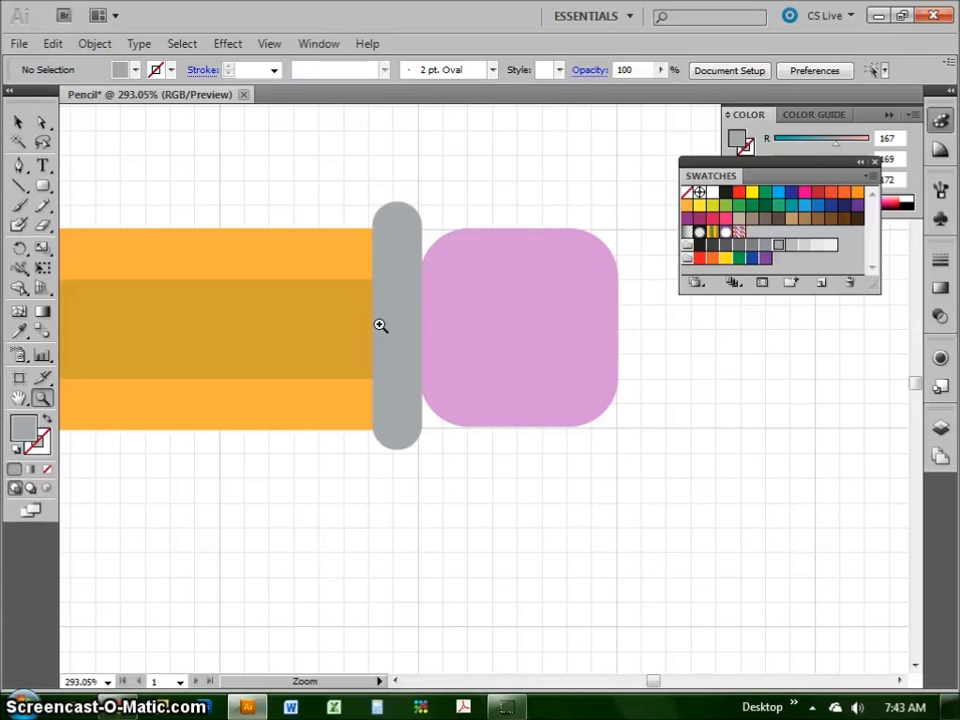
mouse_move(196, 198)
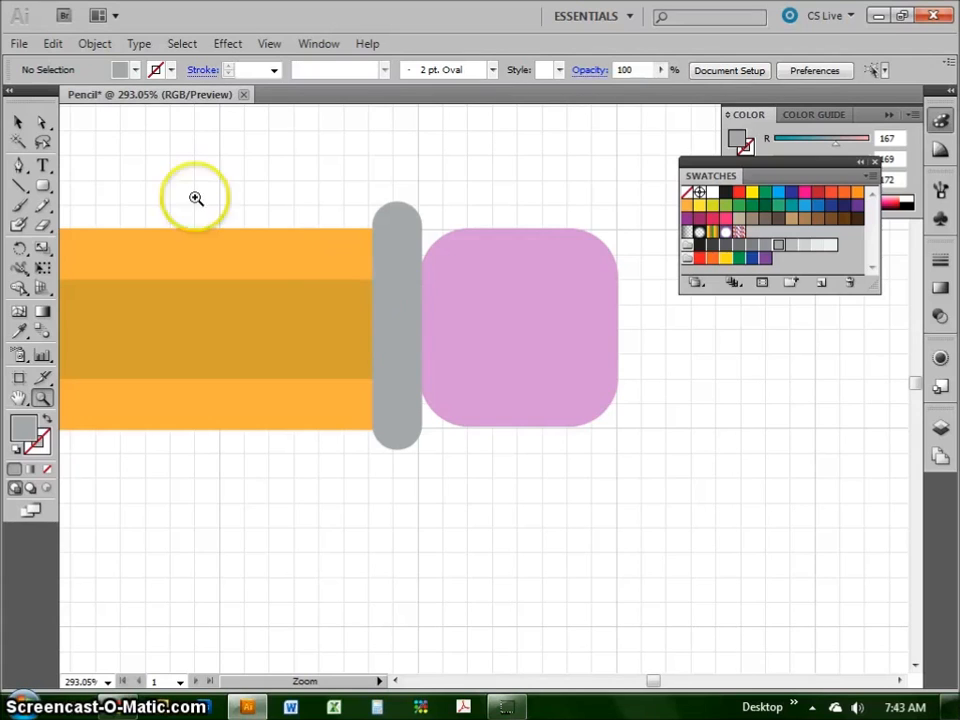
left_click(20, 120)
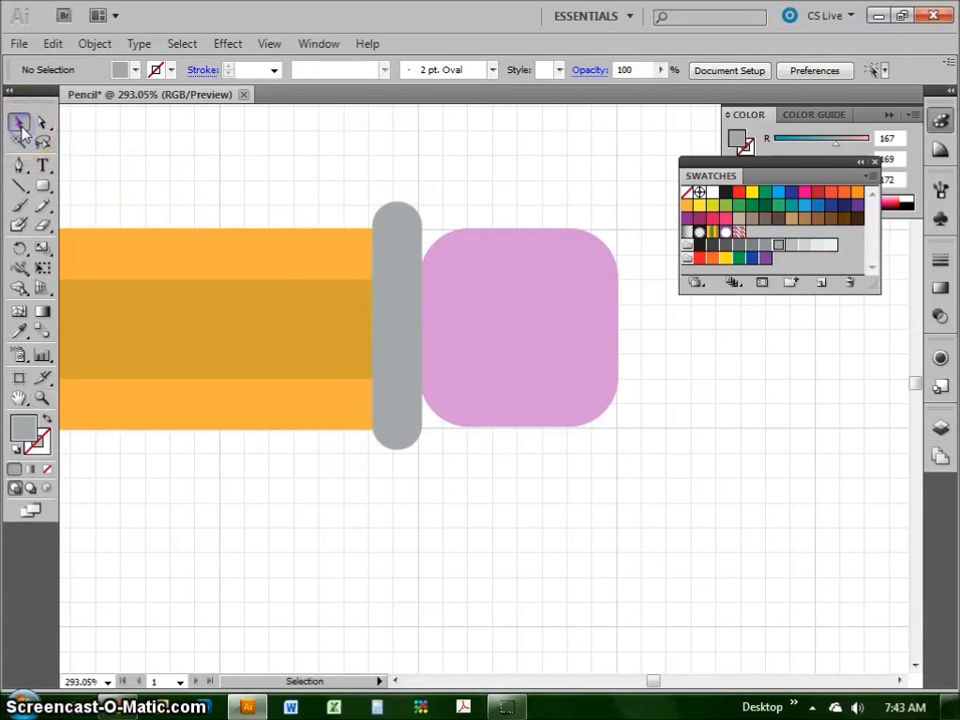
mouse_move(20, 122)
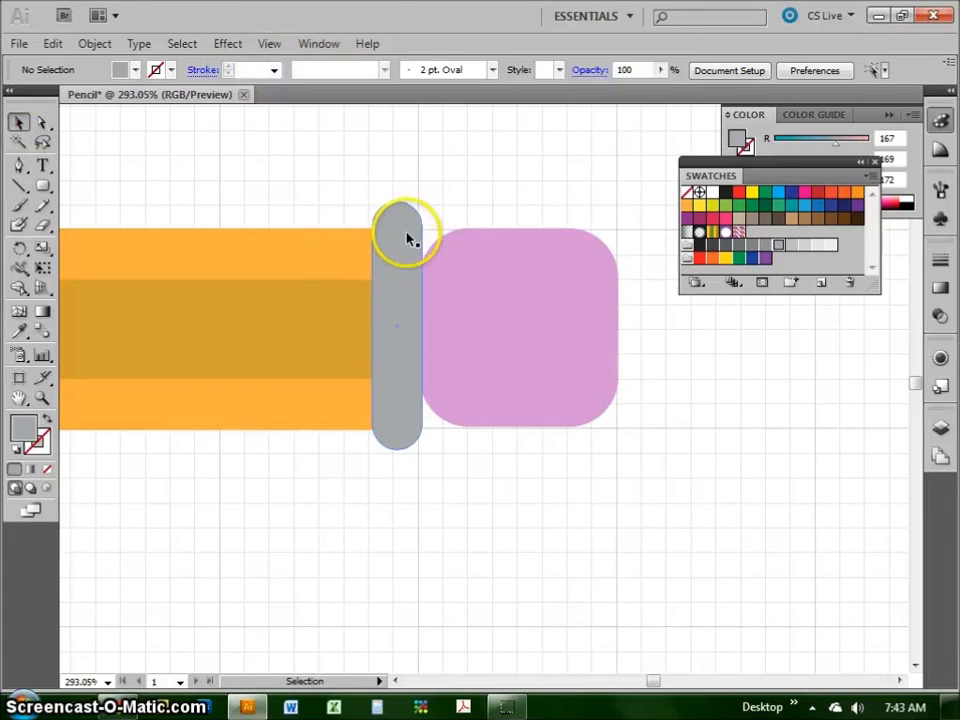
left_click(52, 44)
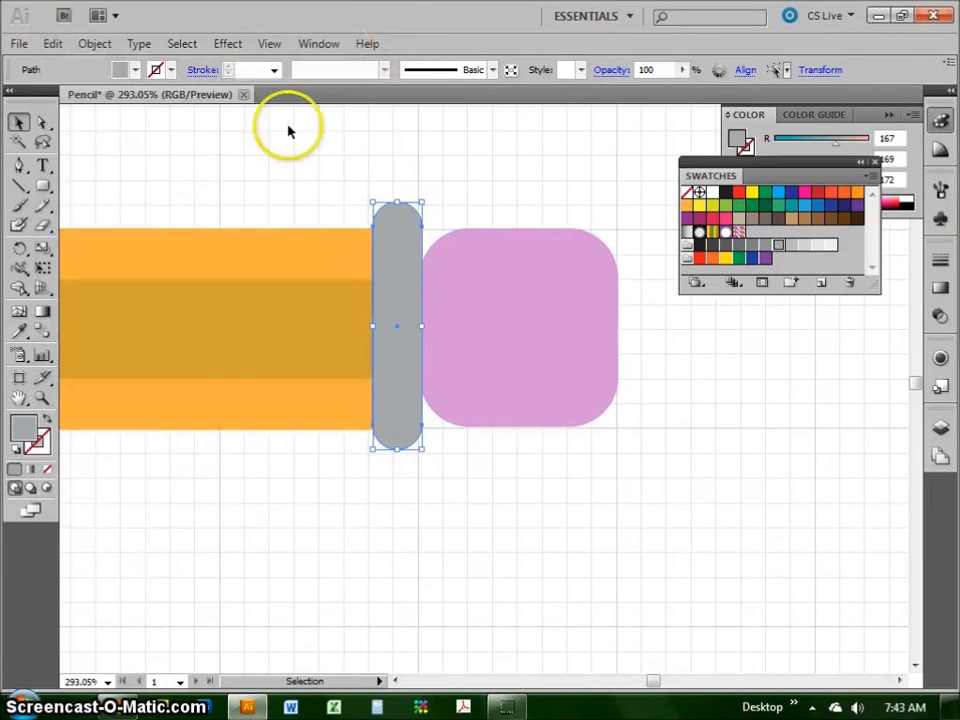
mouse_move(304, 208)
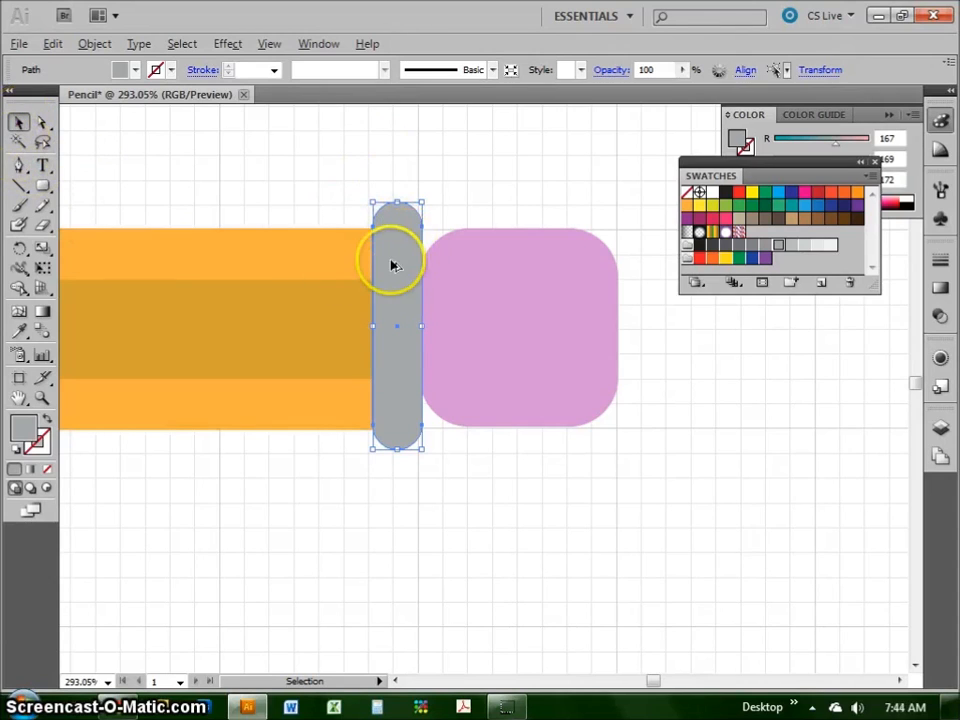
- Alt-drag a copy of the gray band just left of the original
left_click_drag(396, 264, 358, 270)
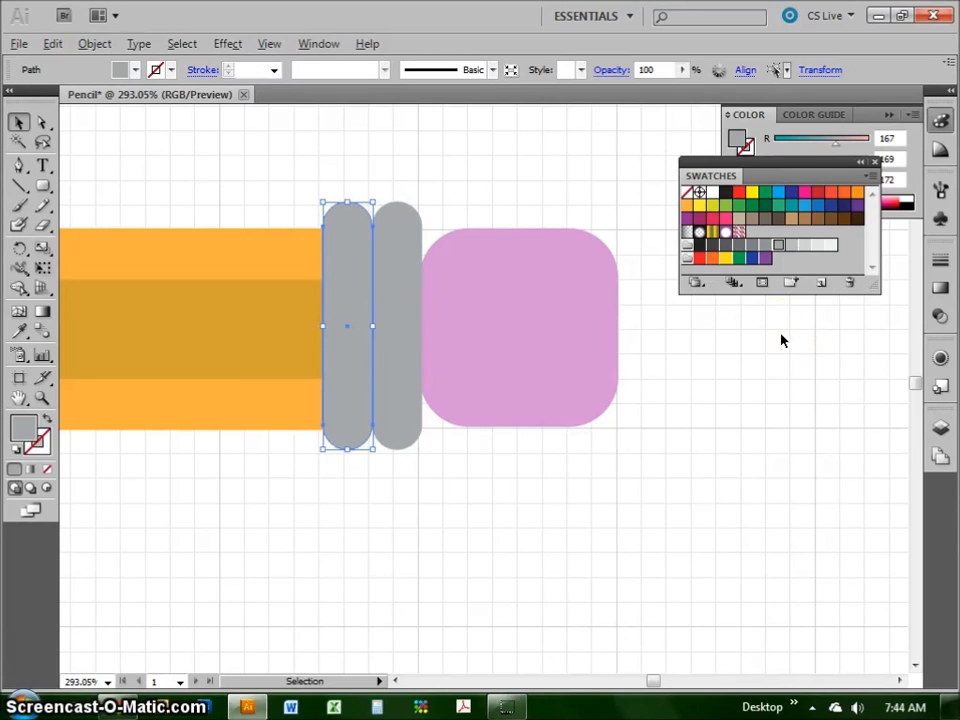
mouse_move(664, 436)
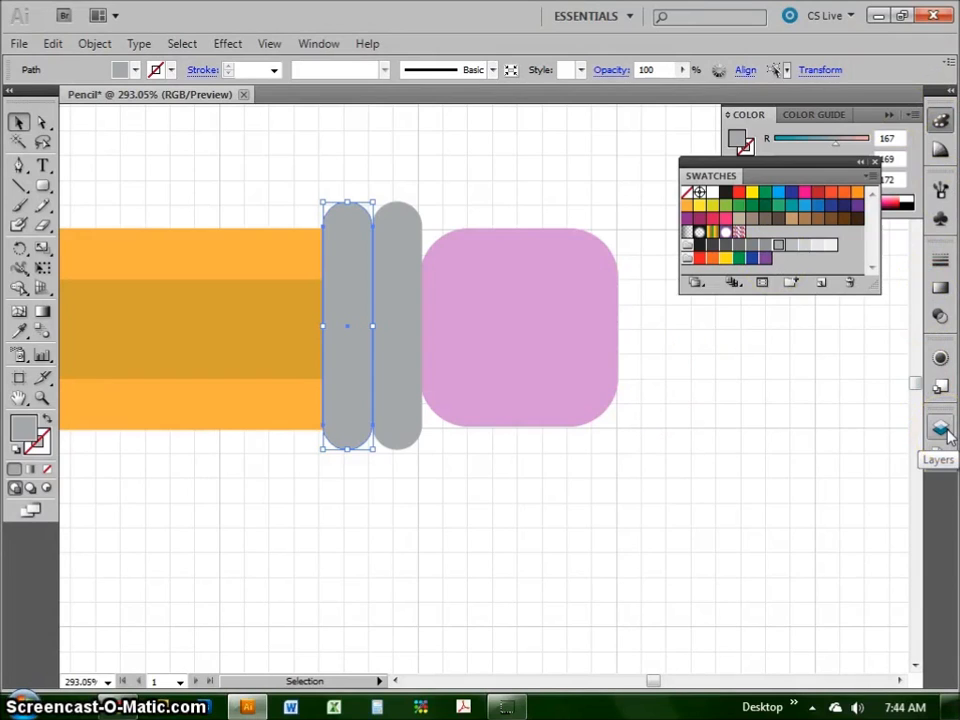
- Show the Layers panel for the pencil document
left_click(940, 428)
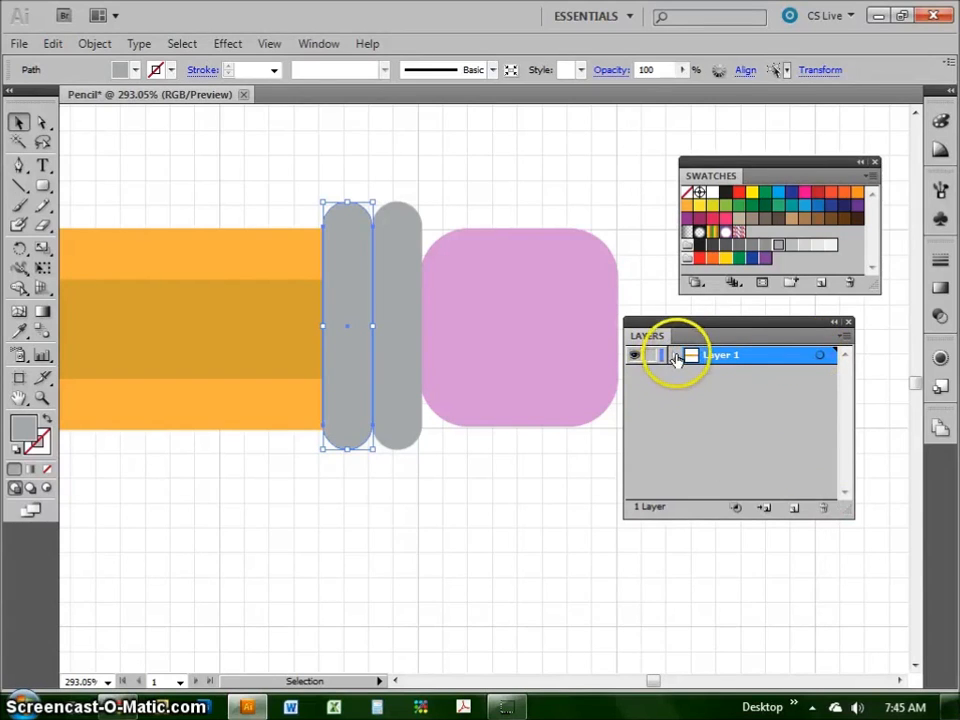
- Expand Layer 1 and target individual paths to see which shape each entry is
left_click(676, 356)
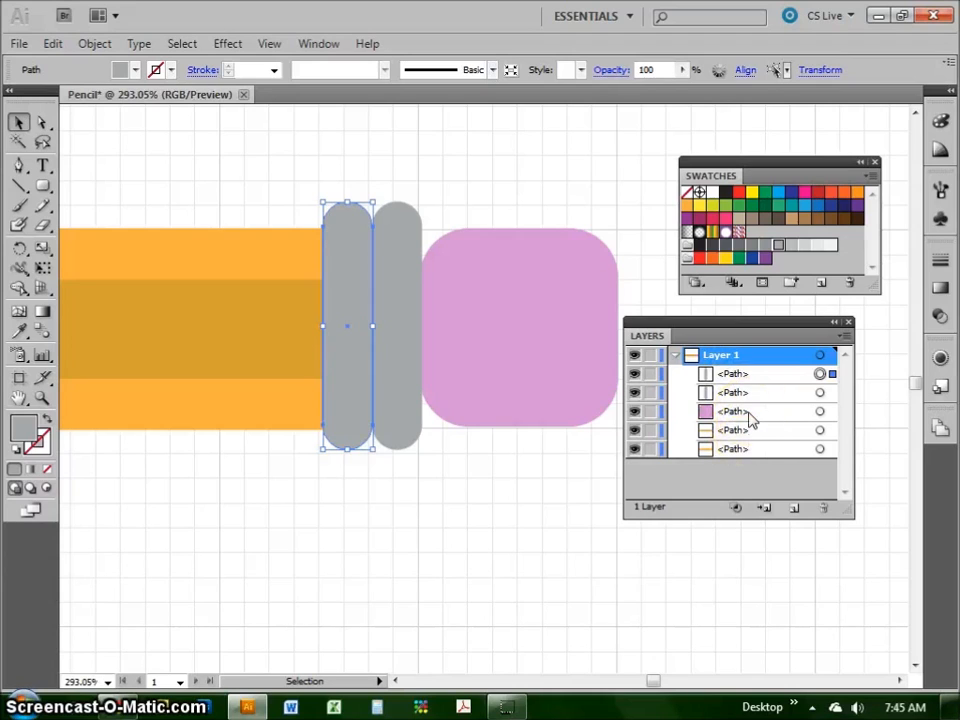
left_click(720, 356)
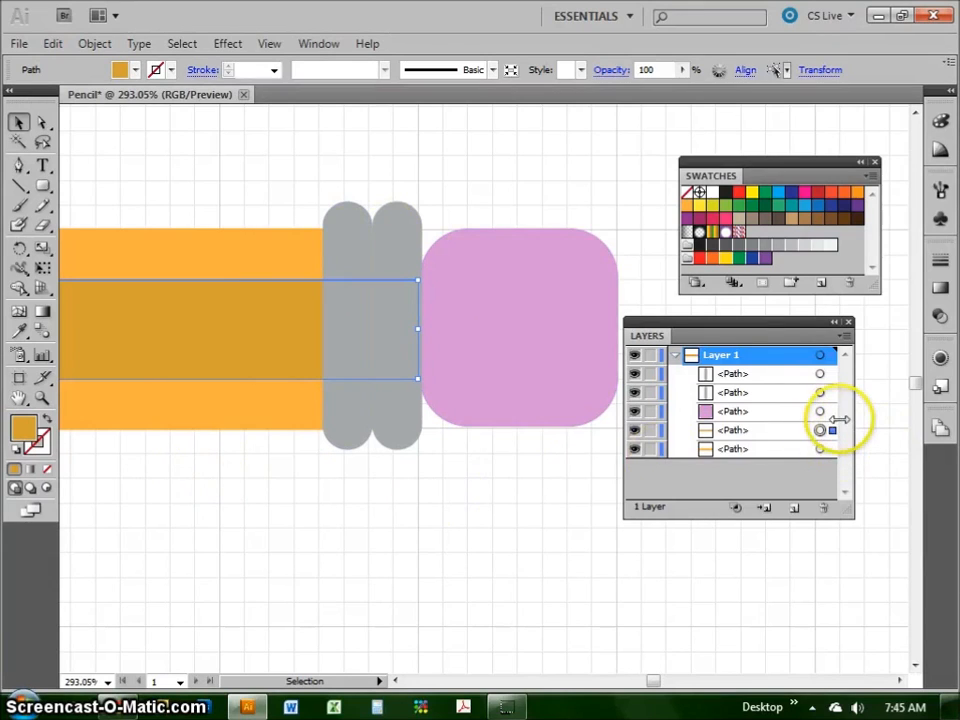
left_click(820, 412)
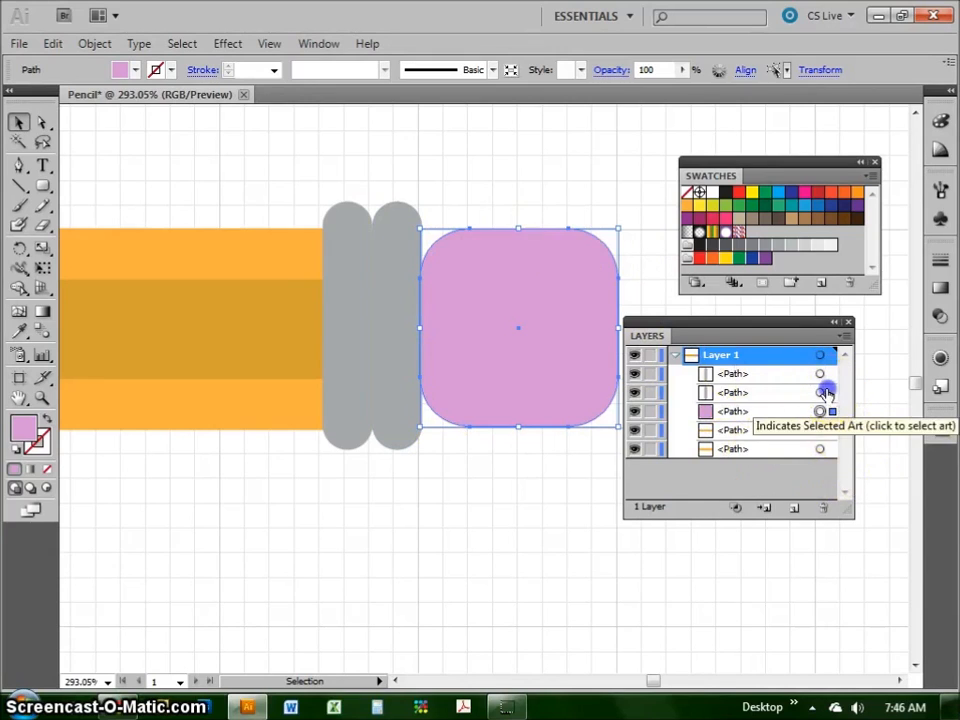
left_click(820, 392)
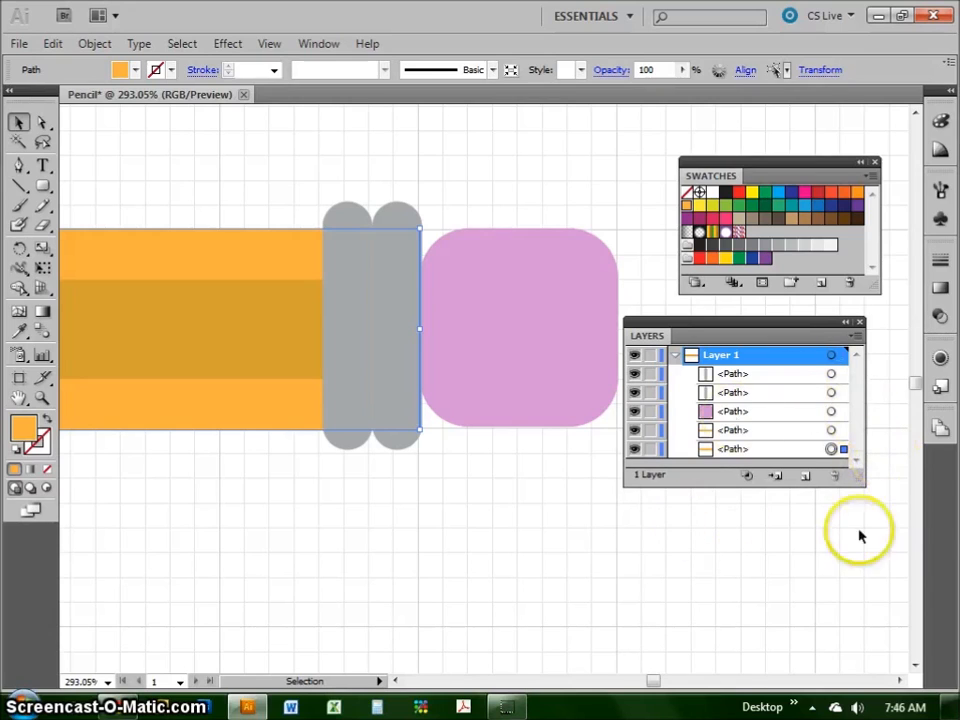
mouse_move(810, 486)
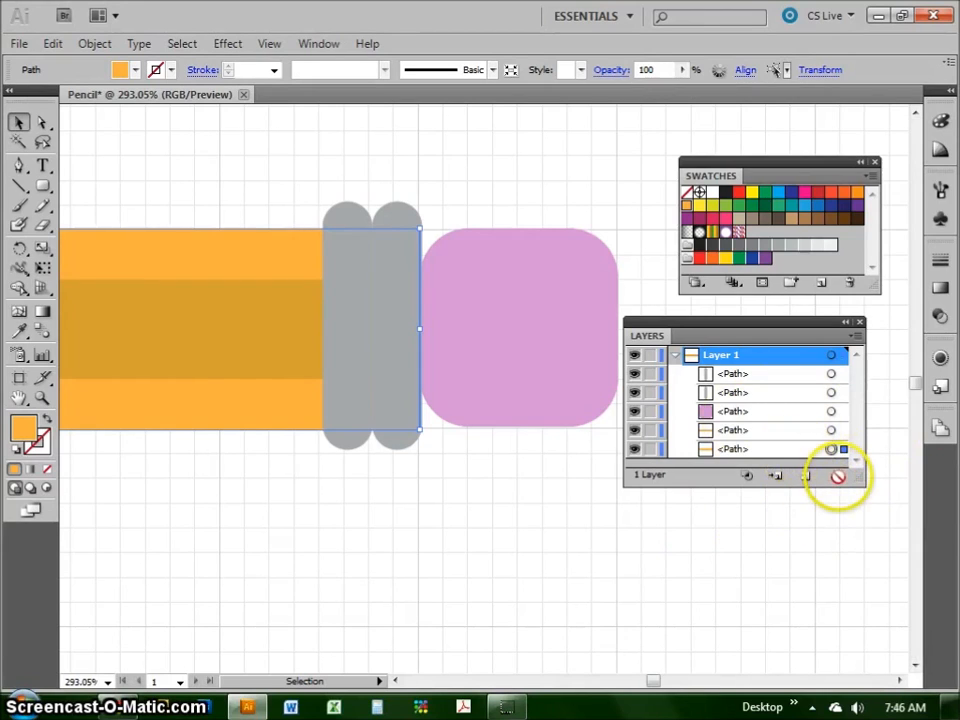
mouse_move(806, 476)
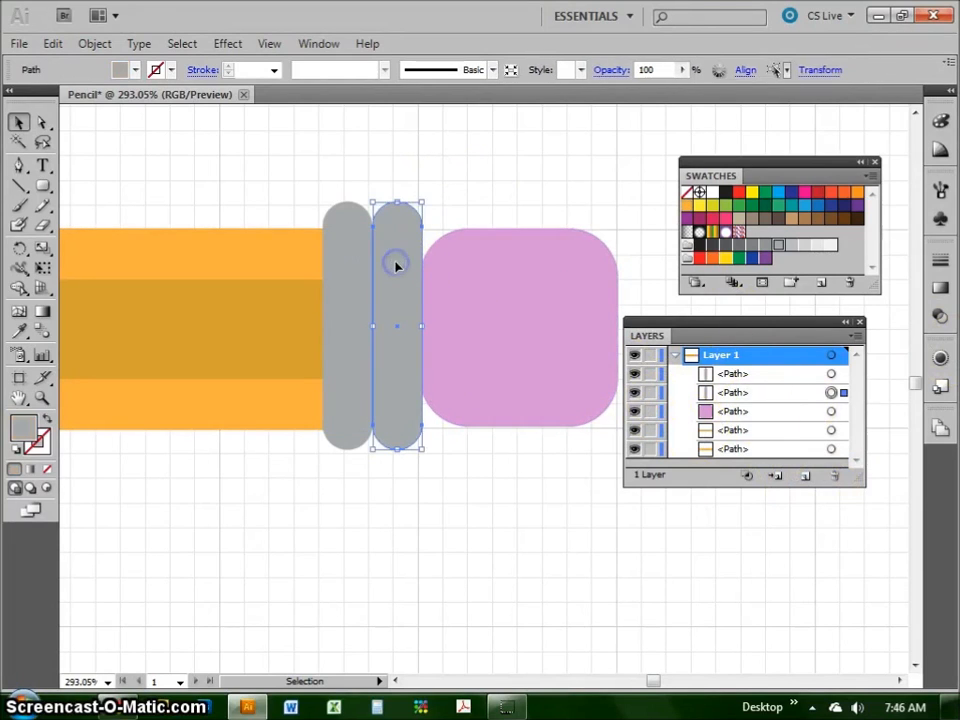
mouse_move(440, 302)
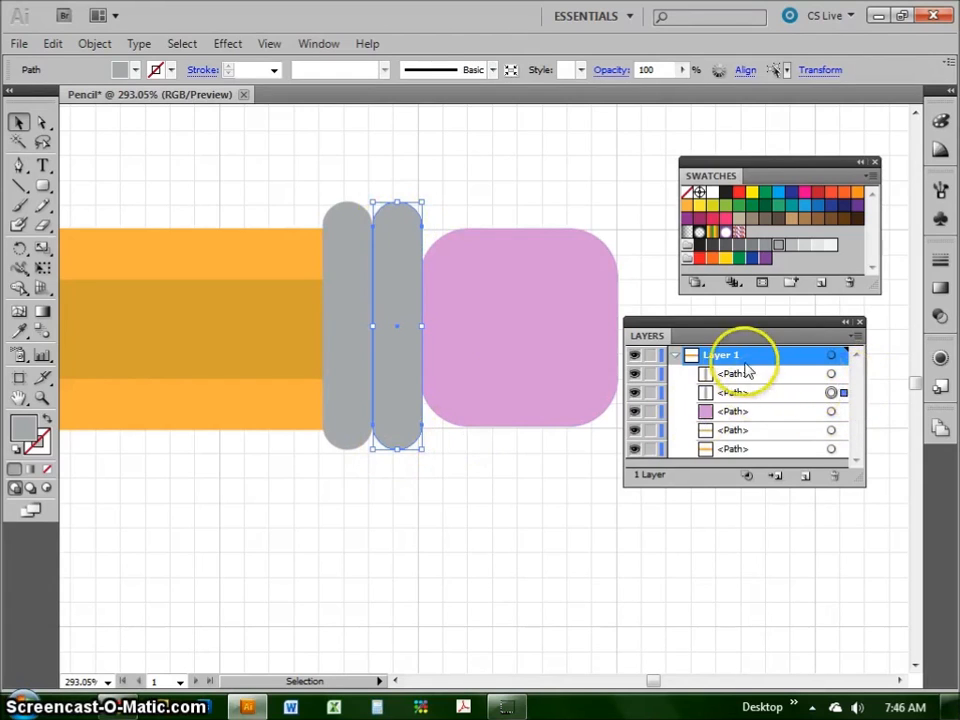
mouse_move(890, 400)
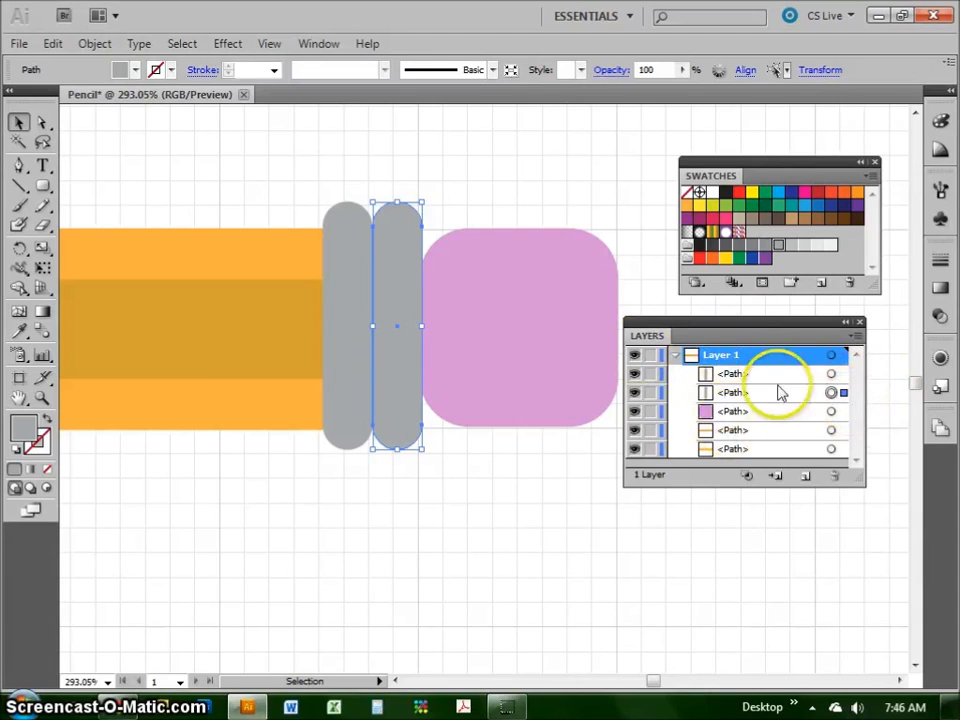
mouse_move(796, 398)
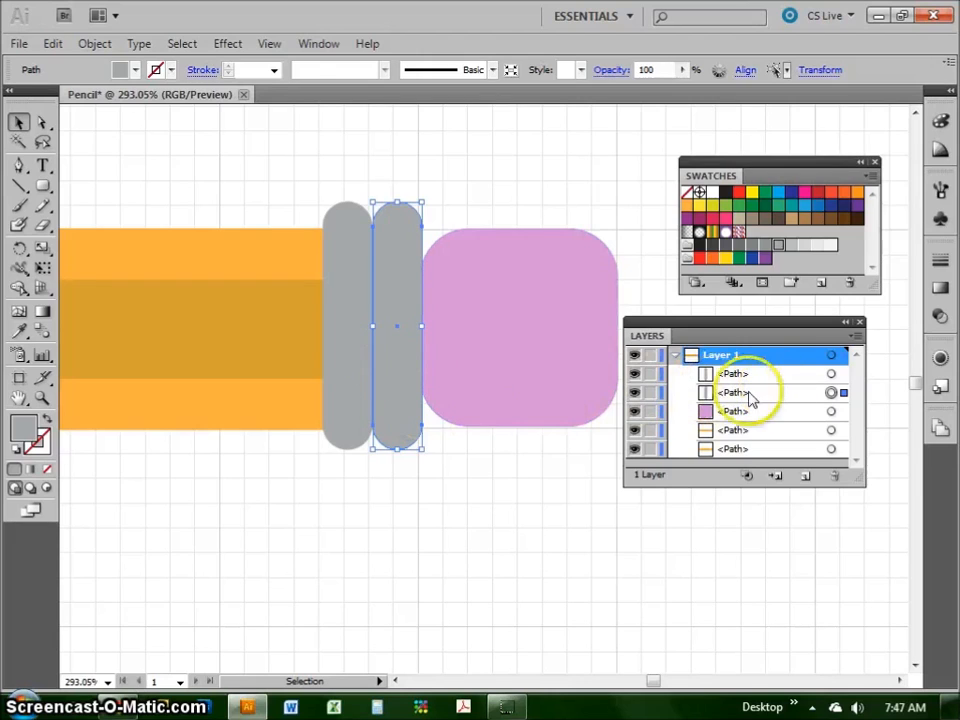
- Duplicate the grey band to the right and set the third band against the eraser
left_click(734, 392)
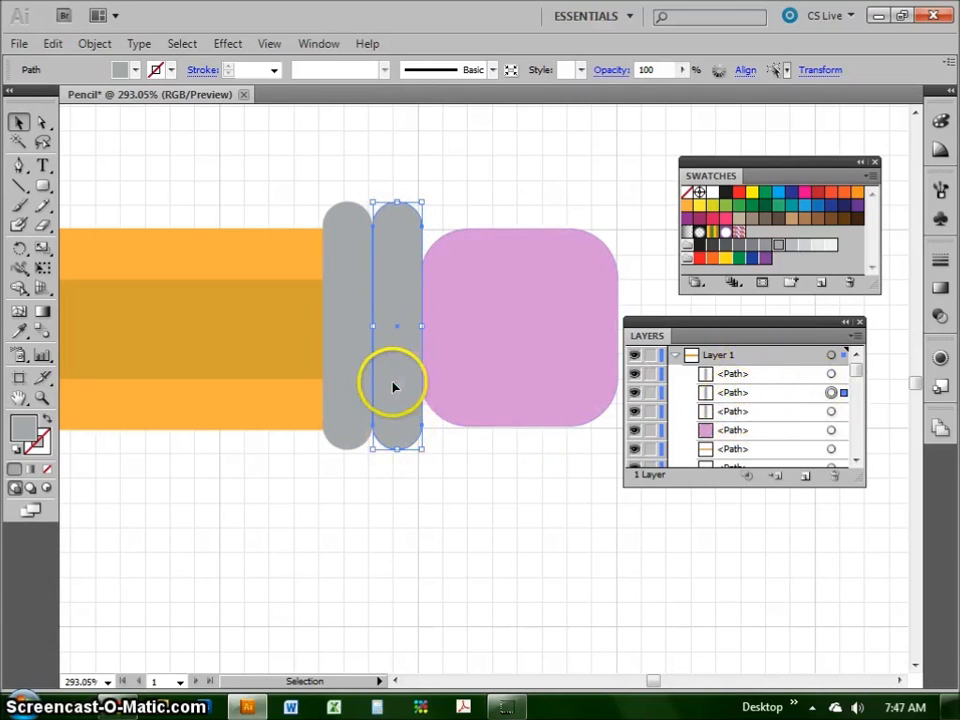
left_click_drag(392, 388, 436, 384)
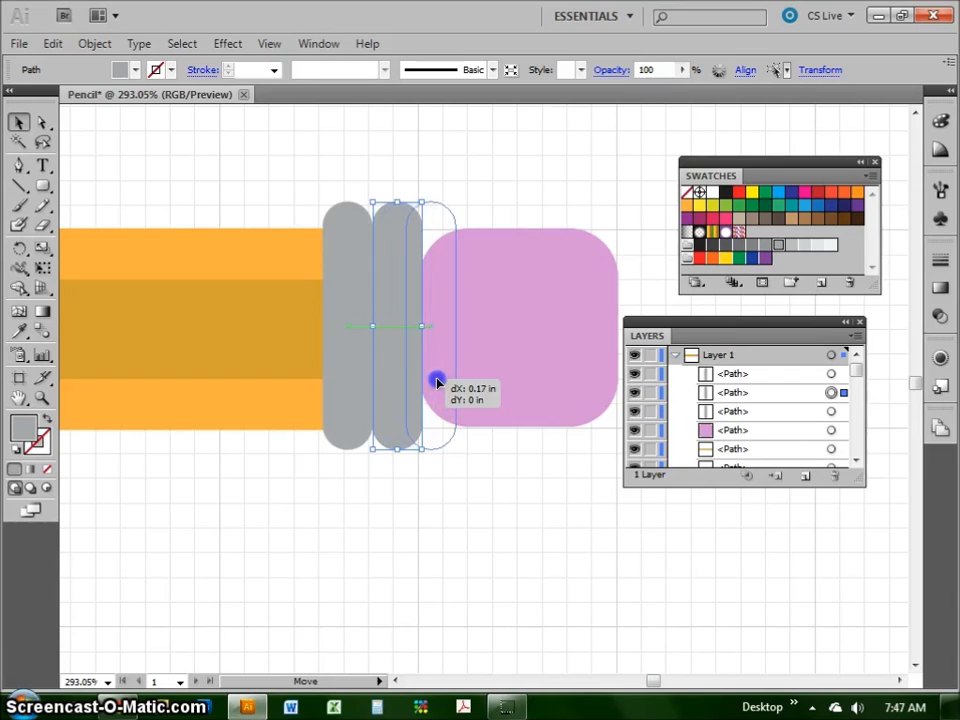
left_click_drag(436, 380, 452, 380)
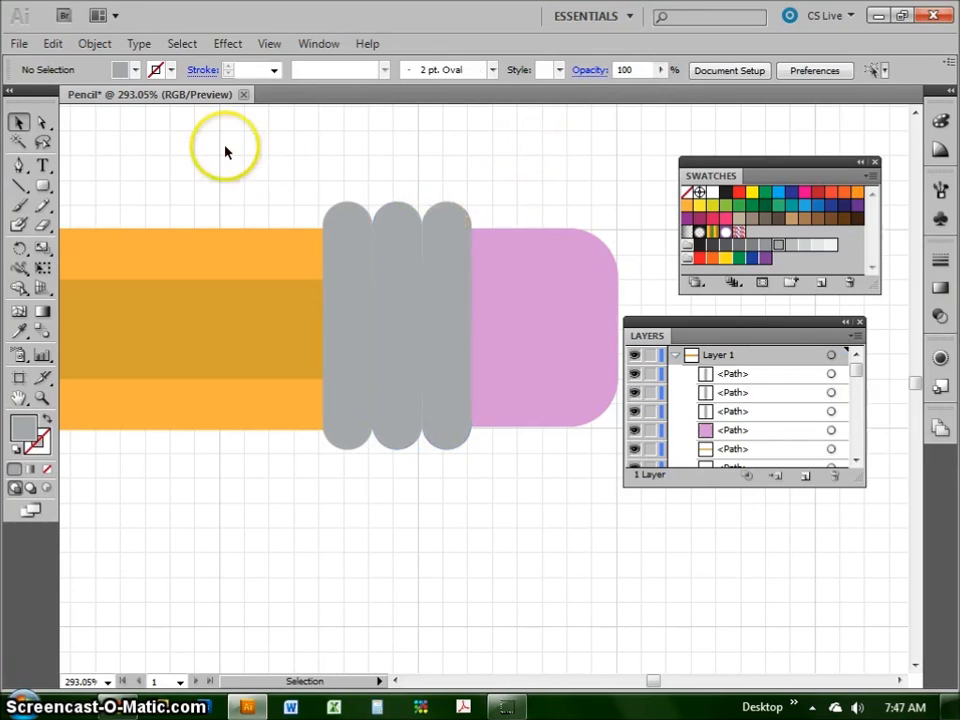
mouse_move(730, 232)
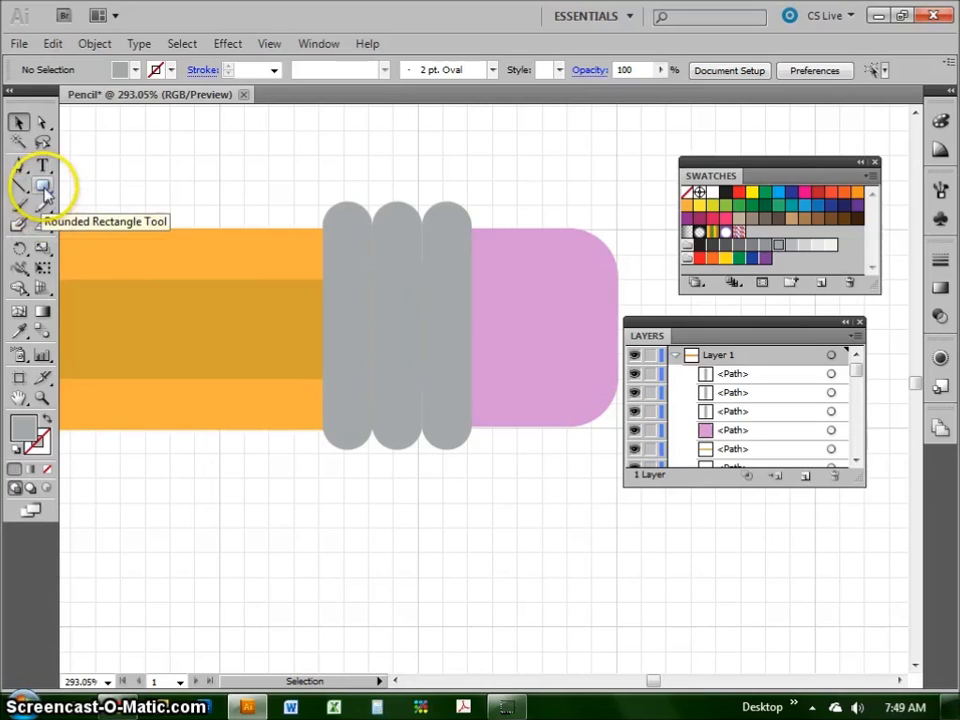
mouse_move(20, 120)
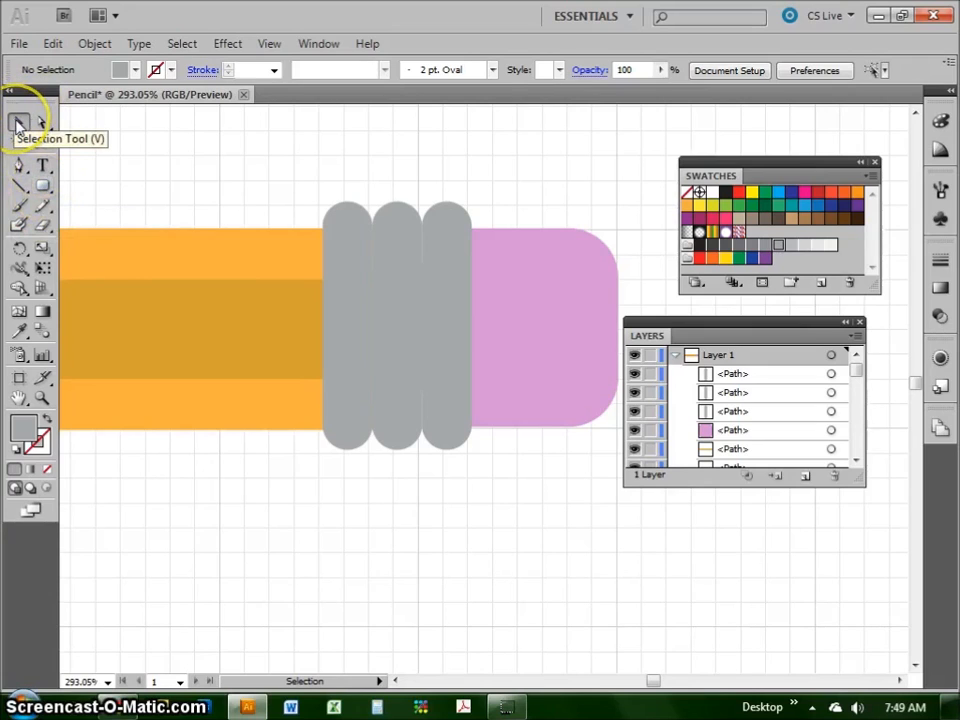
mouse_move(168, 204)
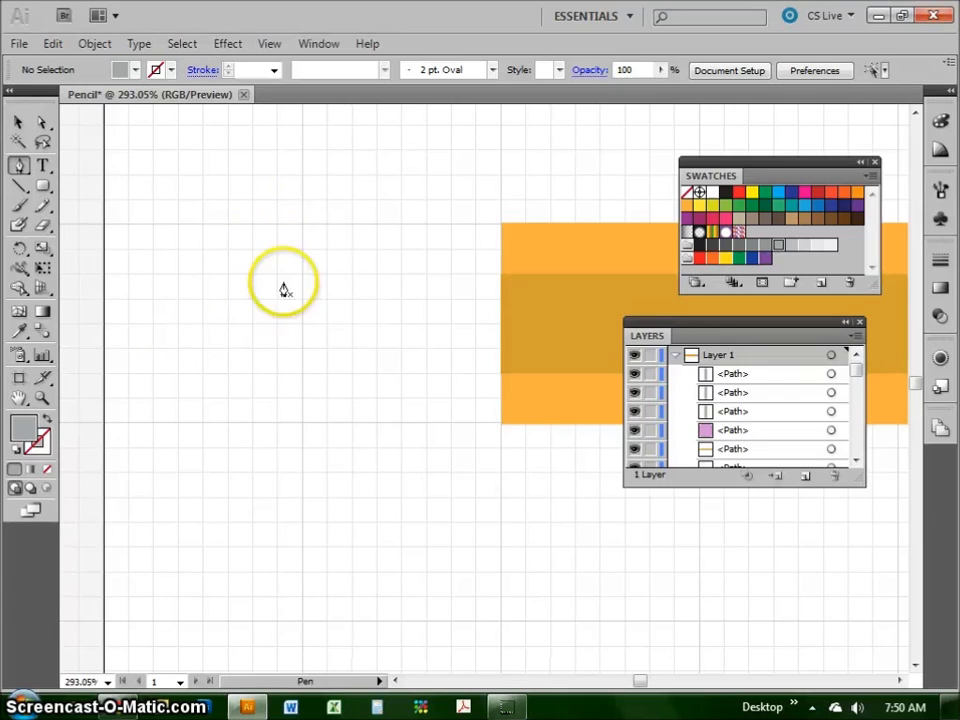
mouse_move(312, 464)
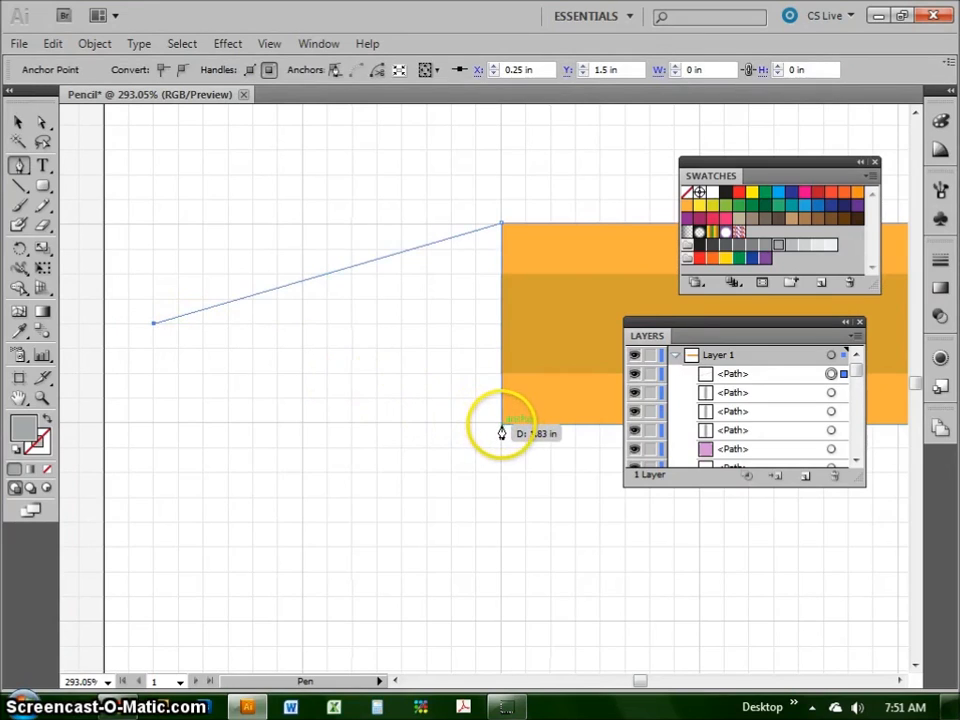
- Place the triangle's lower corner on the left end of the pencil body
left_click(502, 432)
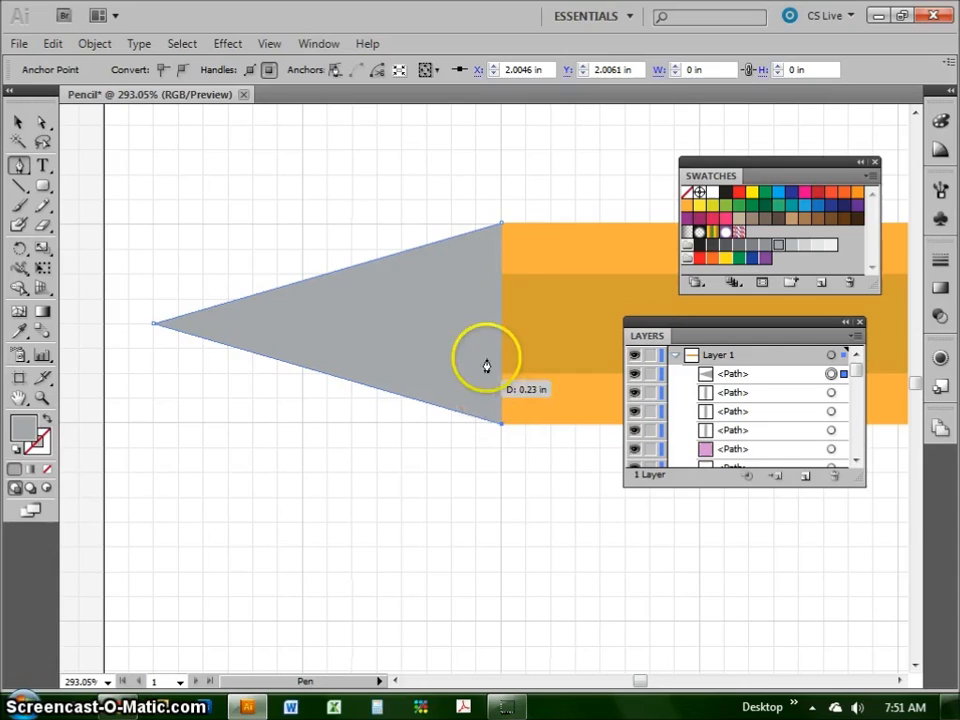
mouse_move(470, 264)
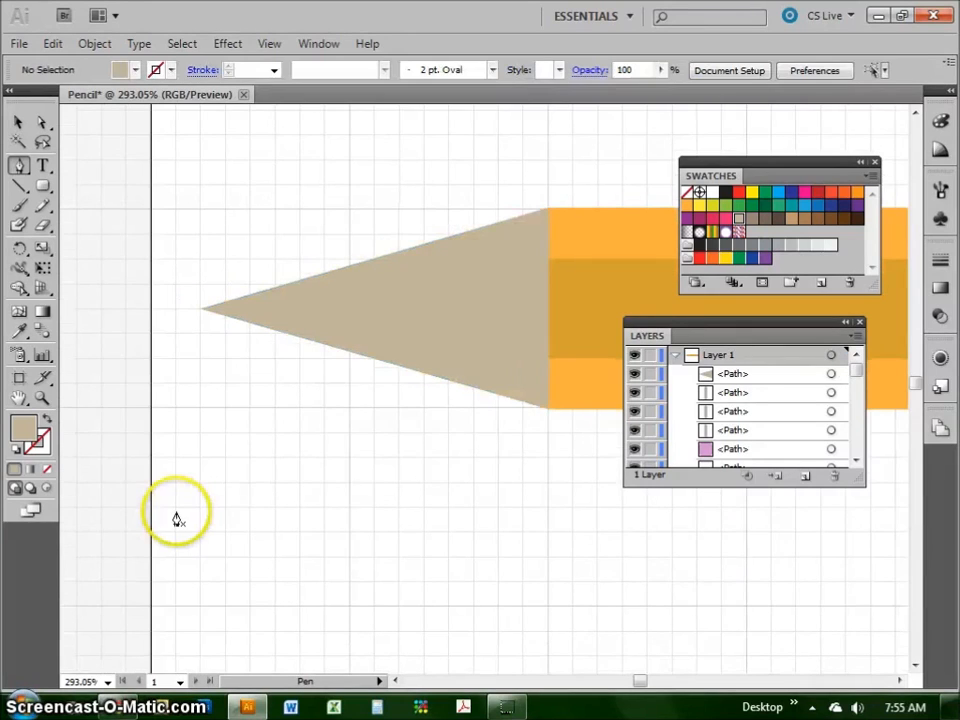
mouse_move(44, 206)
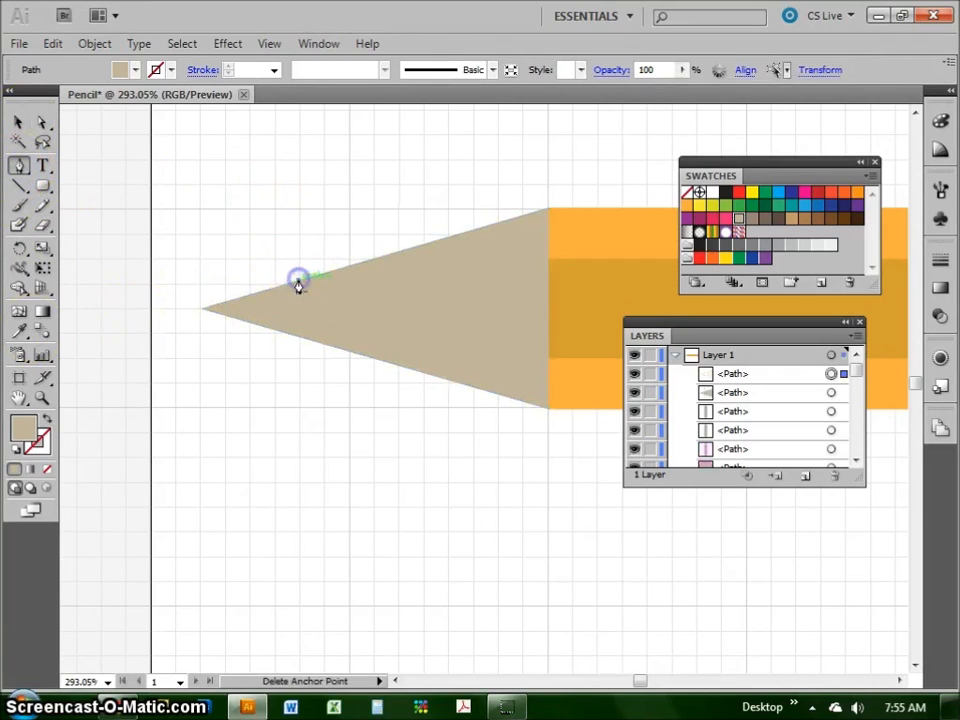
- Draw the small graphite triangle where the lead meets the wooden tip
left_click_drag(300, 278, 204, 308)
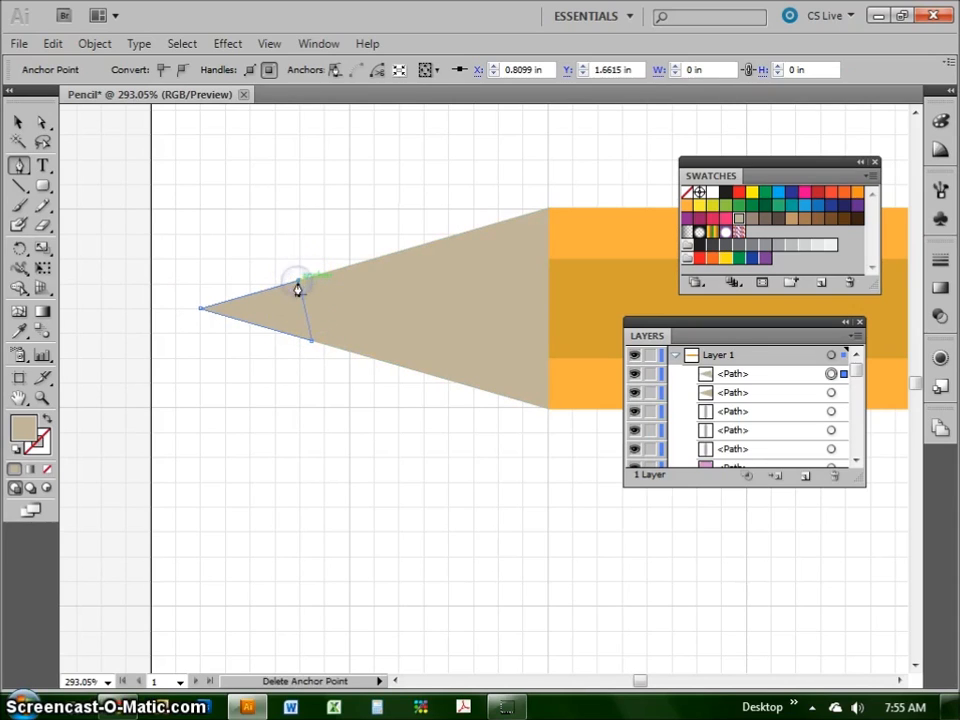
left_click(724, 192)
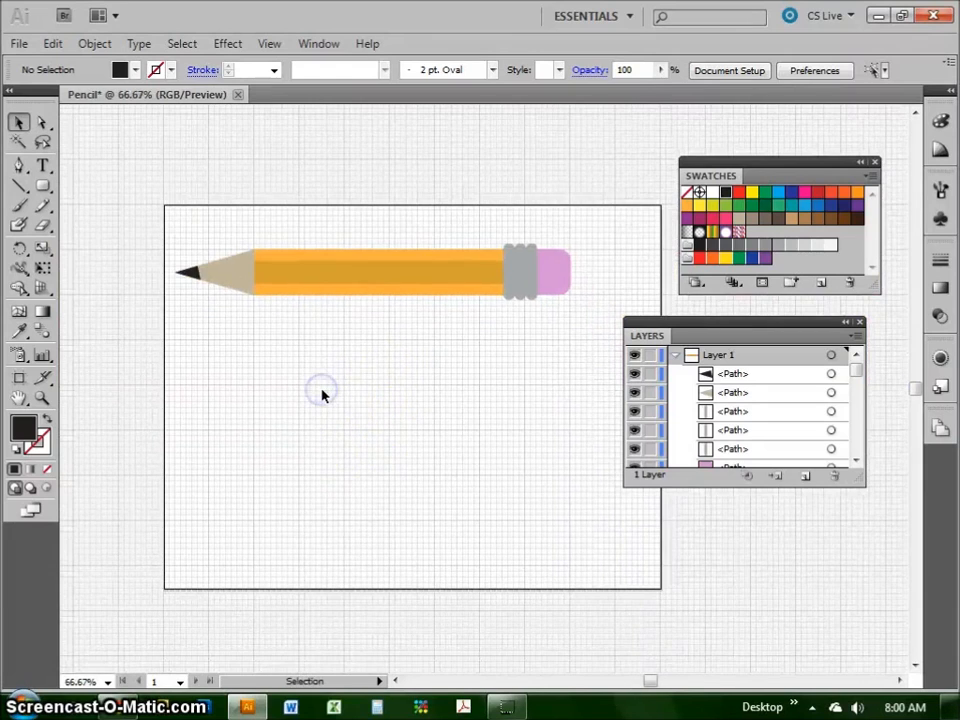
mouse_move(270, 232)
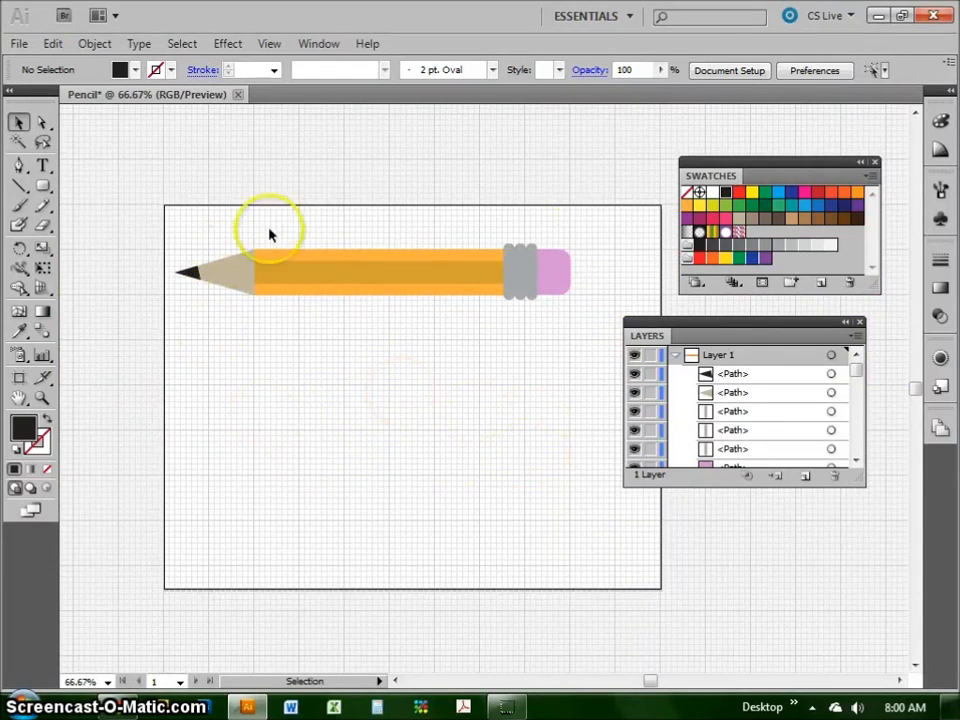
mouse_move(482, 438)
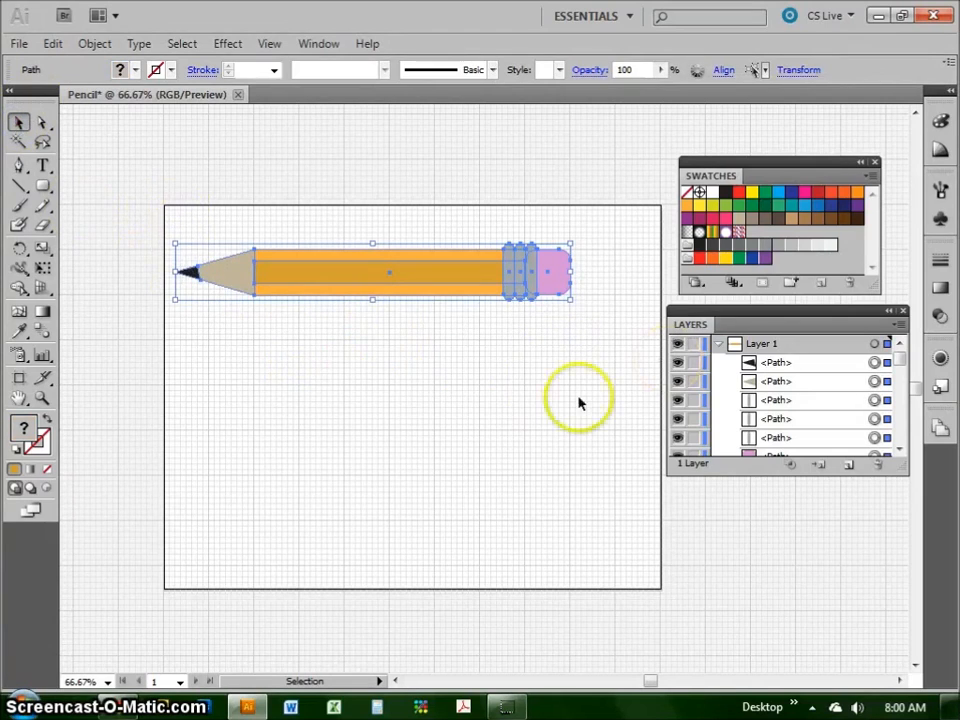
- Group the selected pencil parts and rotate the group to a diagonal angle
right_click(450, 280)
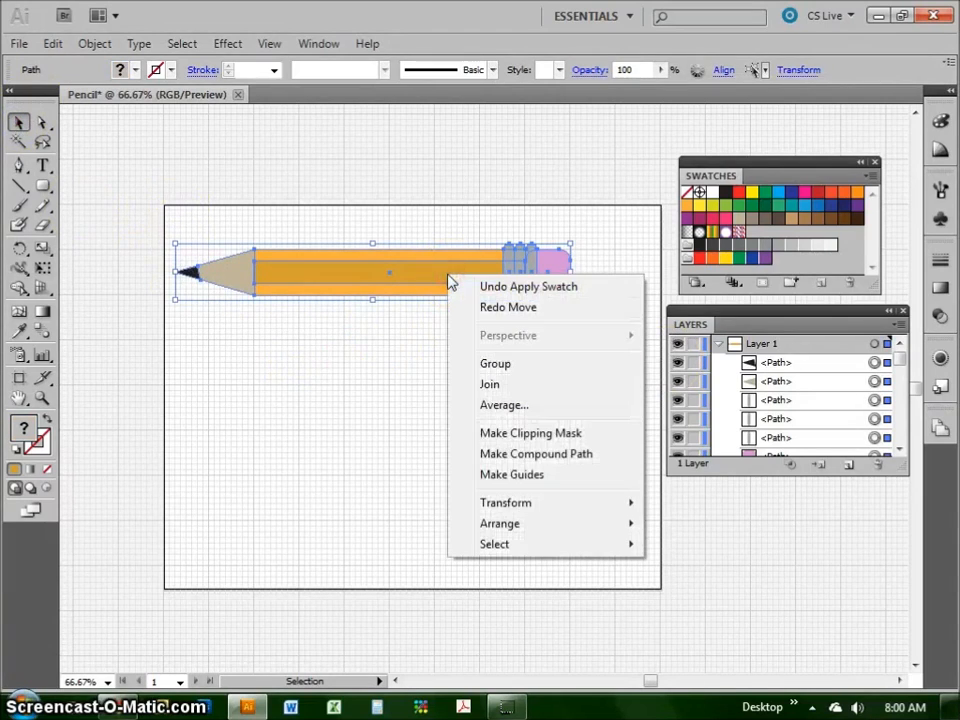
left_click(496, 364)
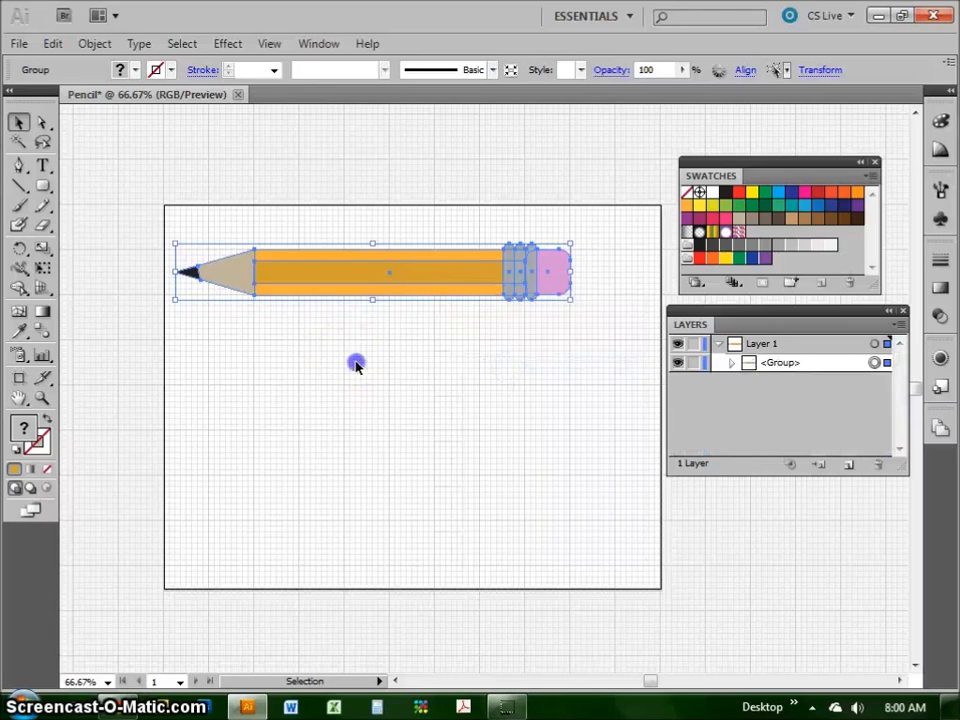
left_click_drag(388, 272, 452, 426)
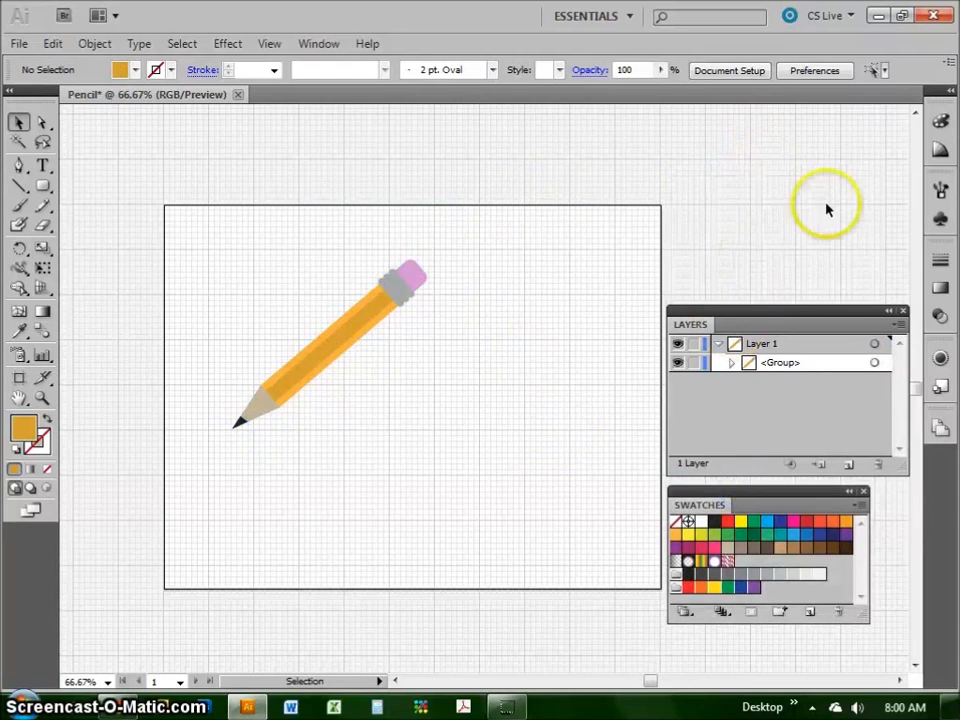
mouse_move(940, 218)
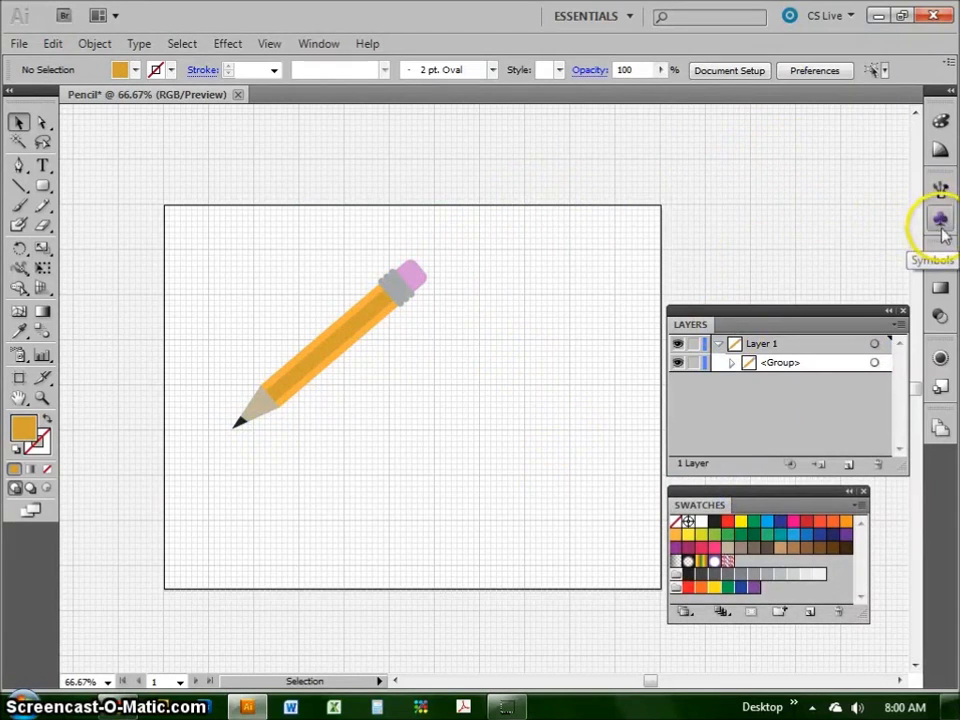
- Show the Symbols panel beside the tilted pencil
left_click(940, 218)
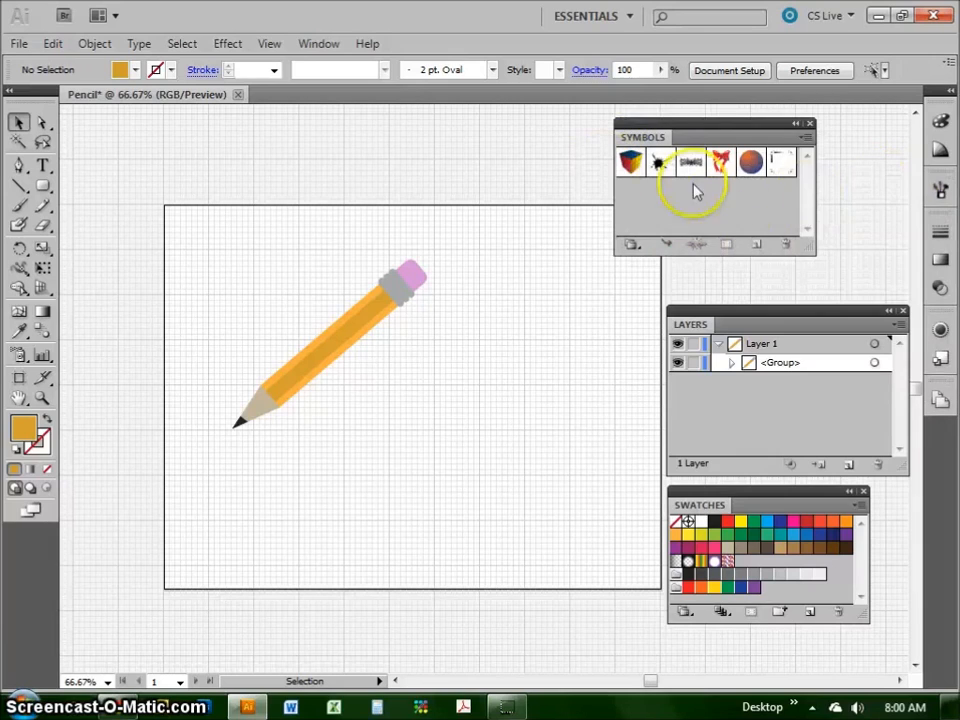
mouse_move(760, 236)
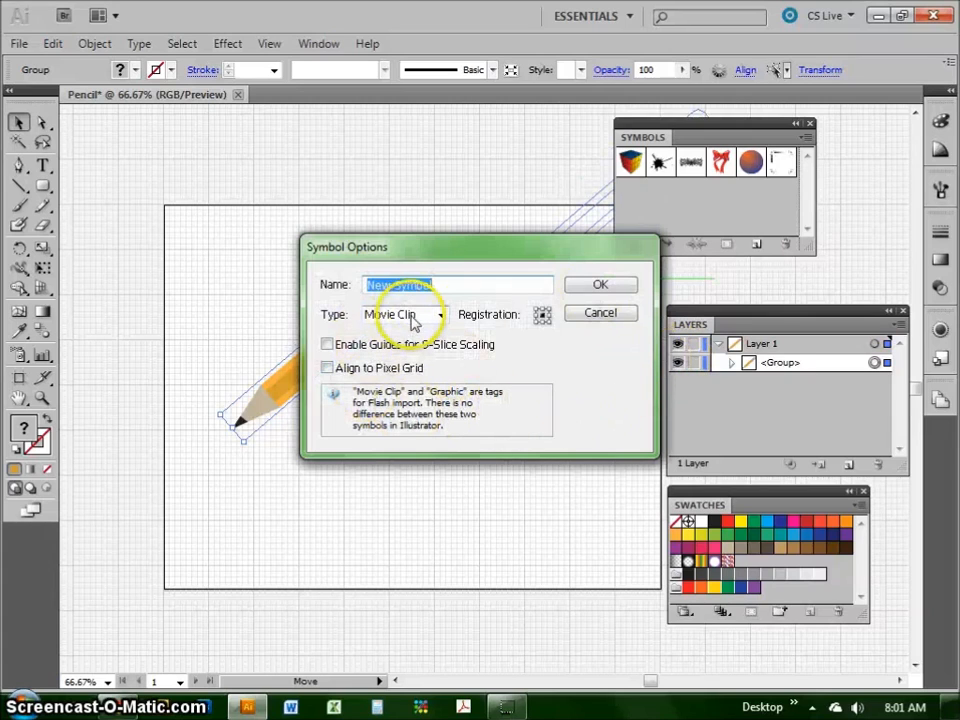
- Confirm the Symbol Options dialog to save the pencil as a new symbol
left_click(600, 284)
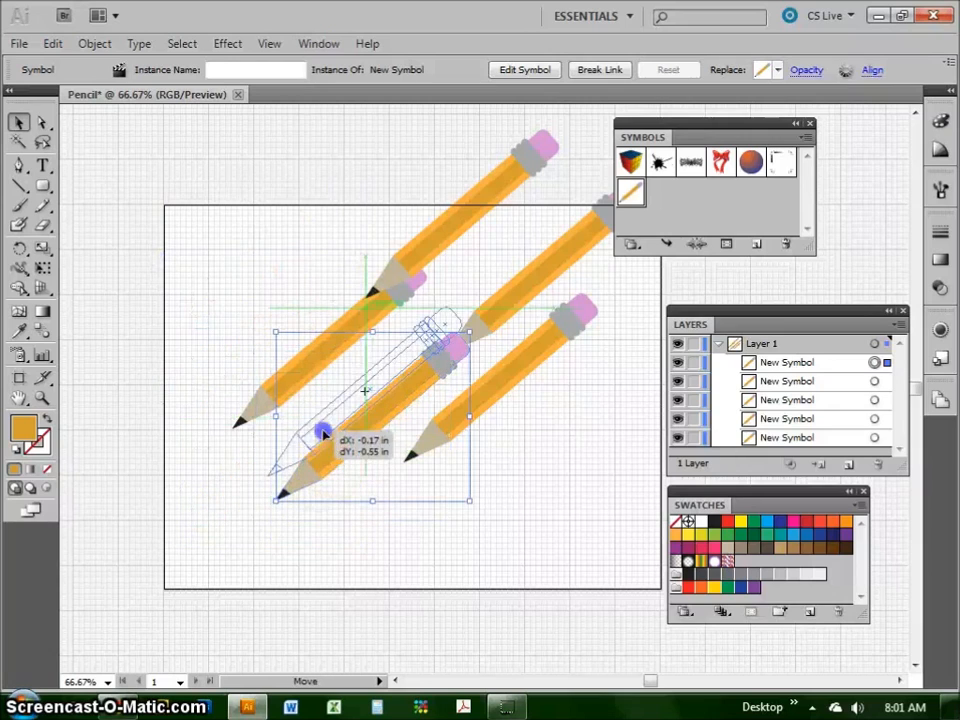
- Place another pencil symbol instance so the copies form neat diagonal rows
left_click_drag(330, 430, 364, 390)
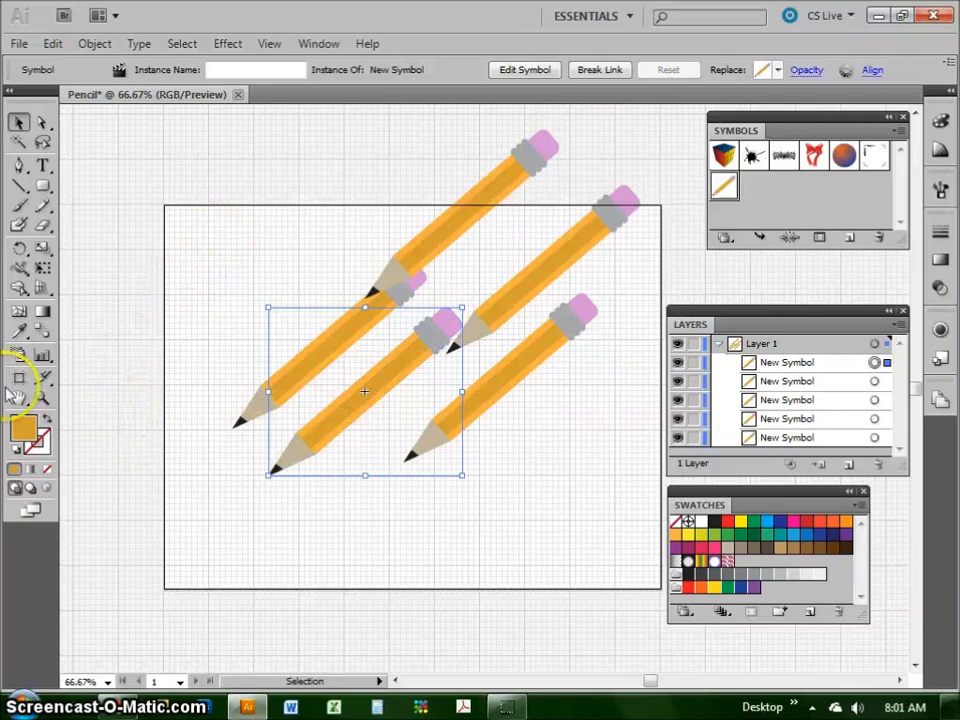
mouse_move(20, 356)
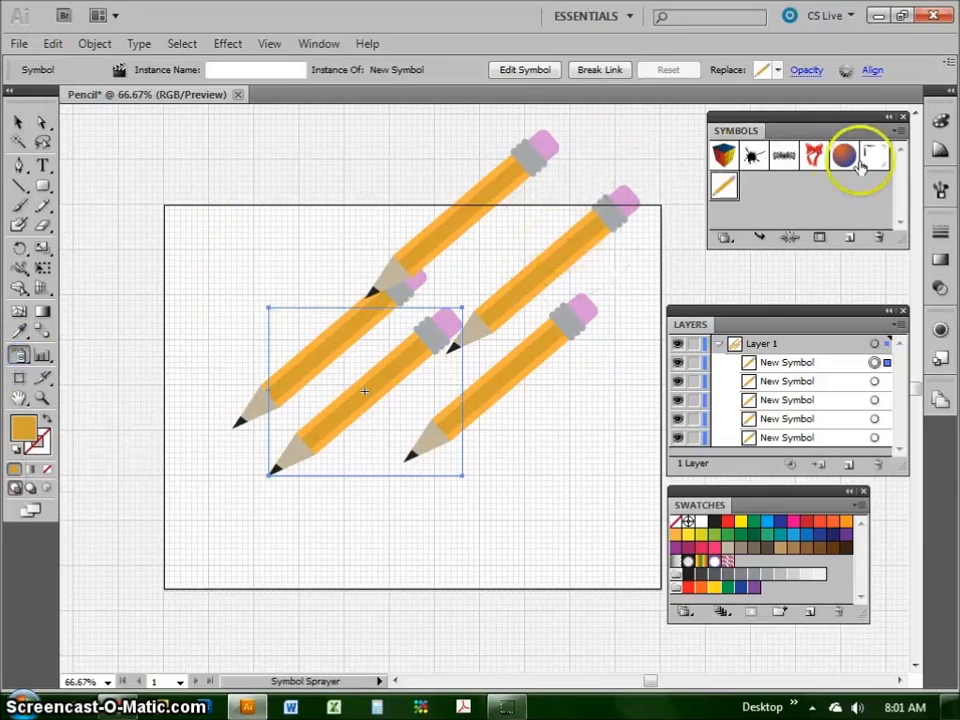
- Spray a dense pencil symbol set with the Symbol Sprayer, then return to the Selection tool
left_click(486, 360)
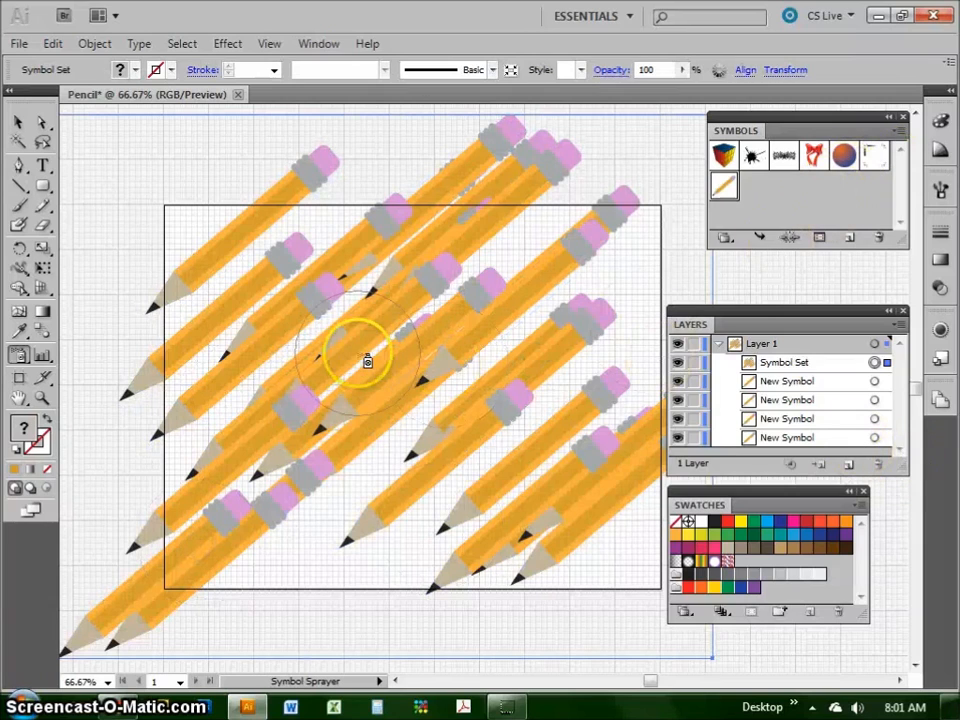
left_click(18, 120)
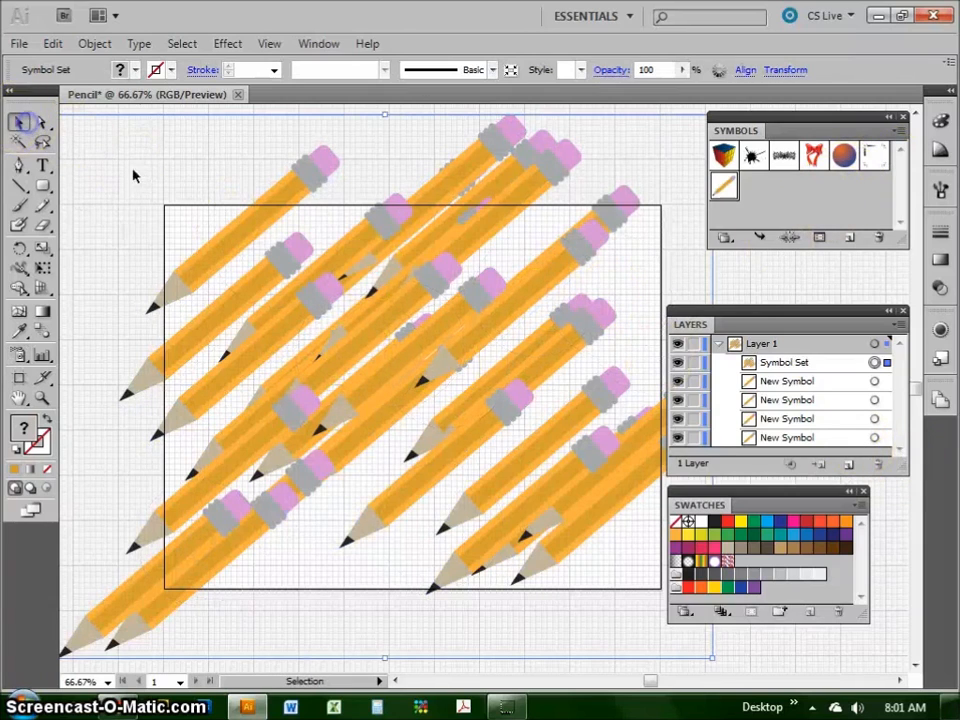